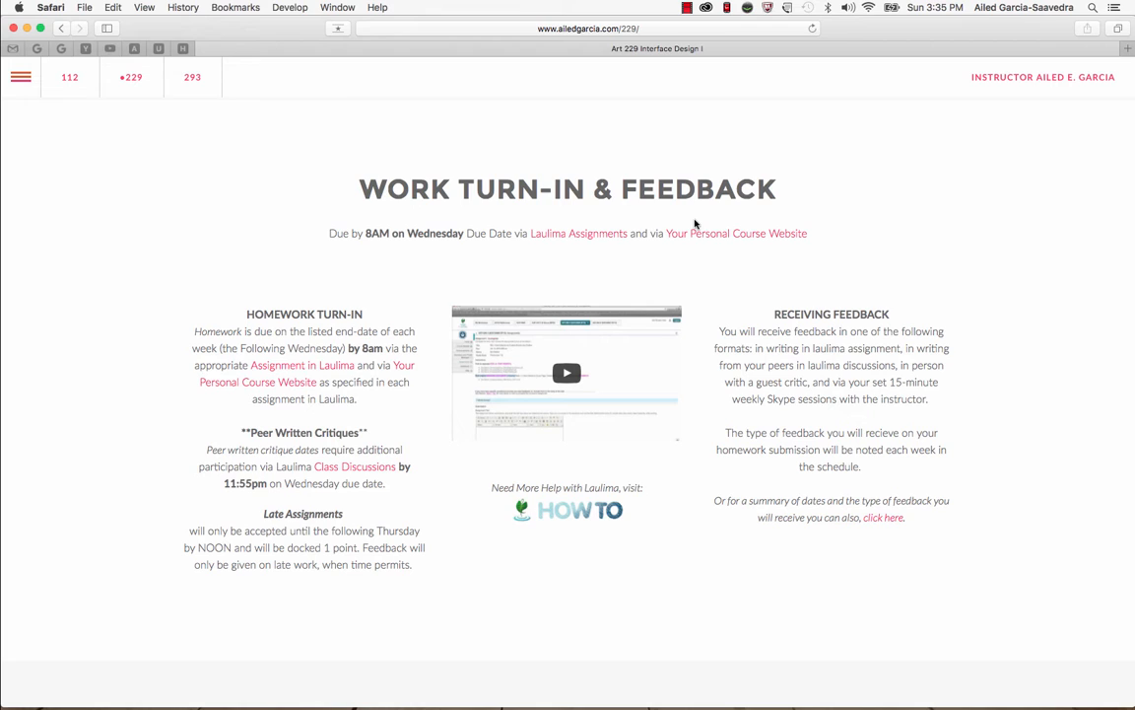
mouse_move(690, 217)
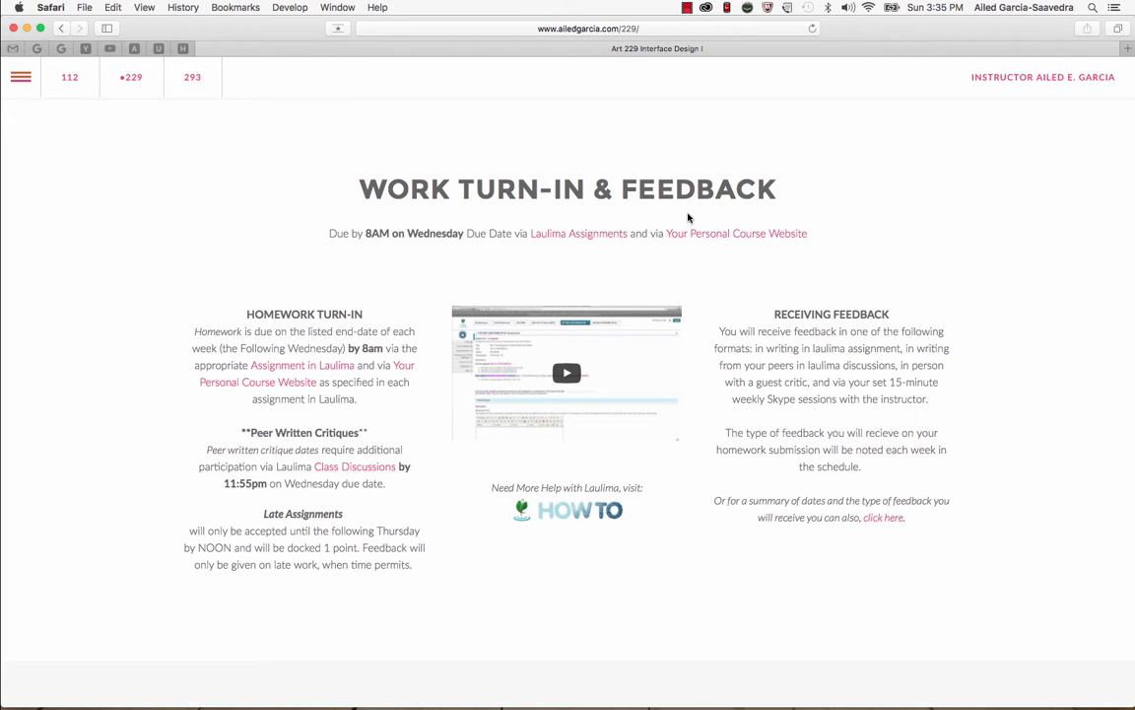
mouse_move(688, 217)
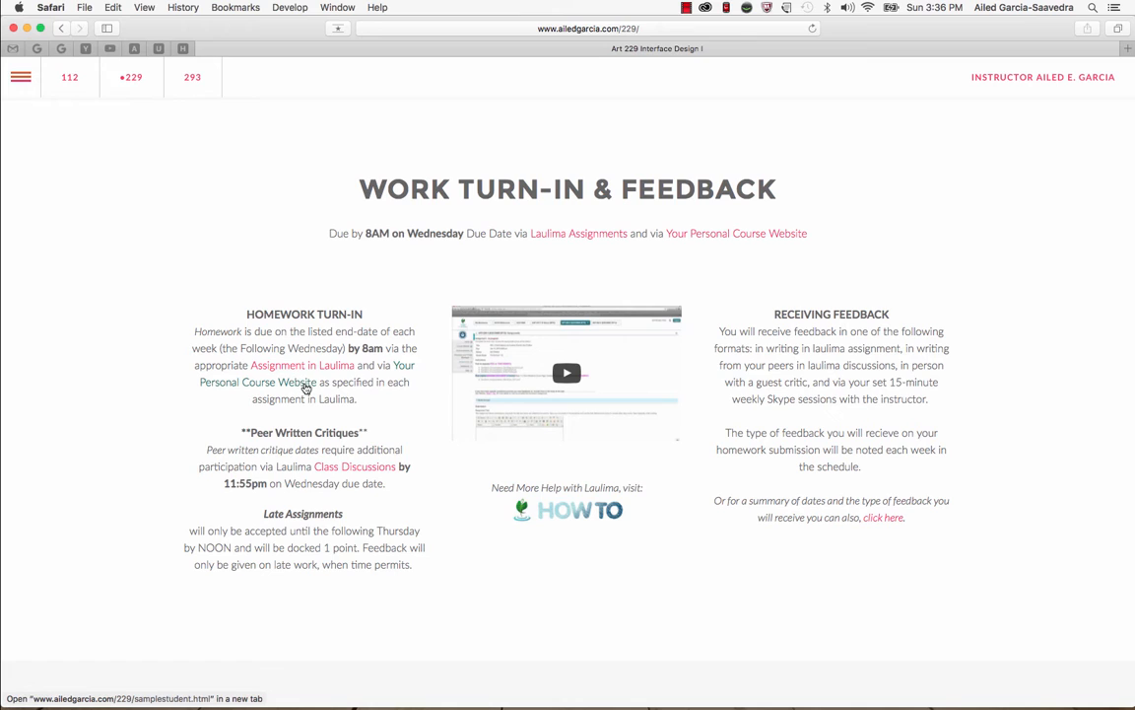
mouse_move(257, 434)
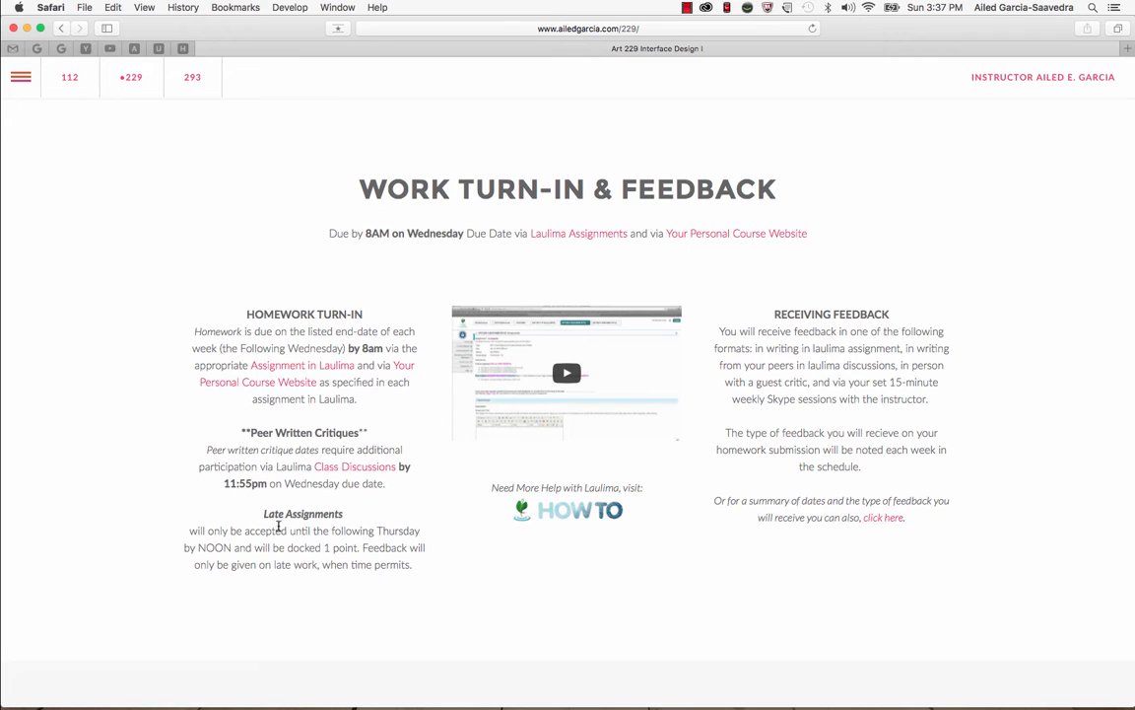
mouse_move(312, 530)
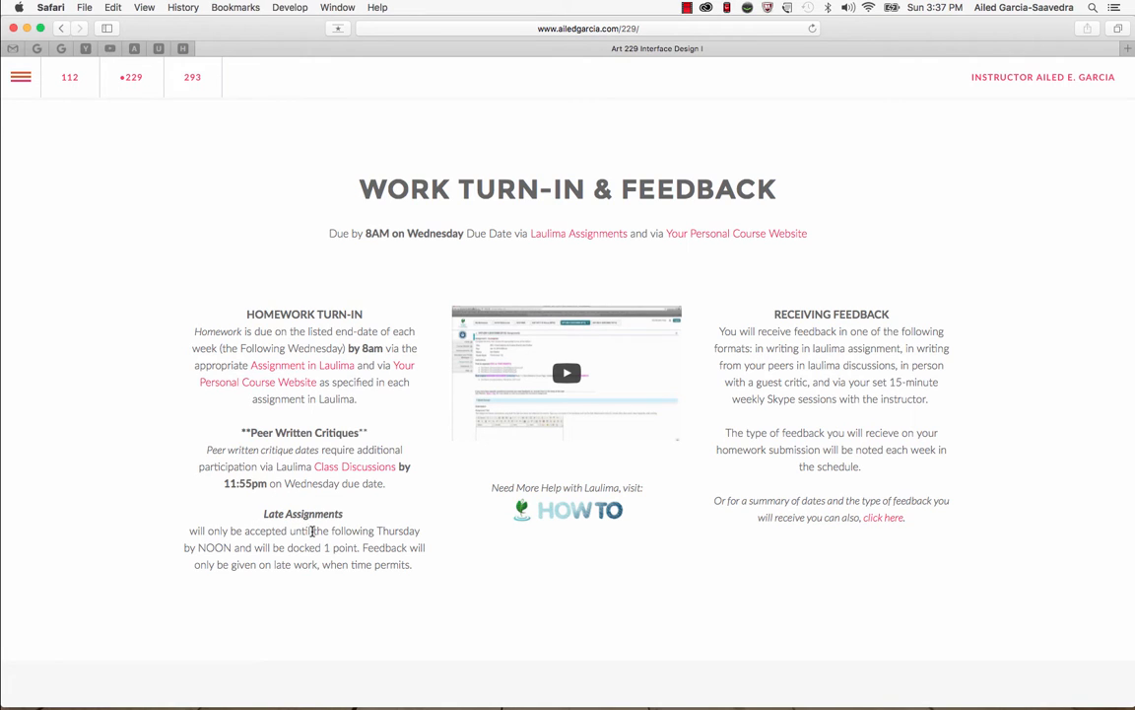
mouse_move(351, 548)
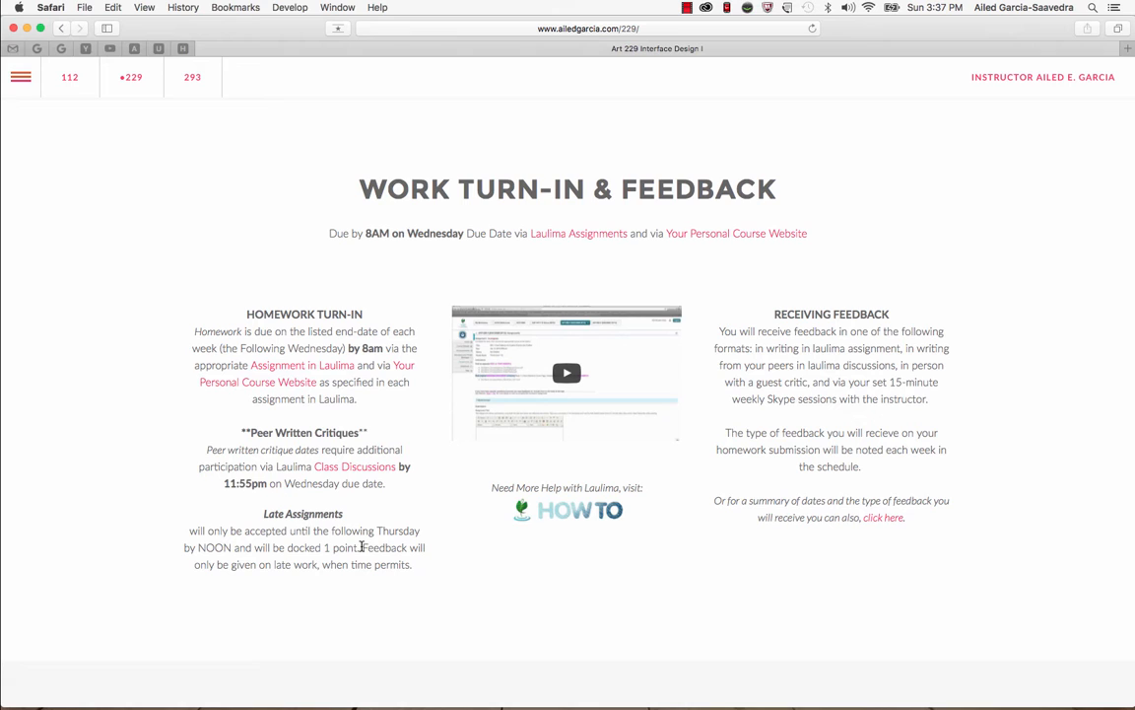
mouse_move(391, 566)
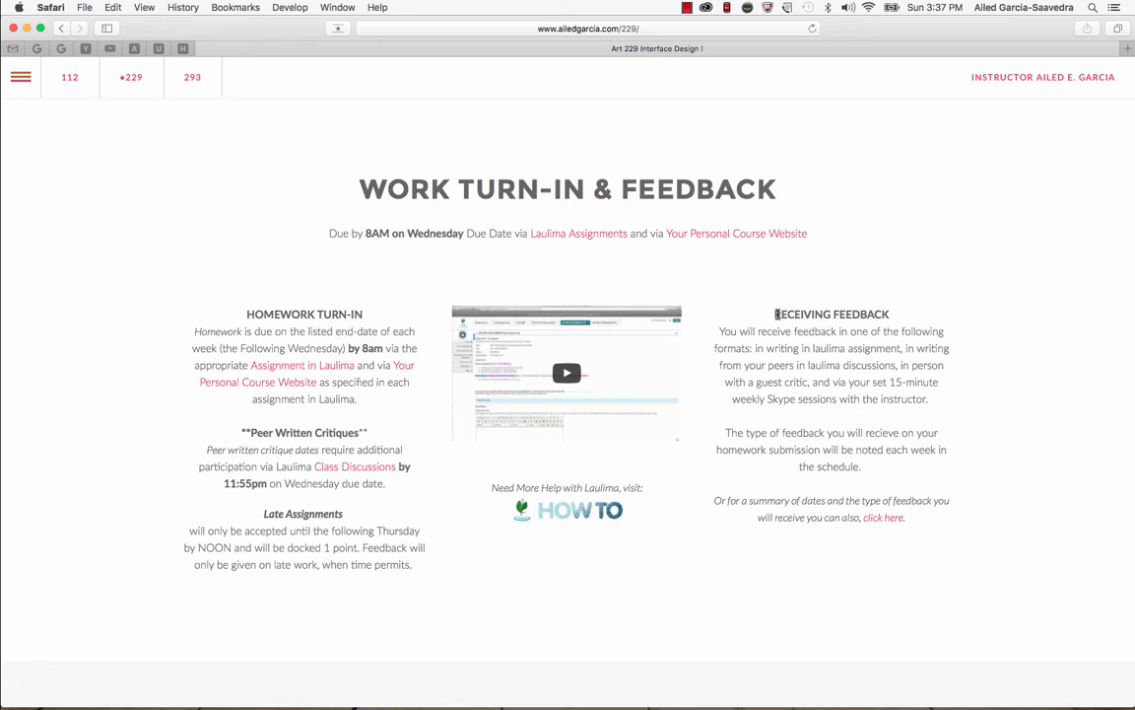
mouse_move(789, 343)
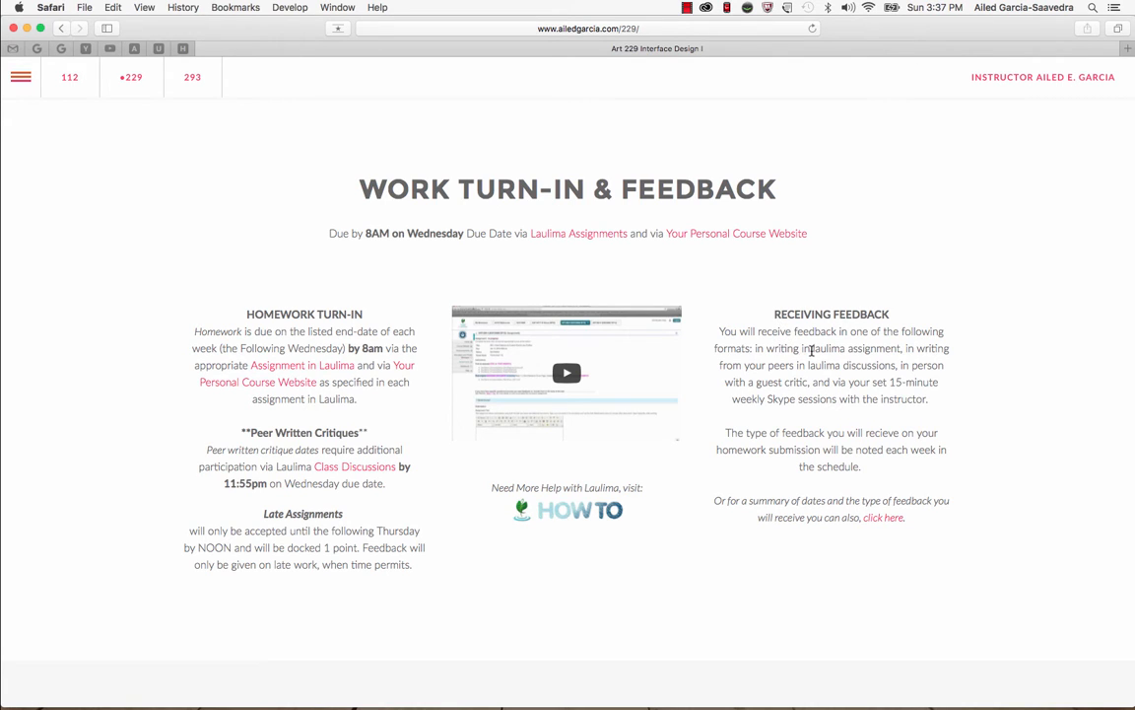
mouse_move(780, 365)
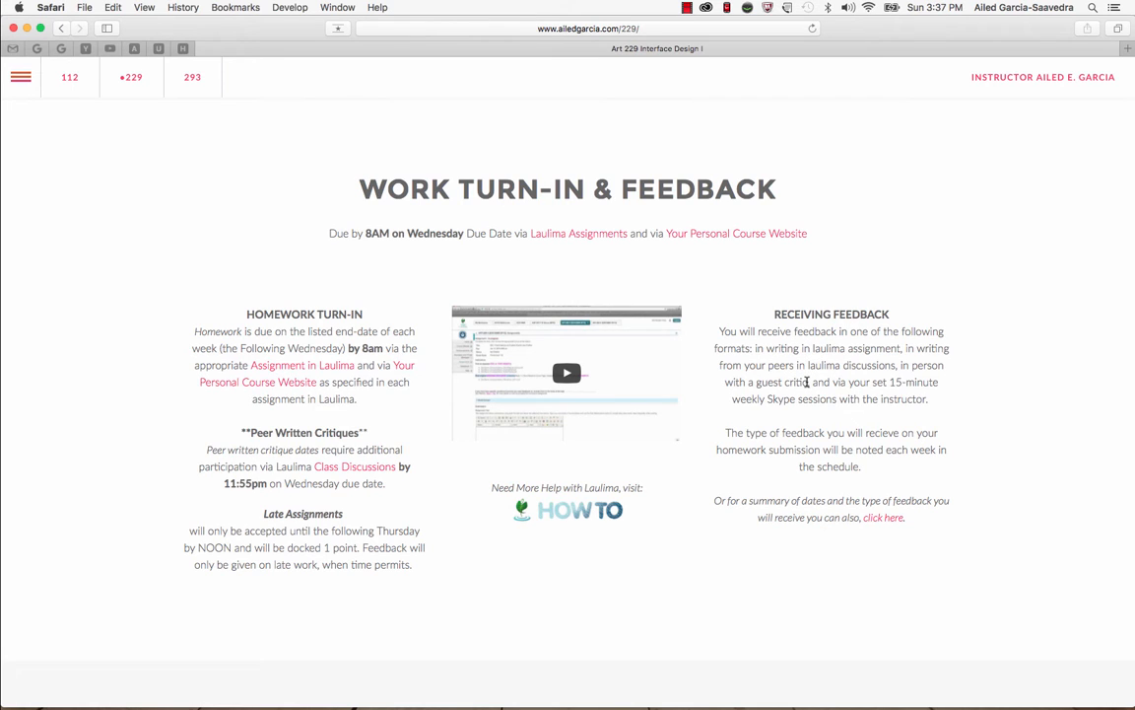
mouse_move(804, 383)
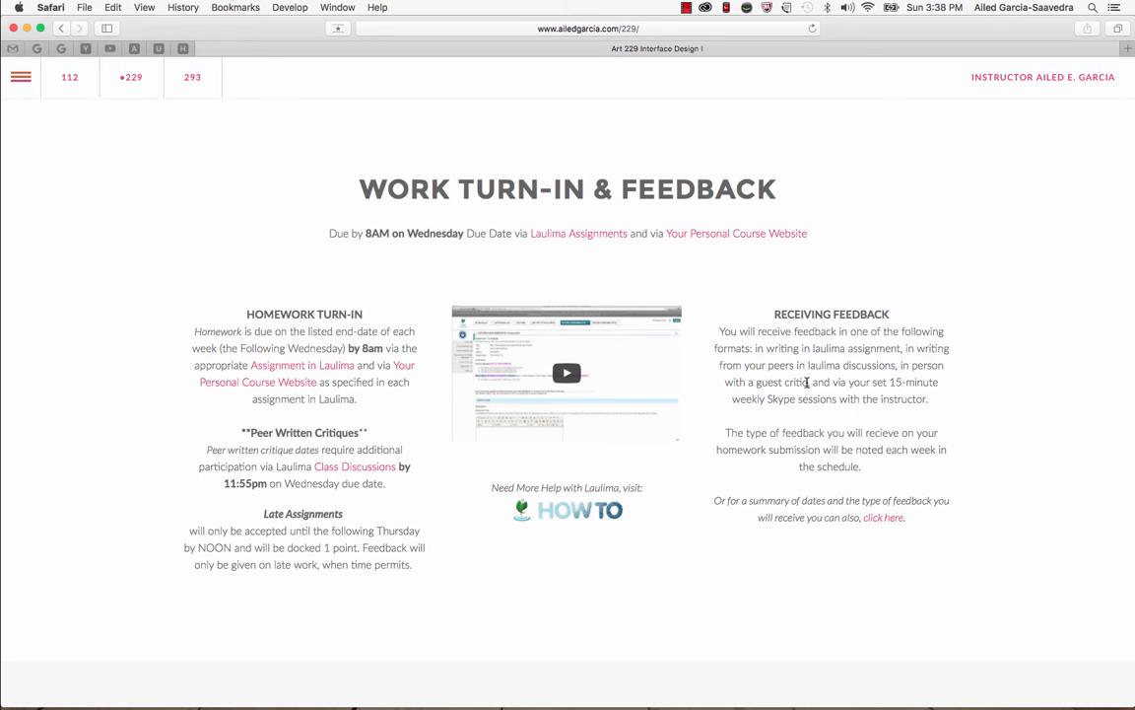
mouse_move(832, 383)
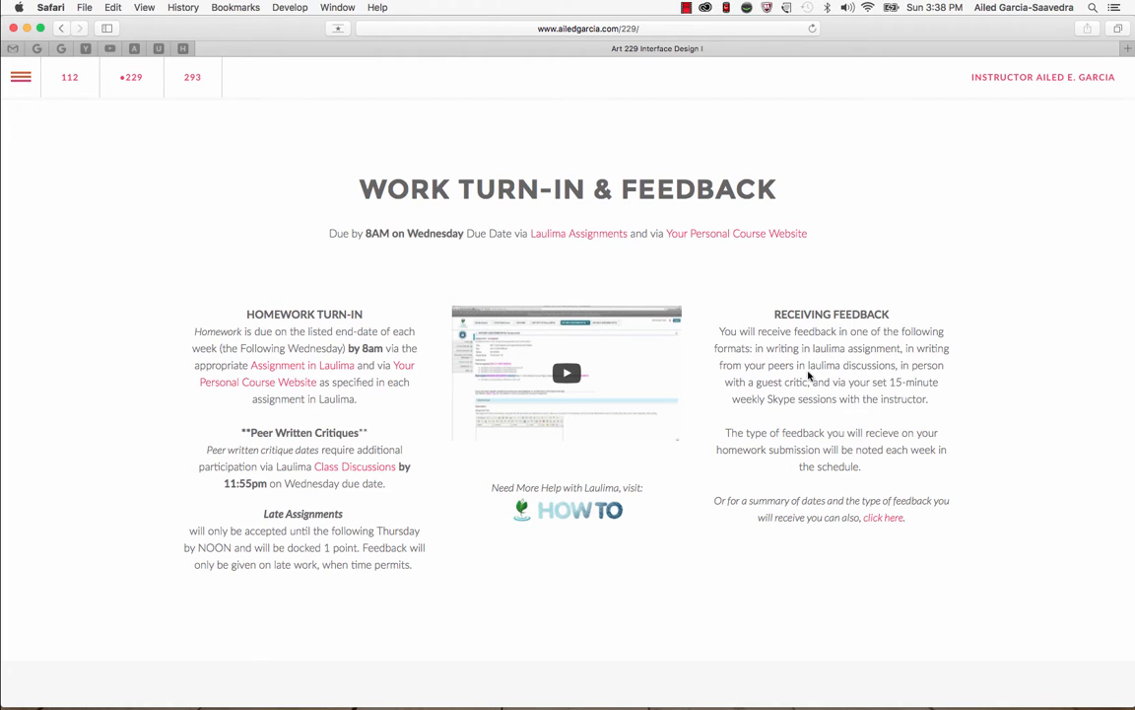
mouse_move(840, 398)
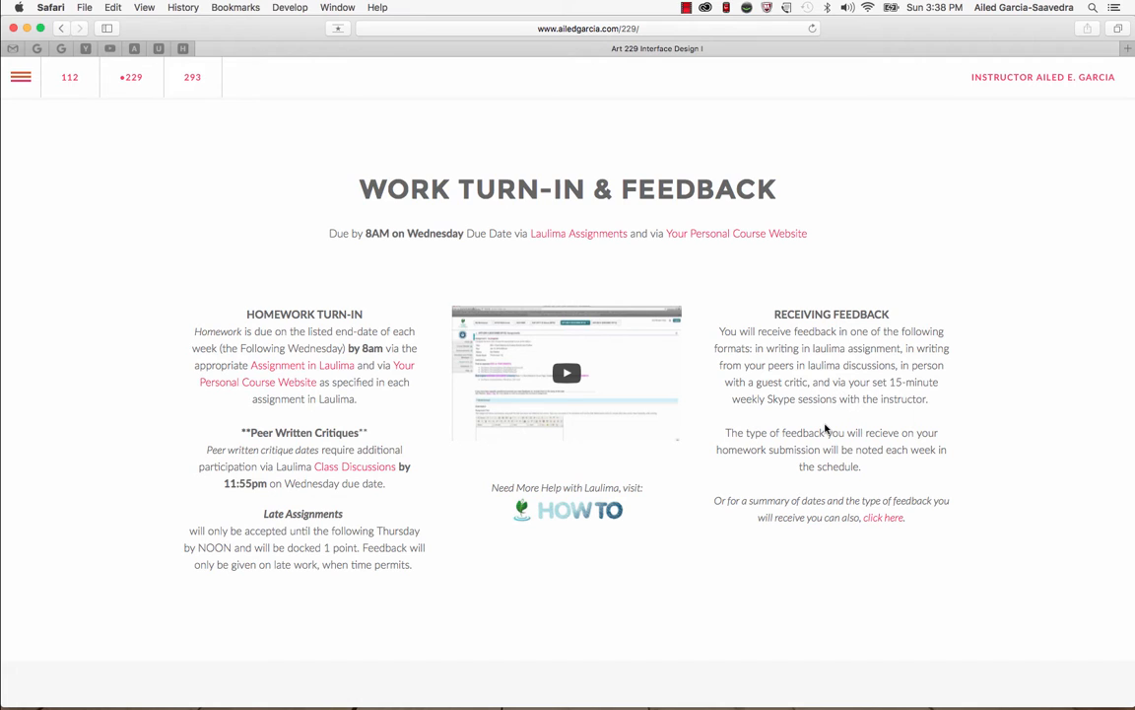
mouse_move(824, 445)
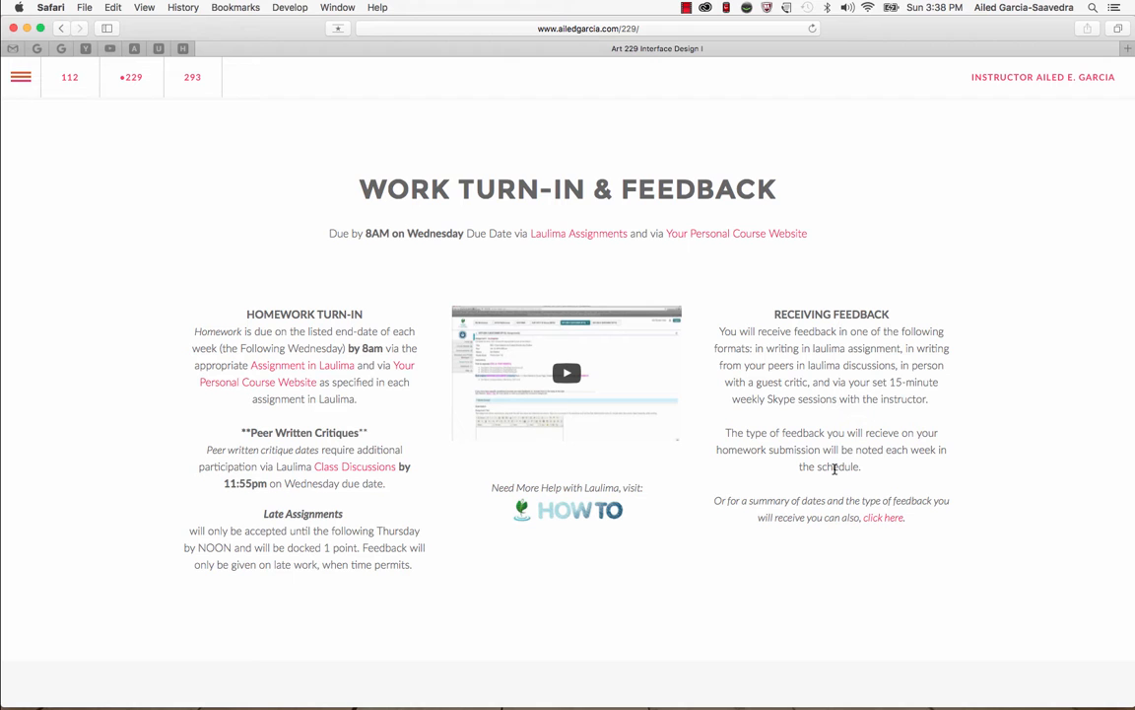
Expand the feedback formats overview and scroll down to Week 1 (Jan 11–Jan 18)
left_click(883, 517)
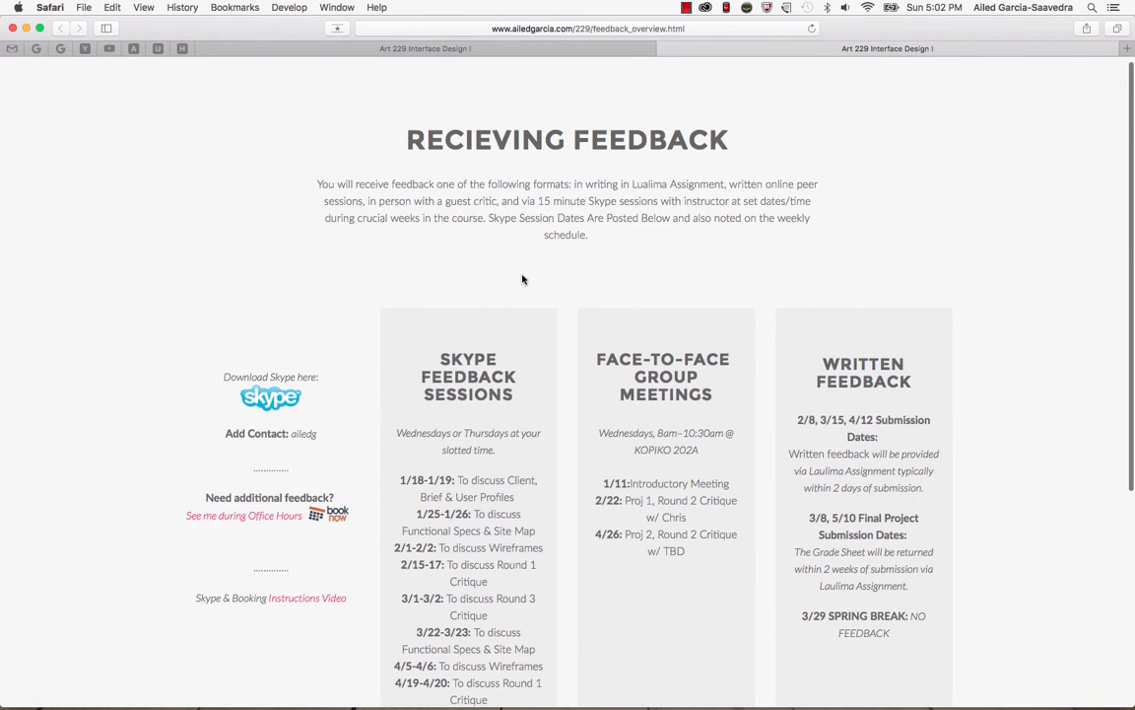
scroll("down", 3)
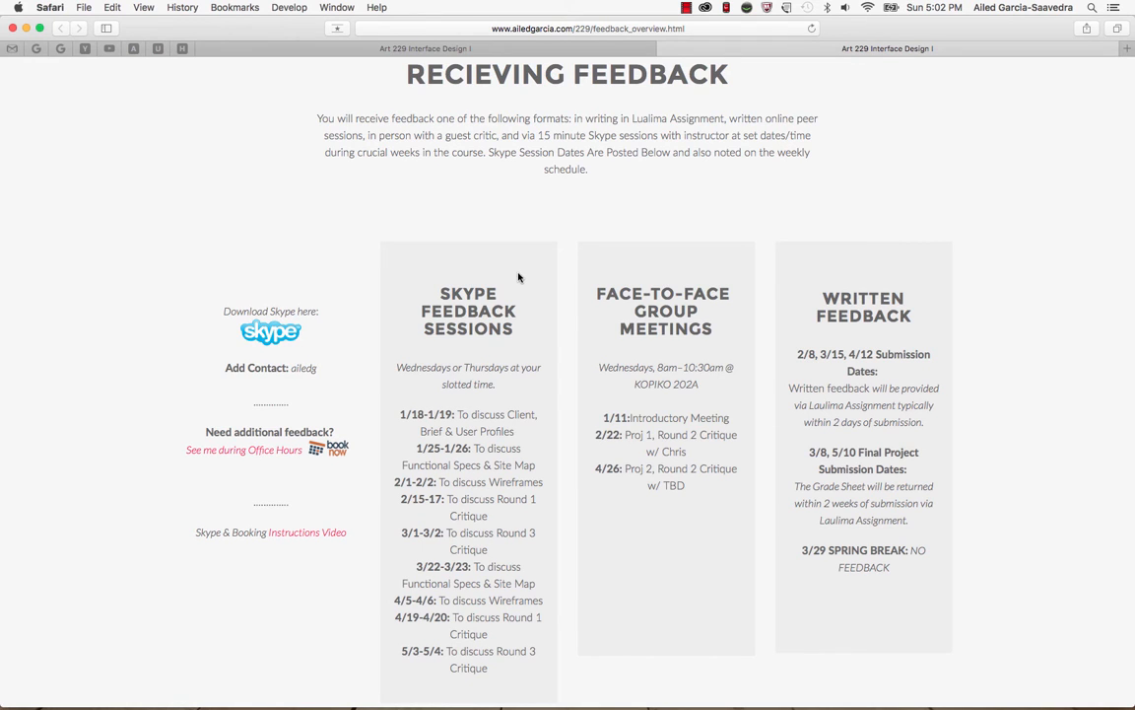
mouse_move(451, 280)
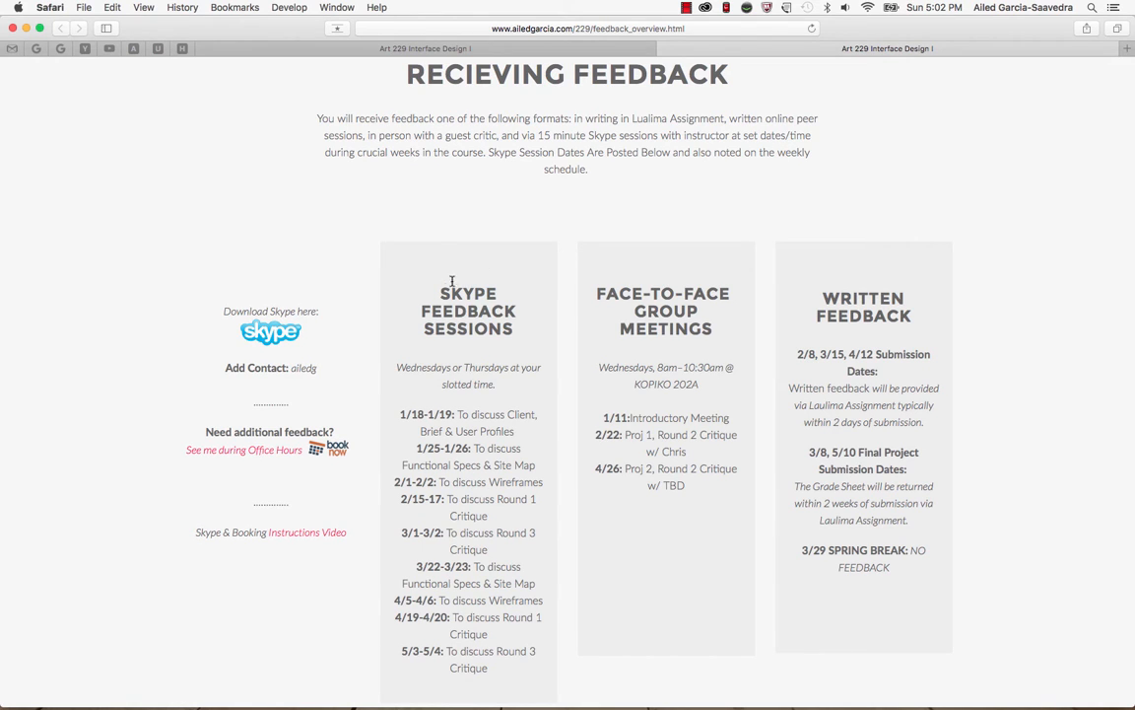
mouse_move(477, 635)
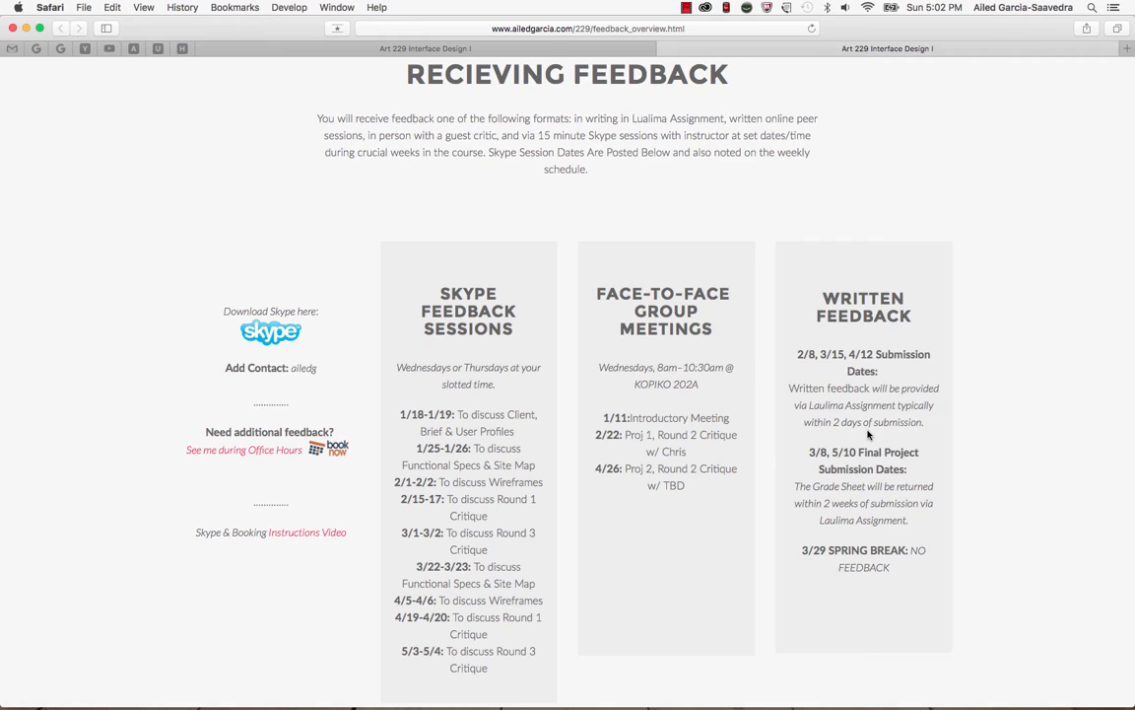
mouse_move(879, 579)
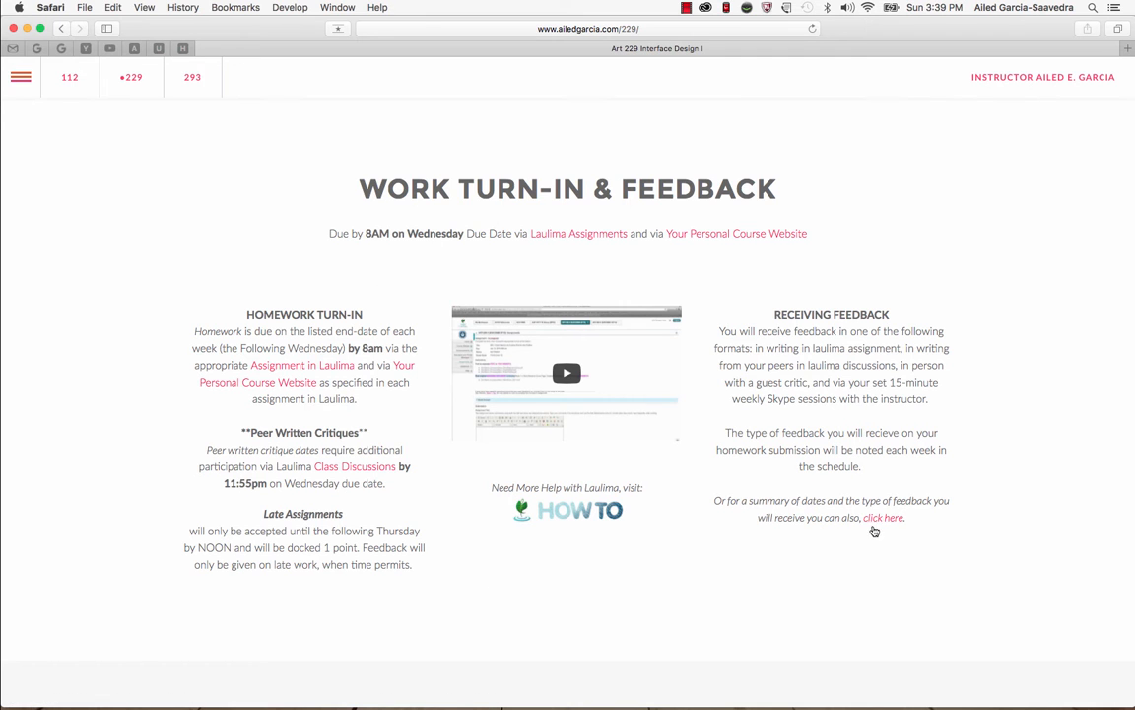
scroll("down", 3)
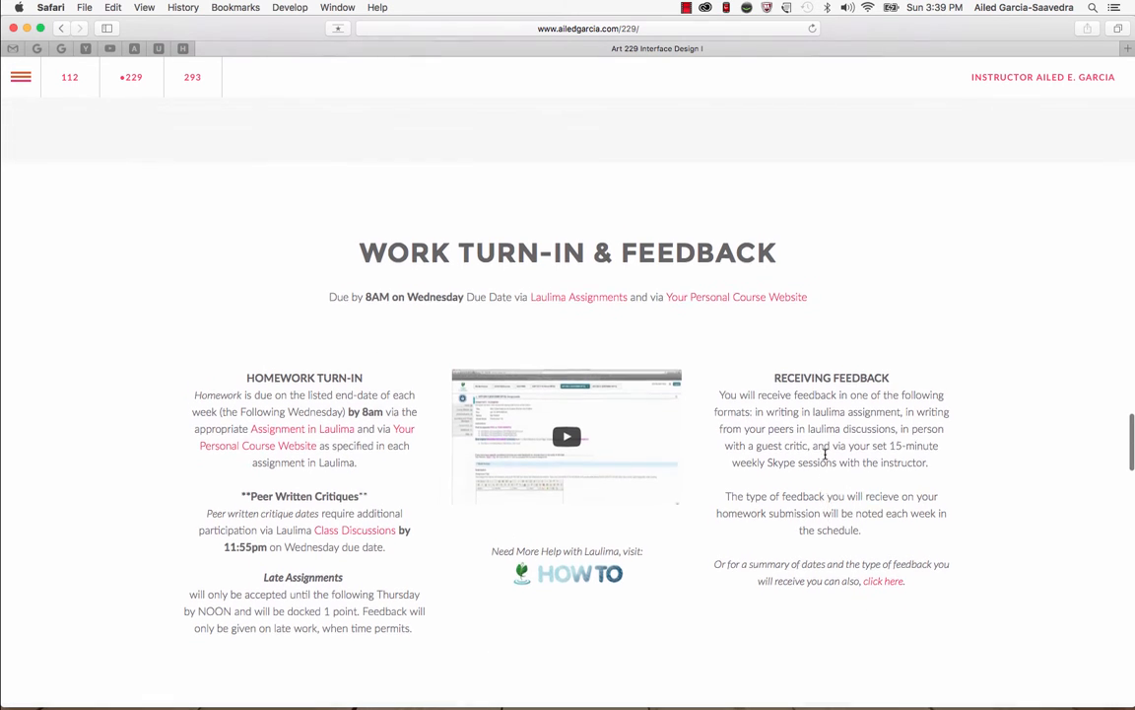
scroll("down", 3)
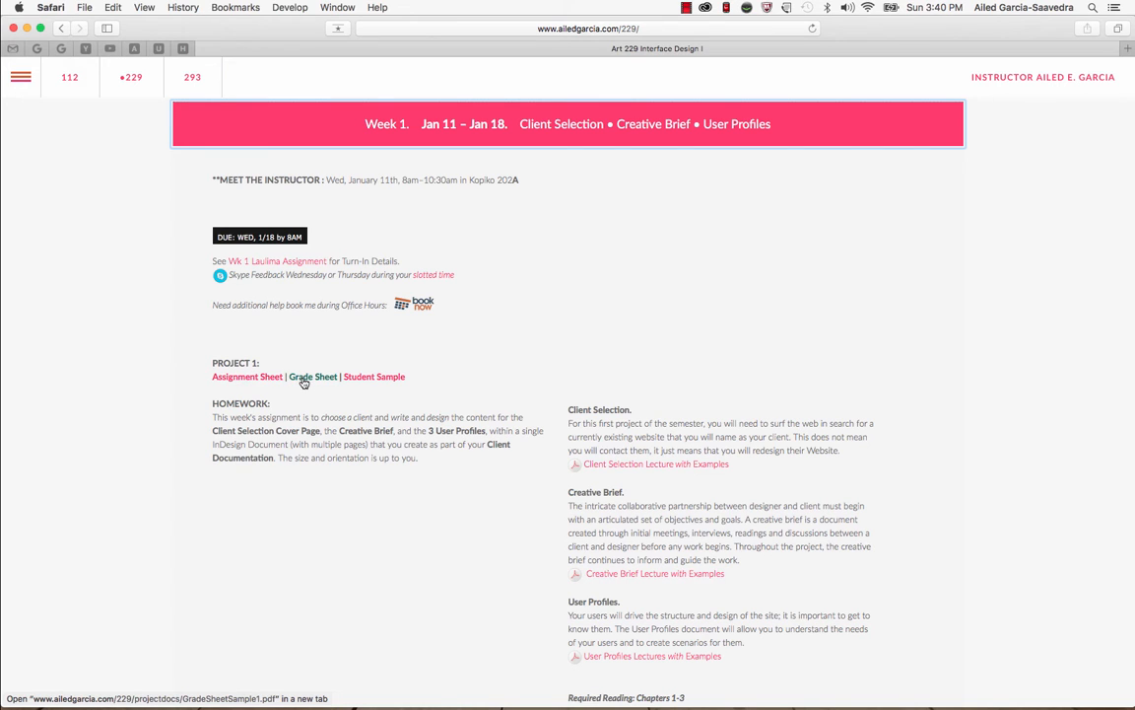
mouse_move(374, 376)
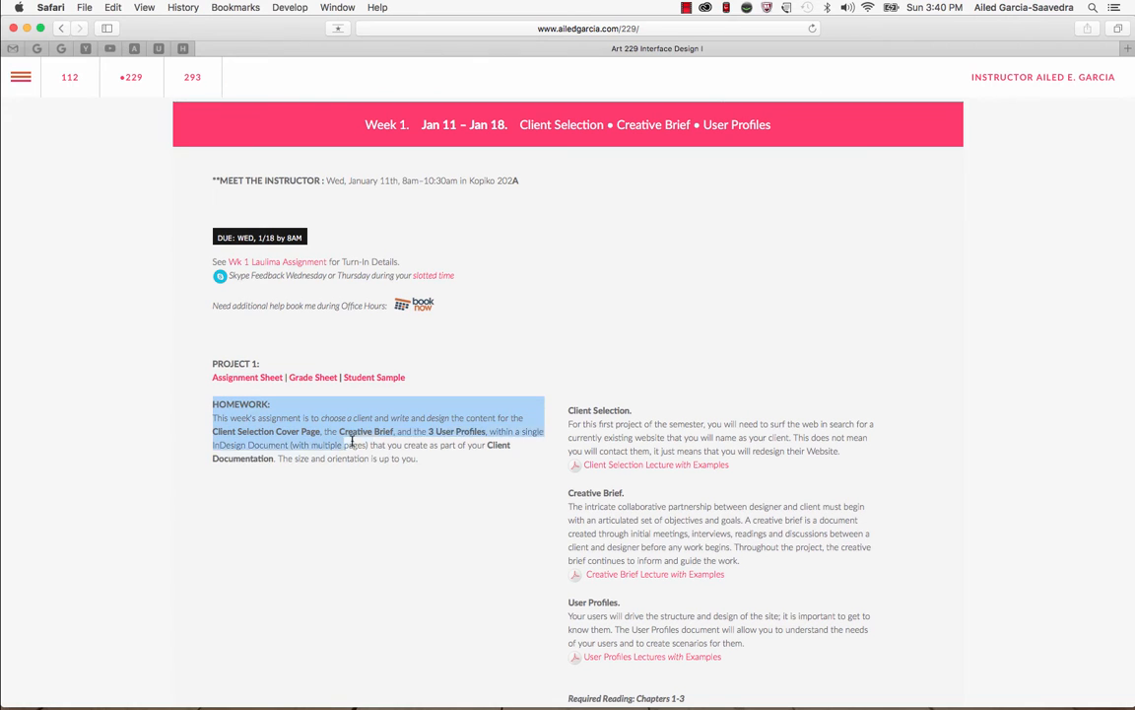
left_click(268, 399)
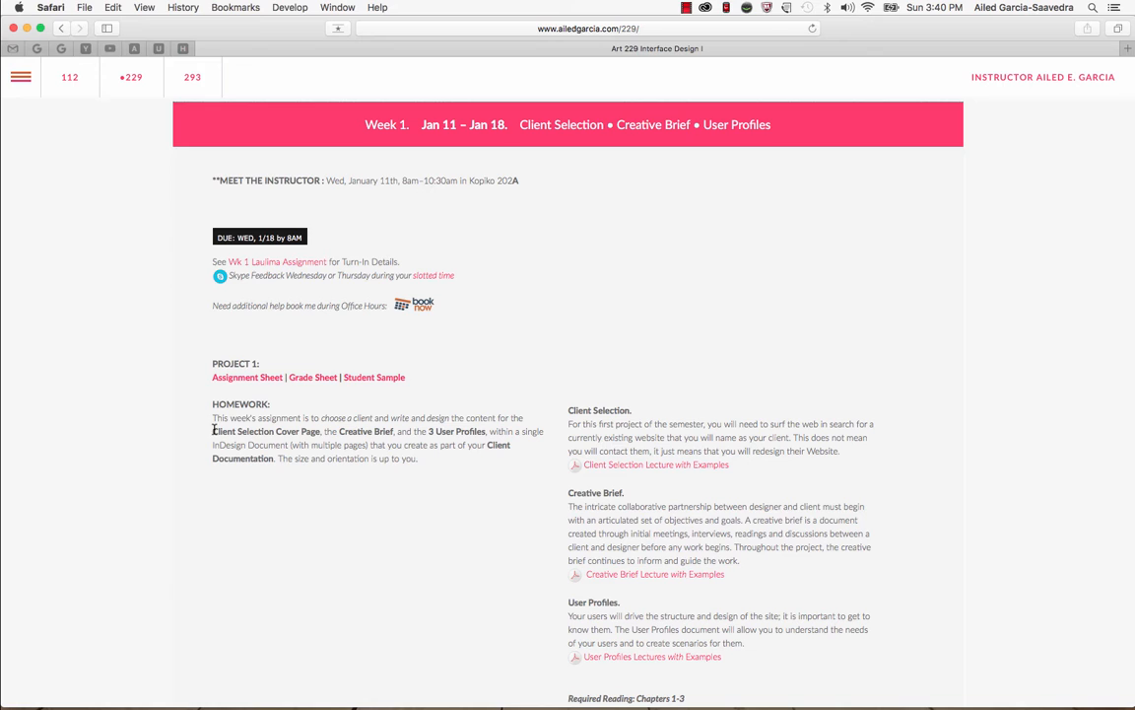
mouse_move(296, 431)
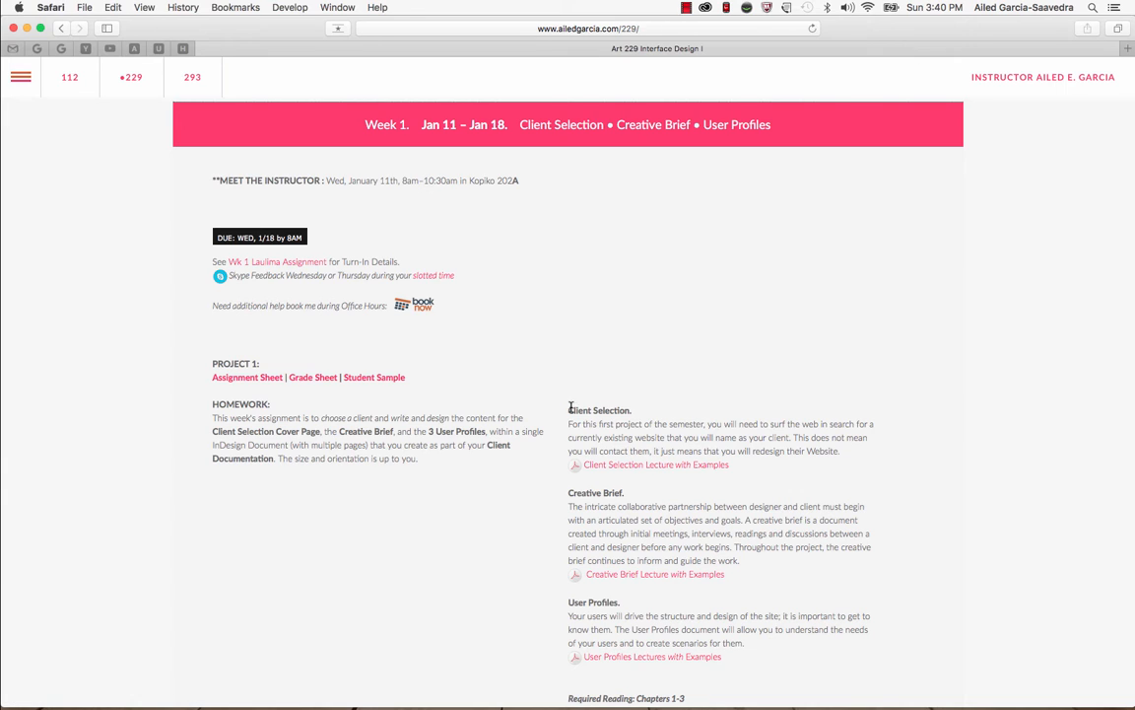
mouse_move(572, 410)
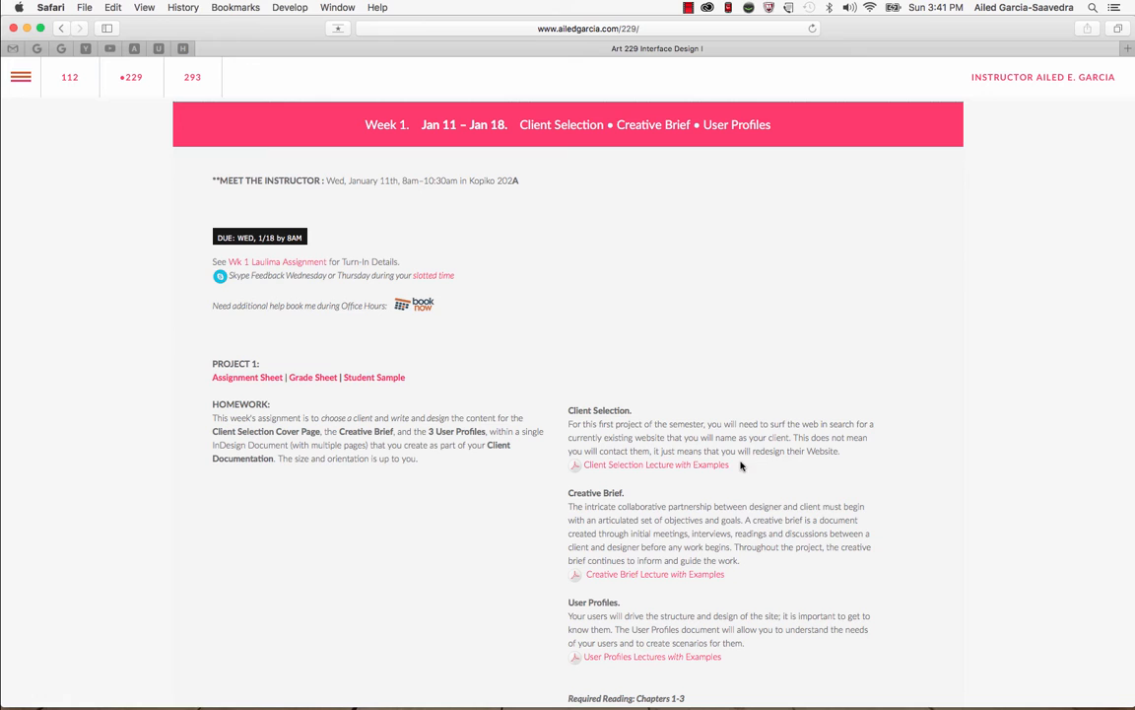
mouse_move(656, 465)
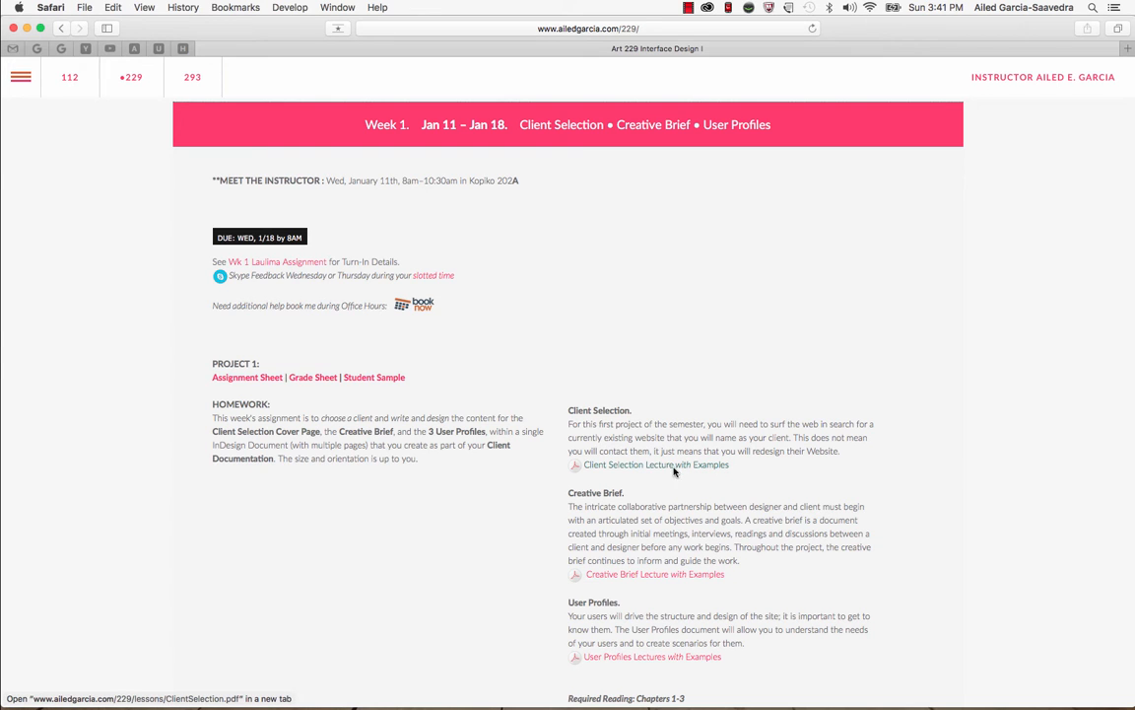
View the Client Selection lecture PDF and scroll through its slides to the Client Documentation example
left_click(656, 465)
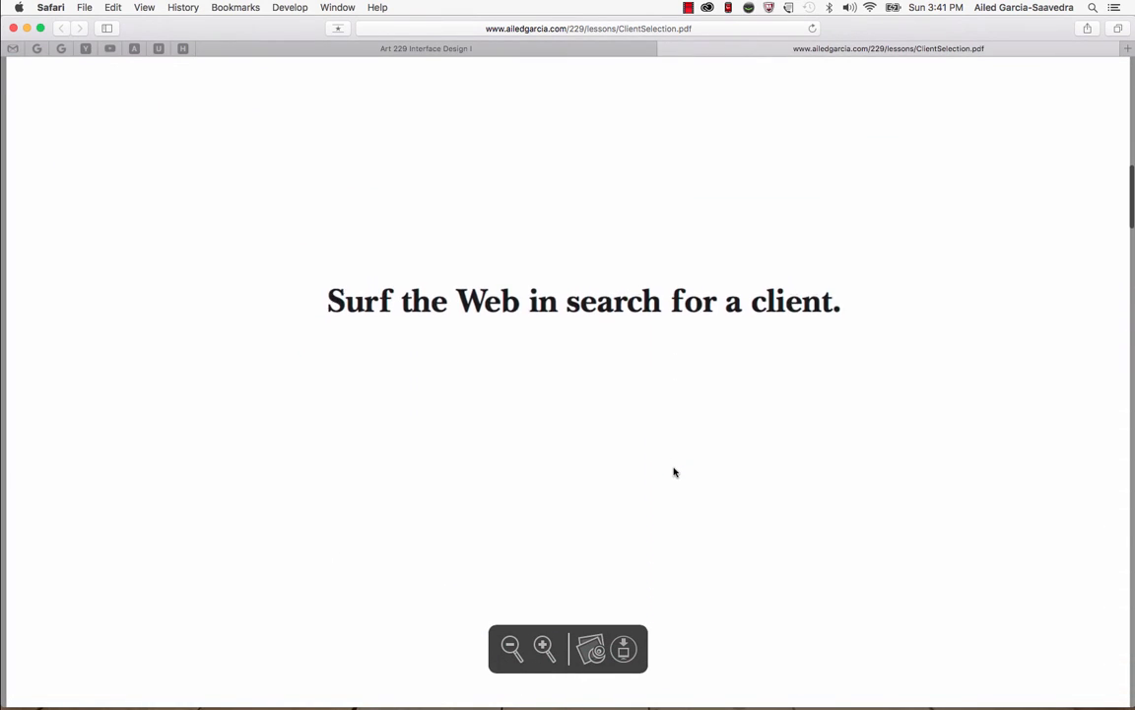
scroll("down", 3)
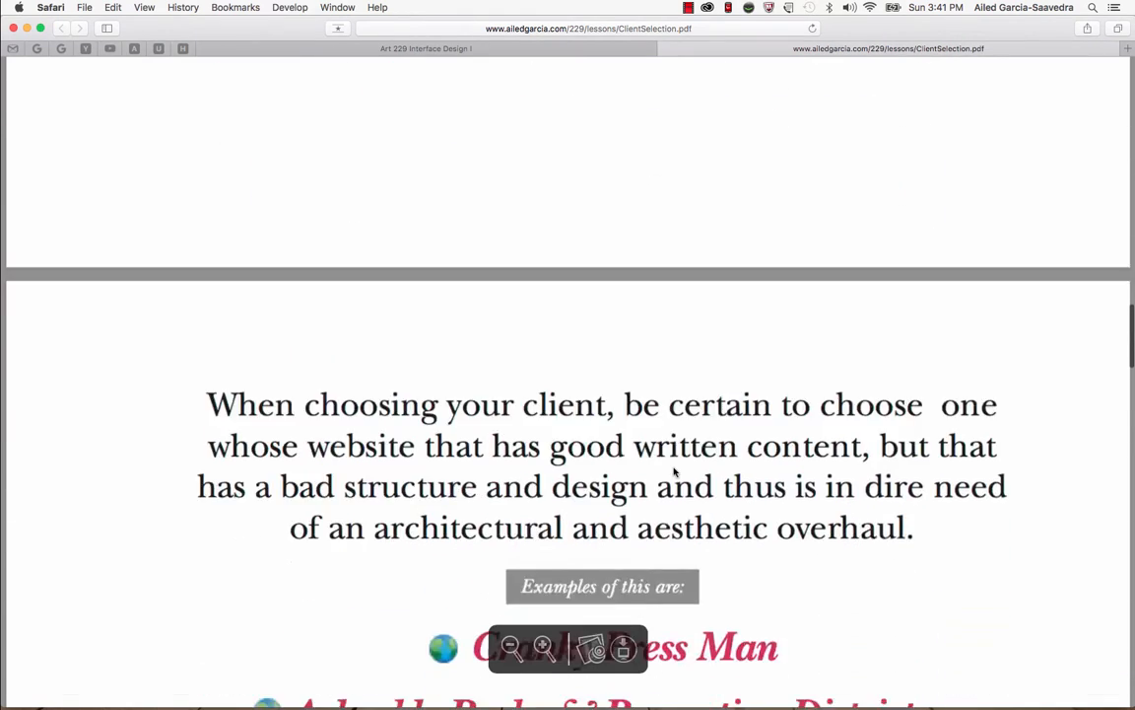
scroll("down", 3)
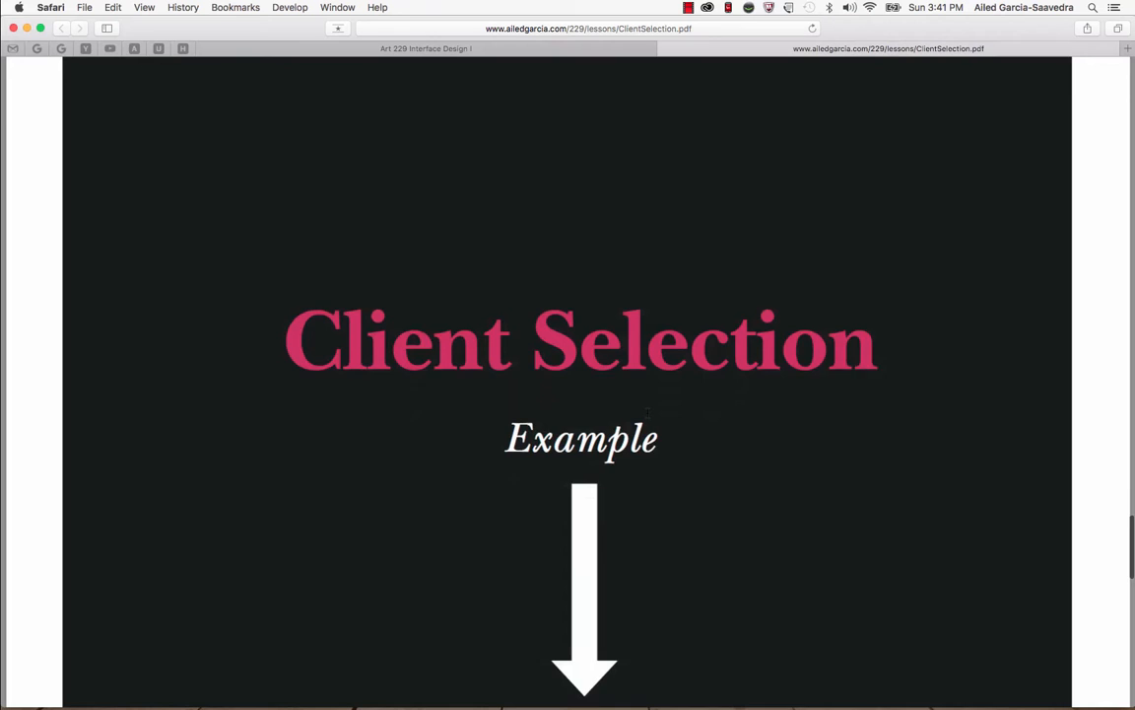
scroll("down", 3)
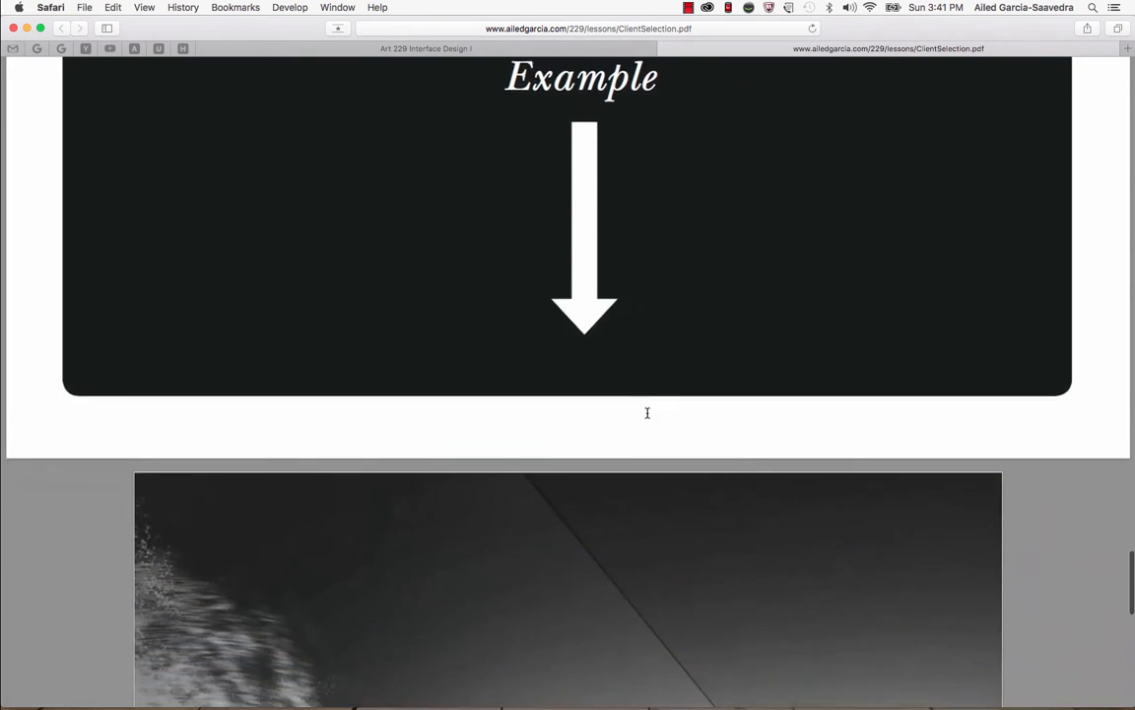
scroll("down", 3)
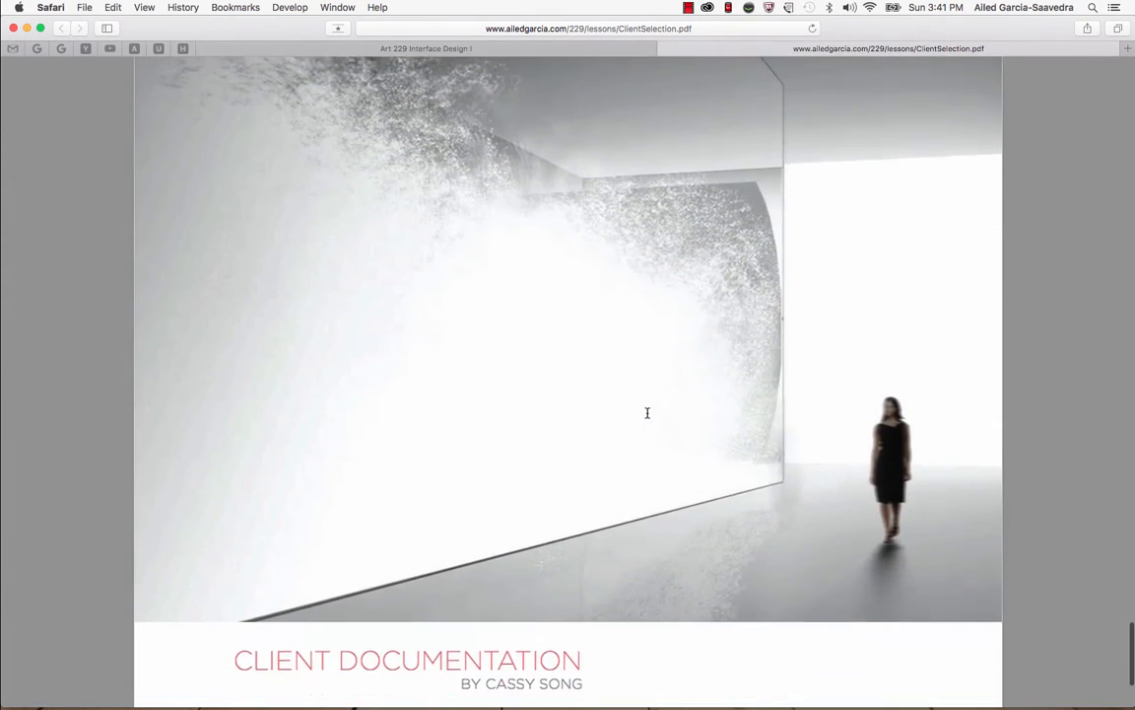
scroll("down", 3)
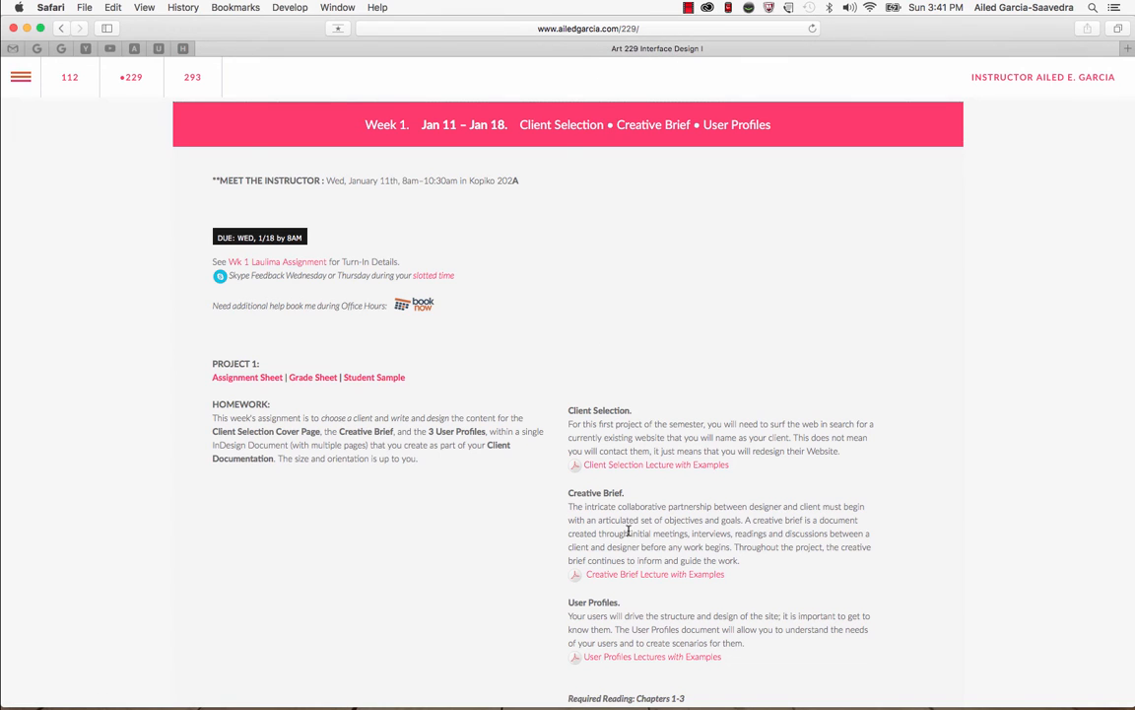
mouse_move(635, 573)
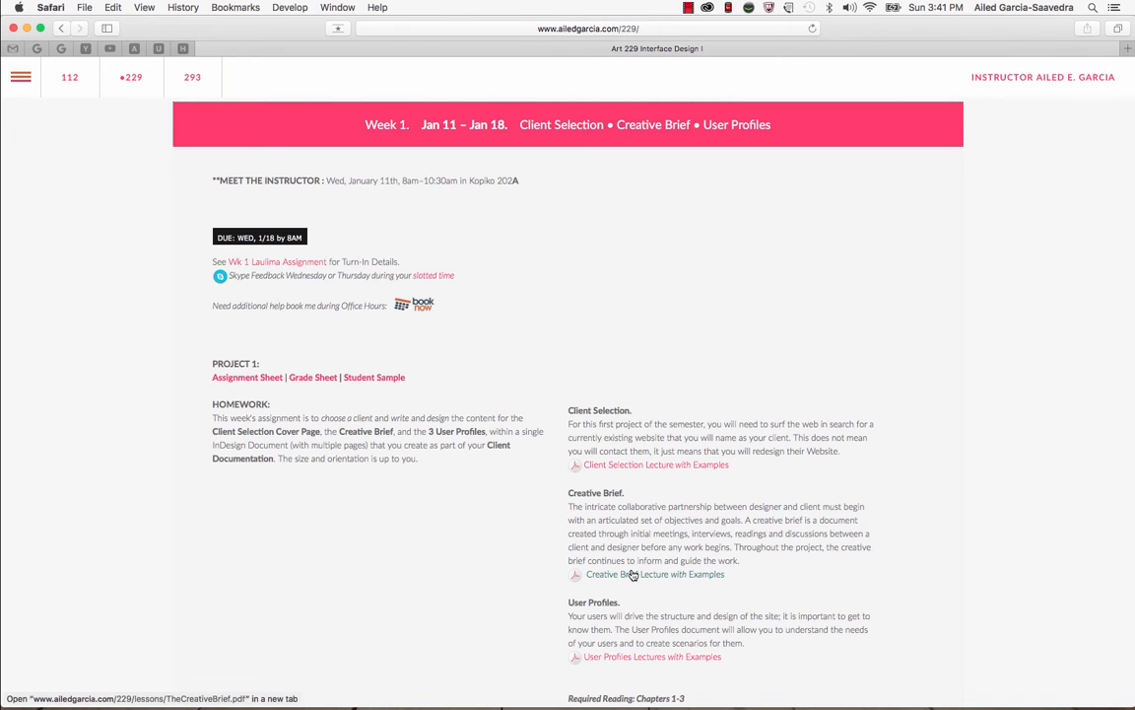
left_click(656, 574)
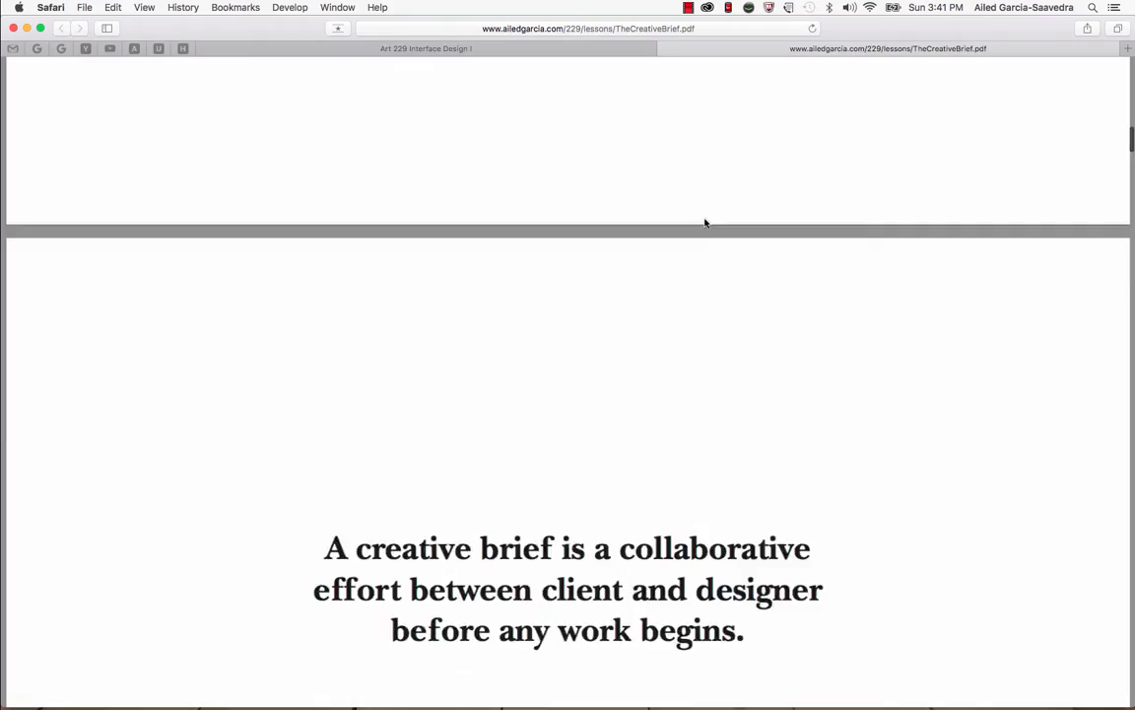
scroll("down", 3)
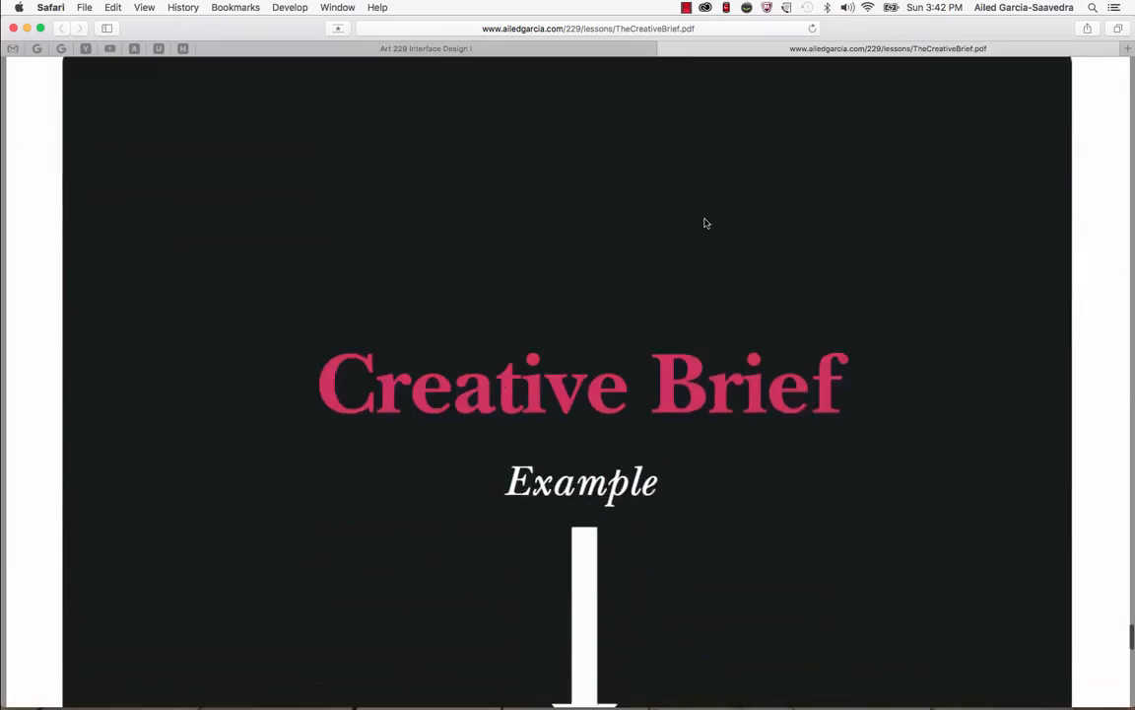
scroll("down", 3)
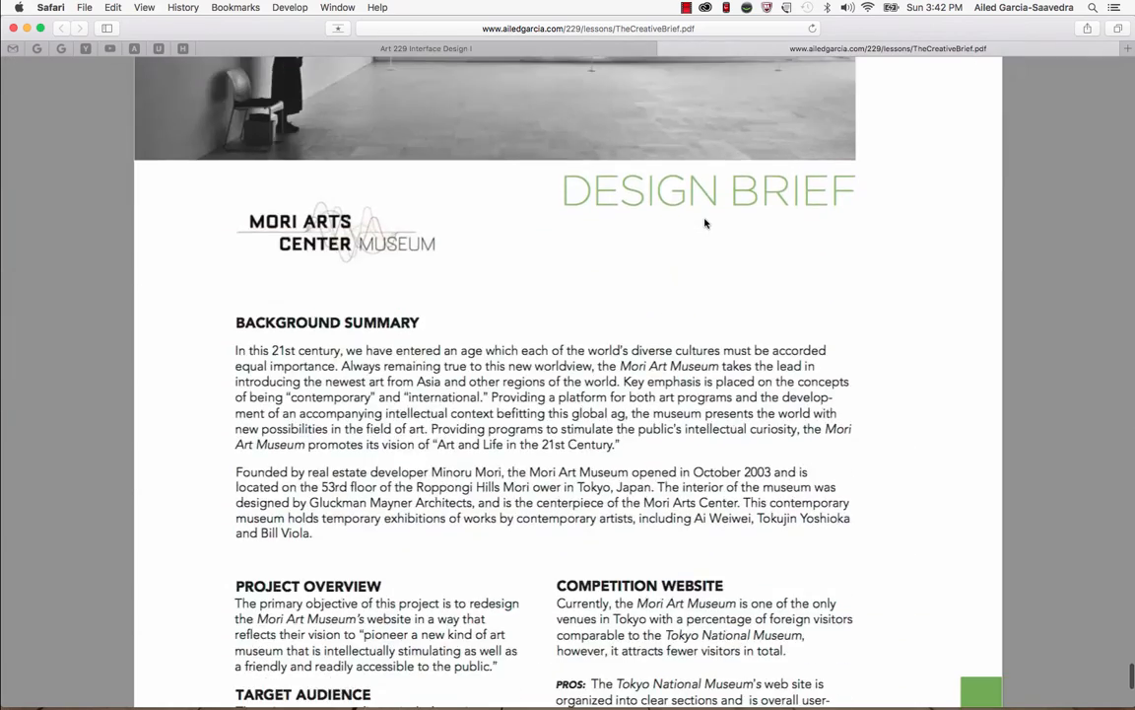
scroll("down", 3)
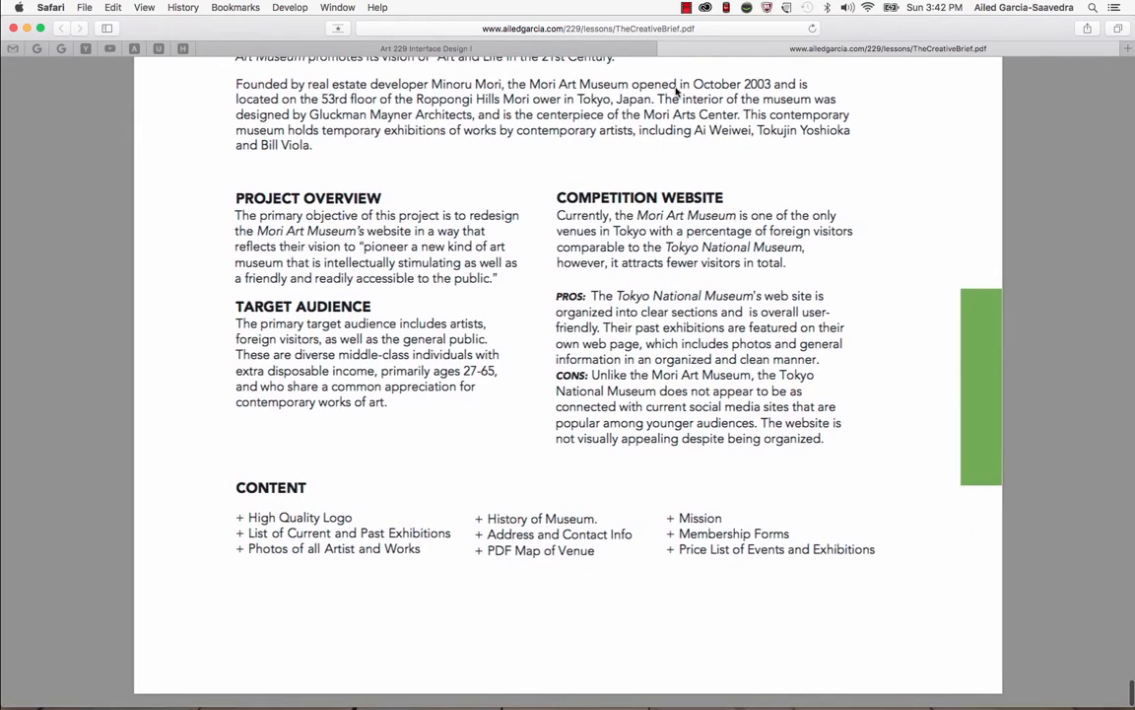
left_click(59, 27)
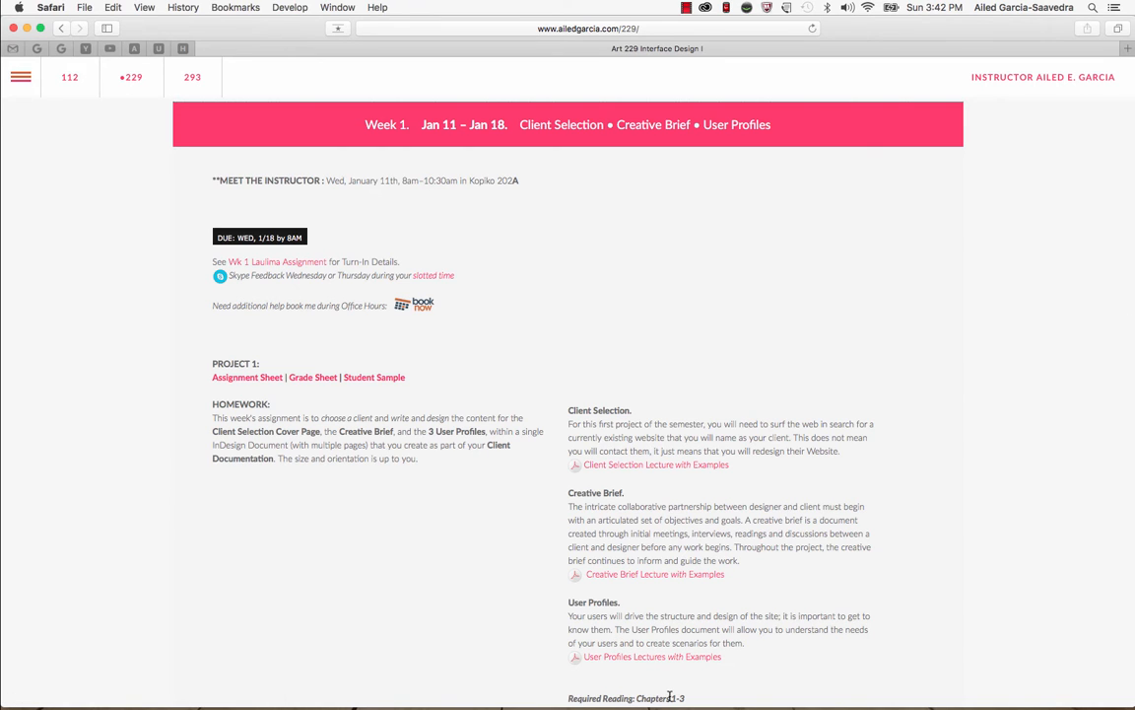
mouse_move(603, 655)
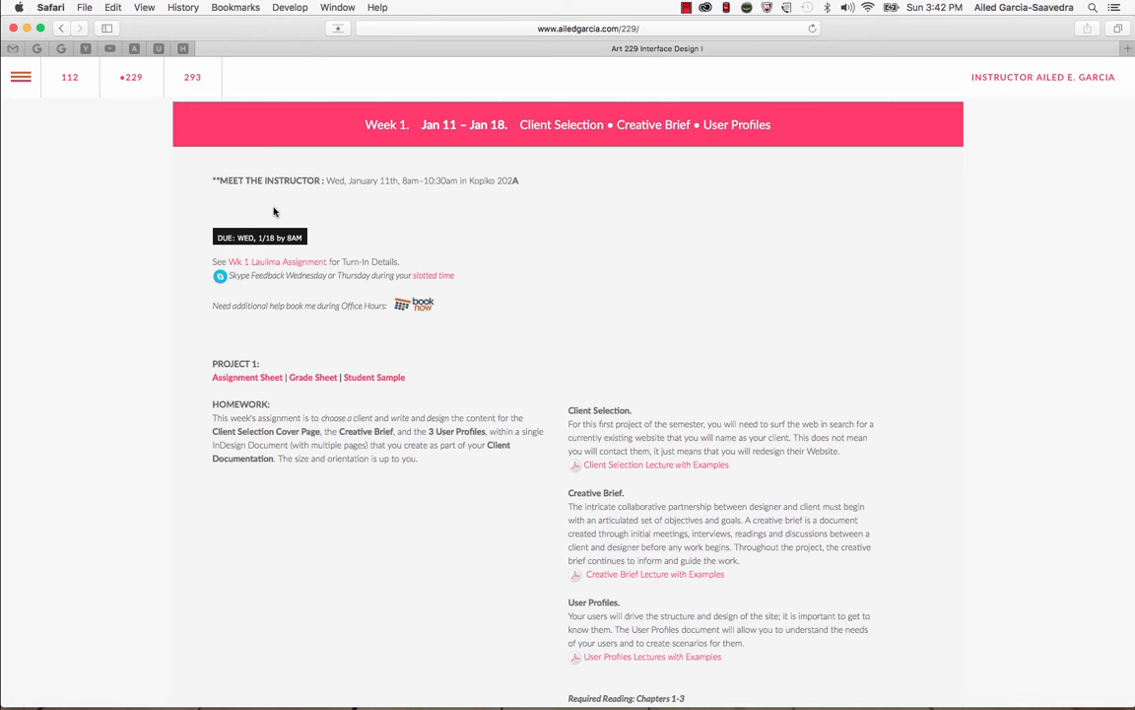
mouse_move(228, 248)
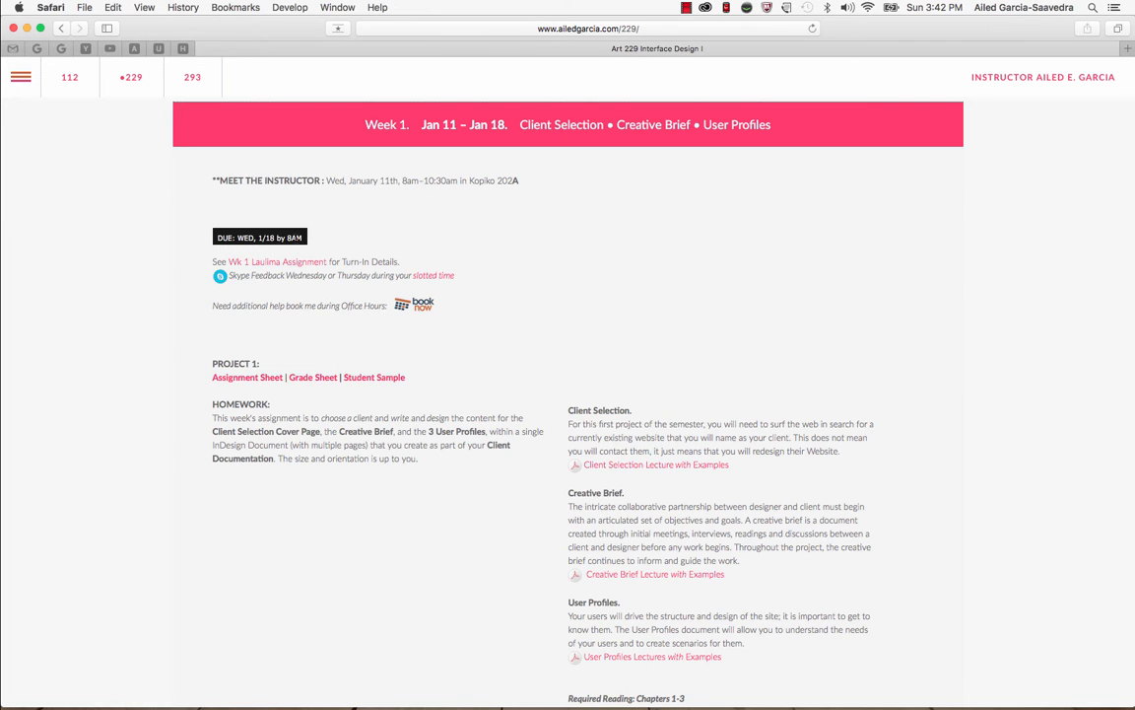
mouse_move(280, 260)
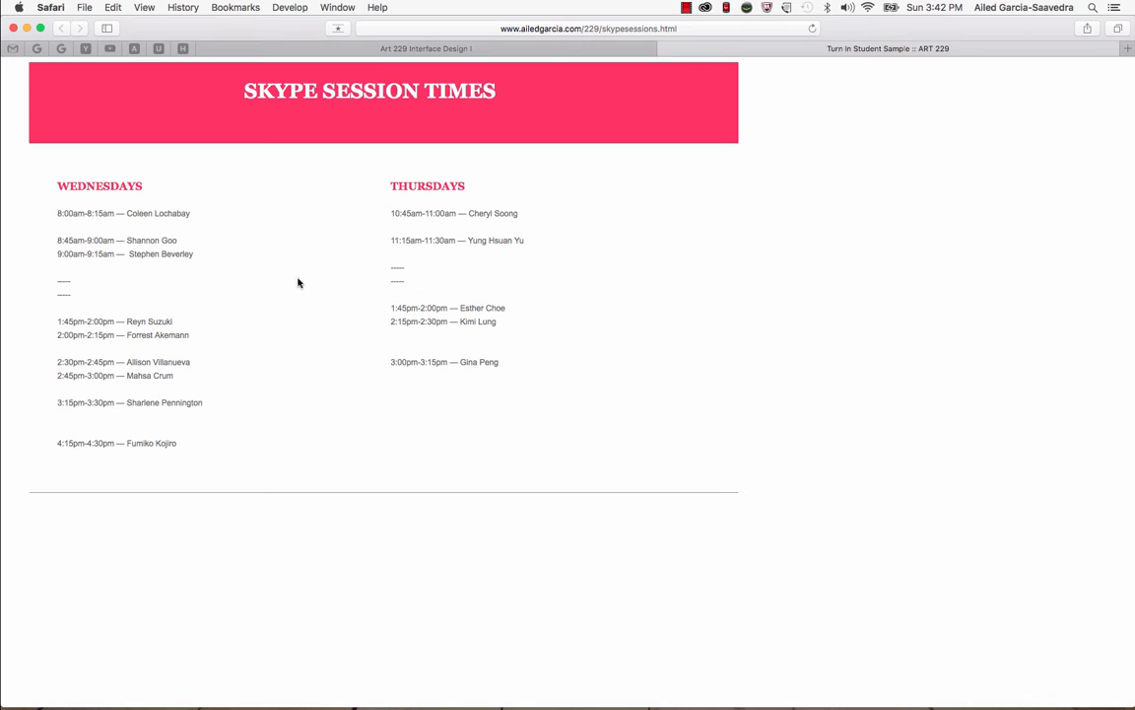
mouse_move(434, 232)
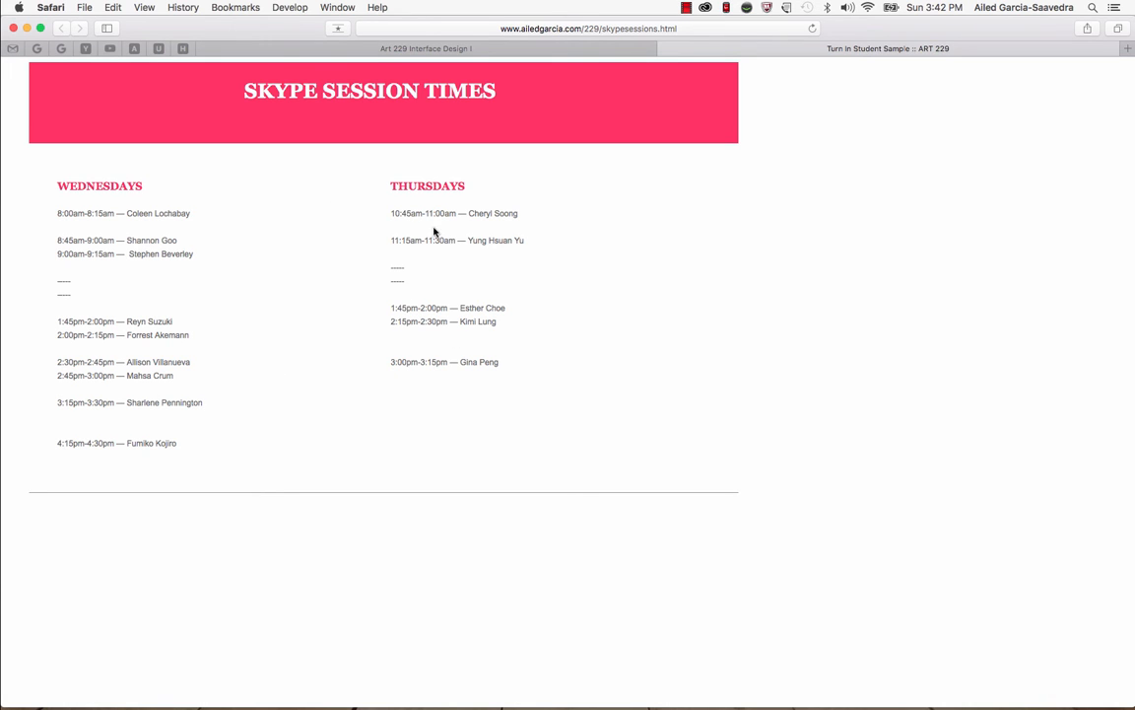
Close the Skype session times page to return toward the Laulima assignment link
left_click(59, 27)
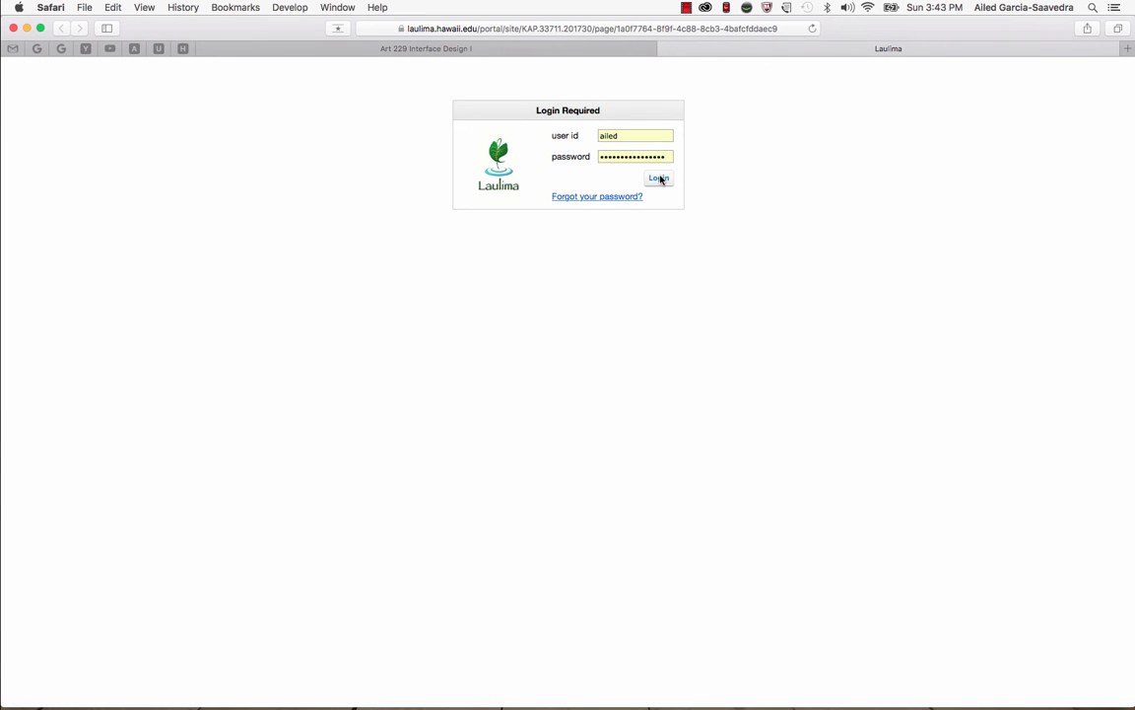
Sign in to Laulima and open the Wk1 Client Selection & Creative Brief assignment
left_click(659, 178)
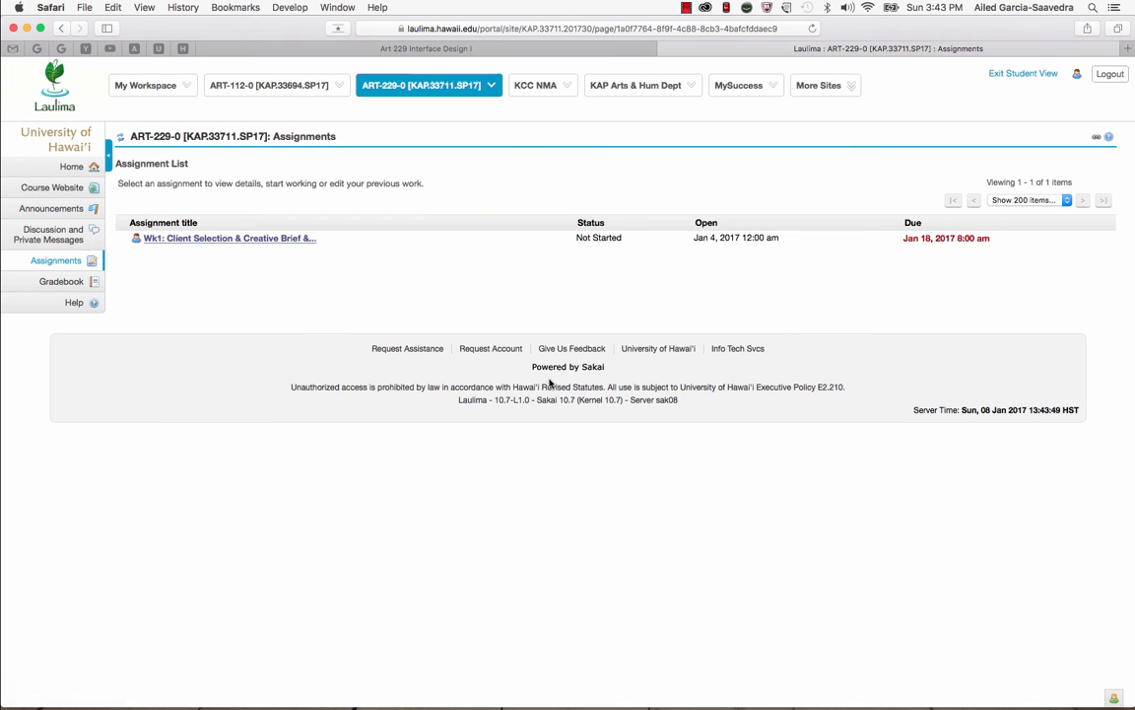
mouse_move(321, 304)
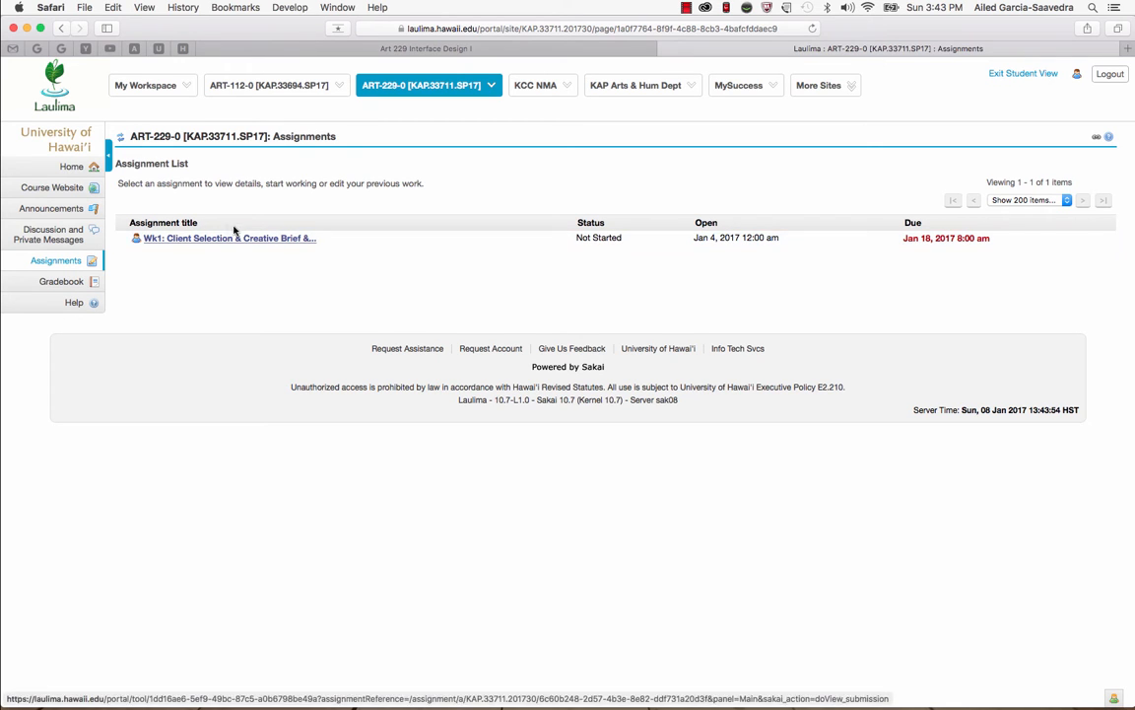
mouse_move(221, 276)
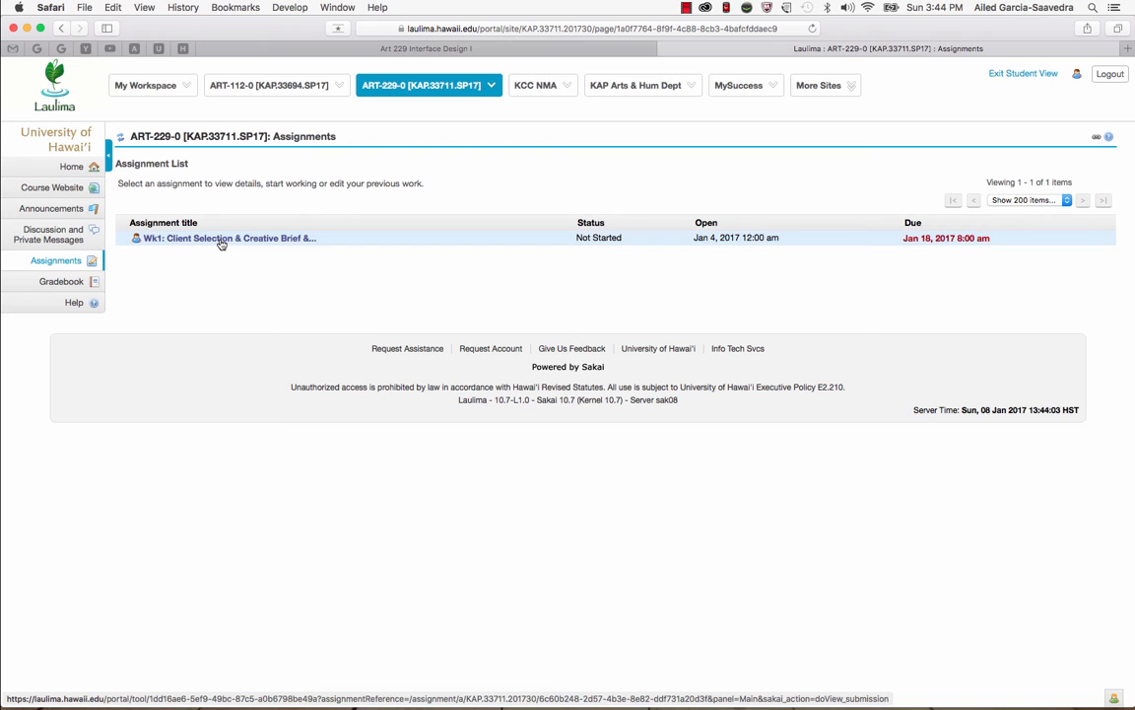
left_click(228, 237)
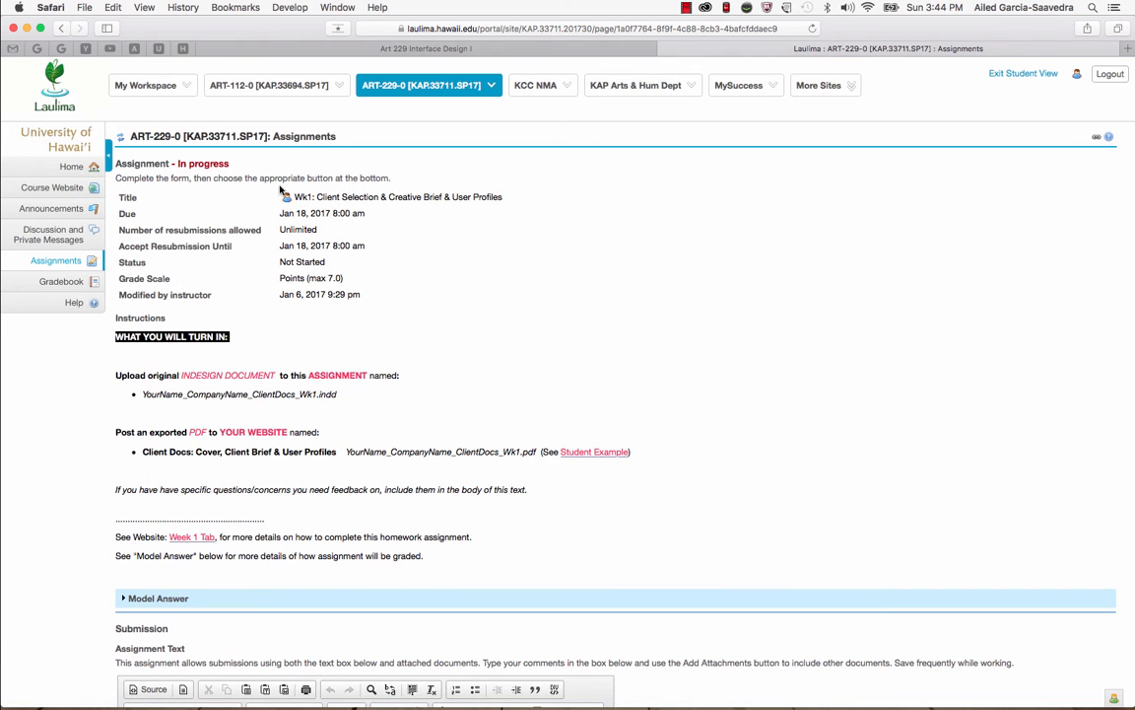
mouse_move(293, 209)
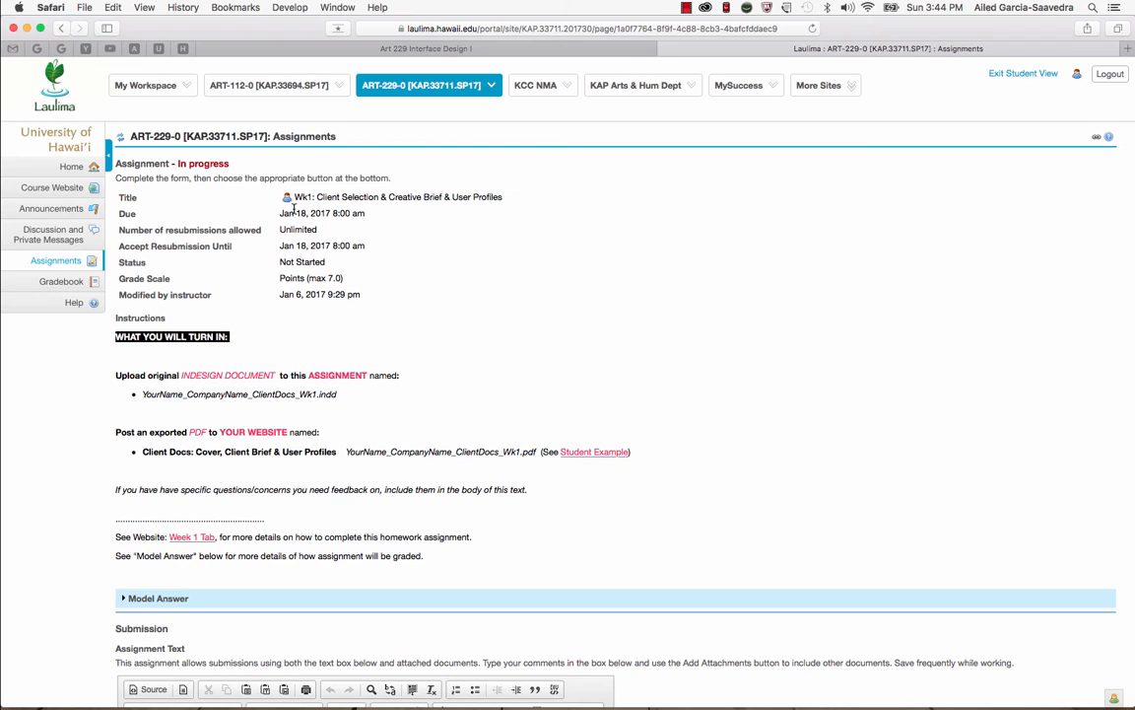
mouse_move(298, 240)
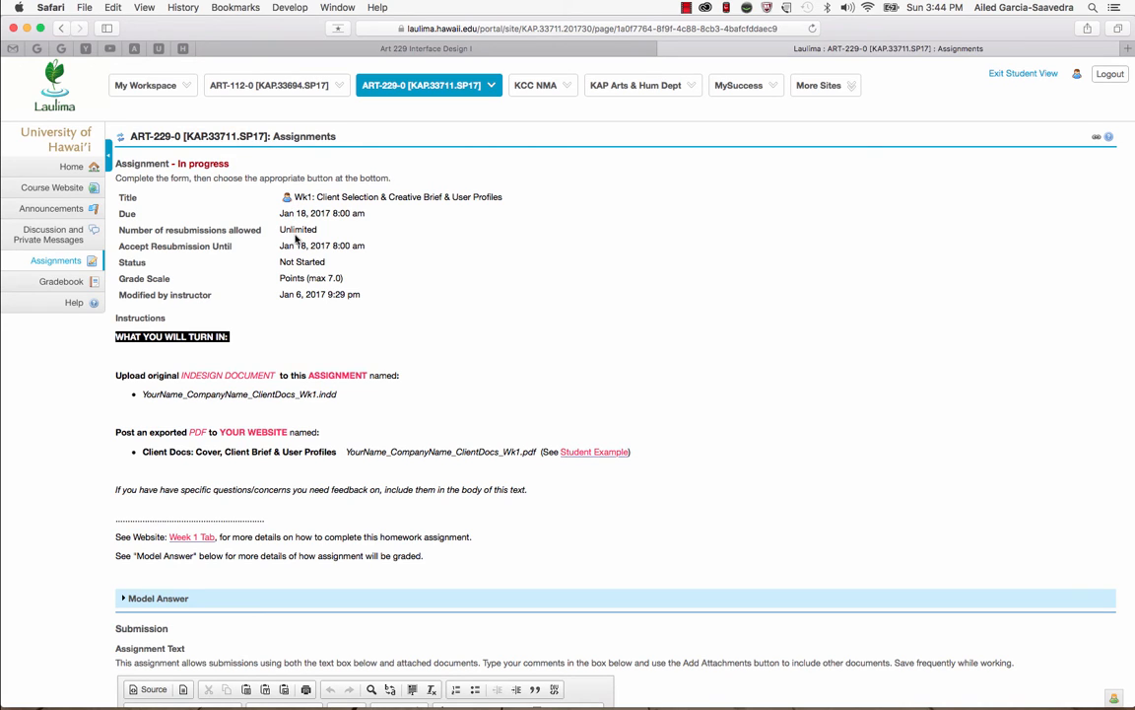
mouse_move(334, 251)
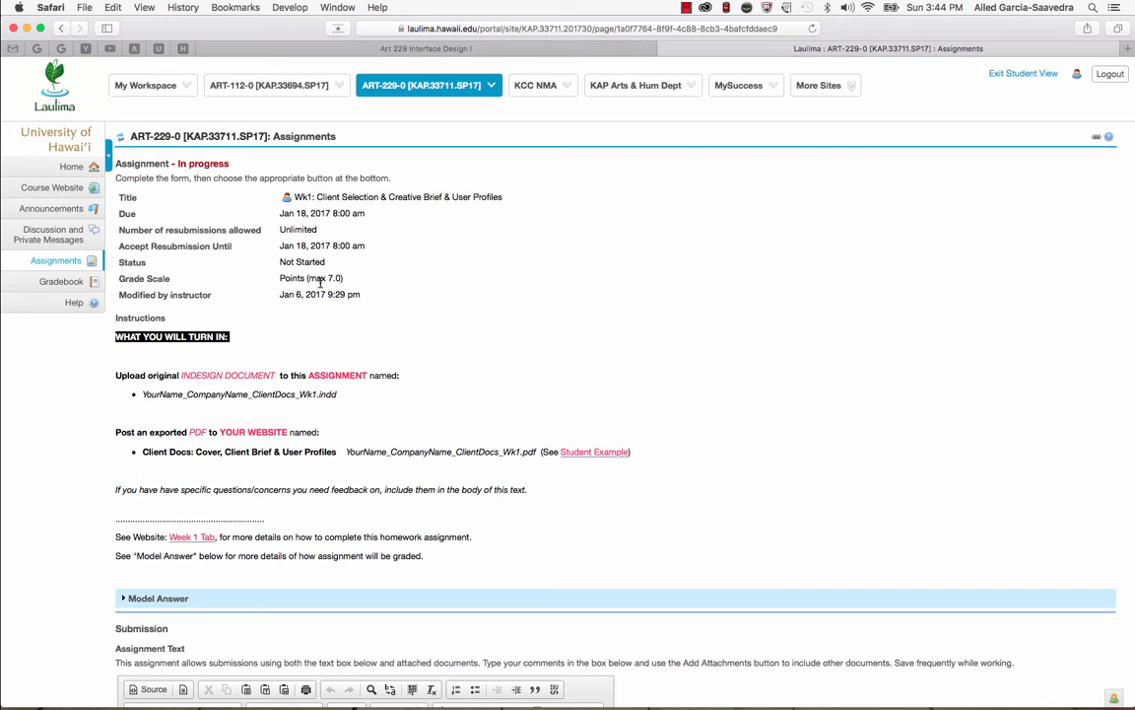
mouse_move(308, 297)
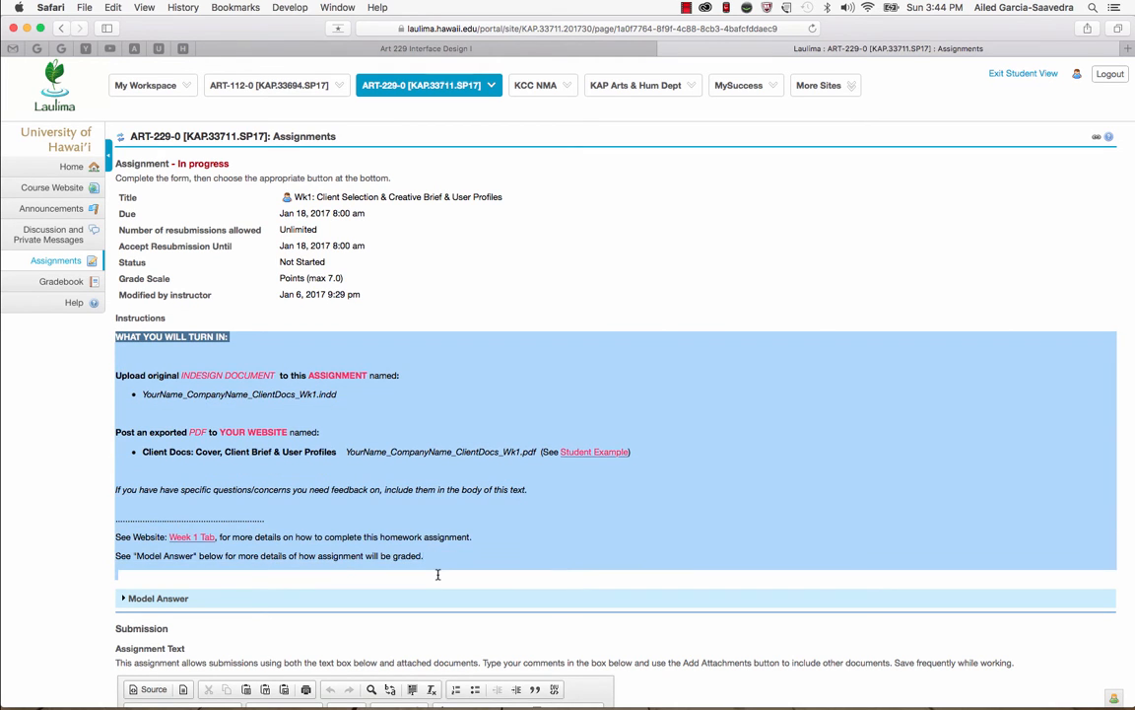
Highlight the required YourName_CompanyName_ClientDocs_Wk1.pdf file name, then follow the Student Example link
left_click(366, 434)
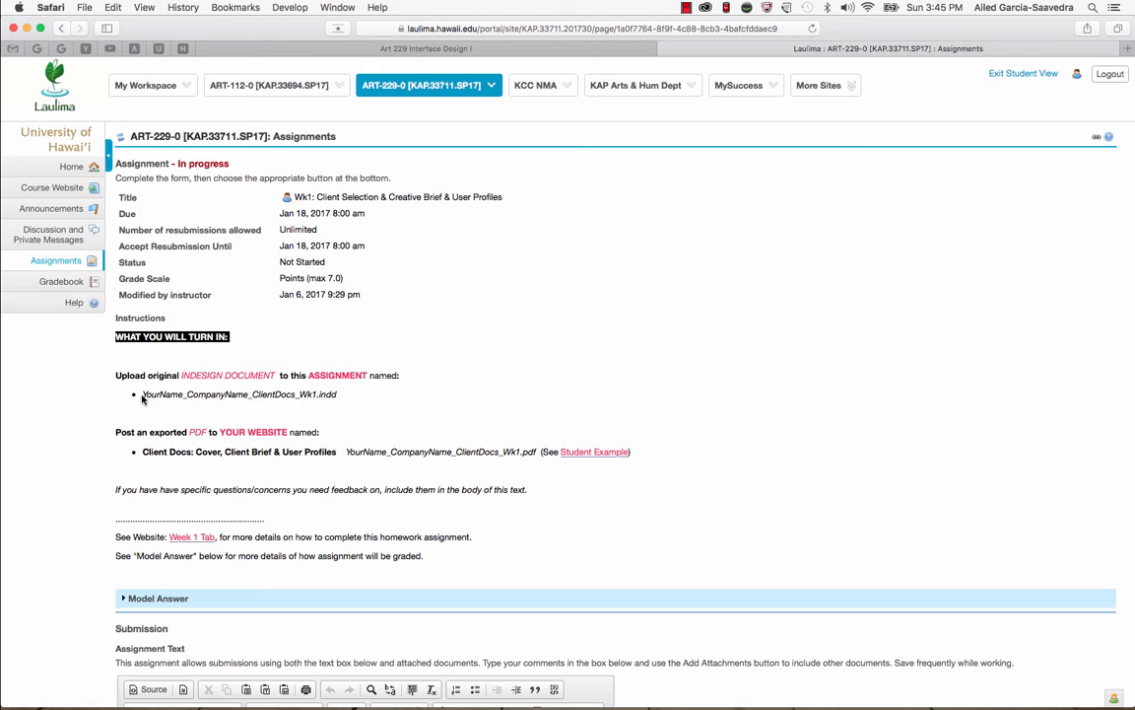
mouse_move(140, 396)
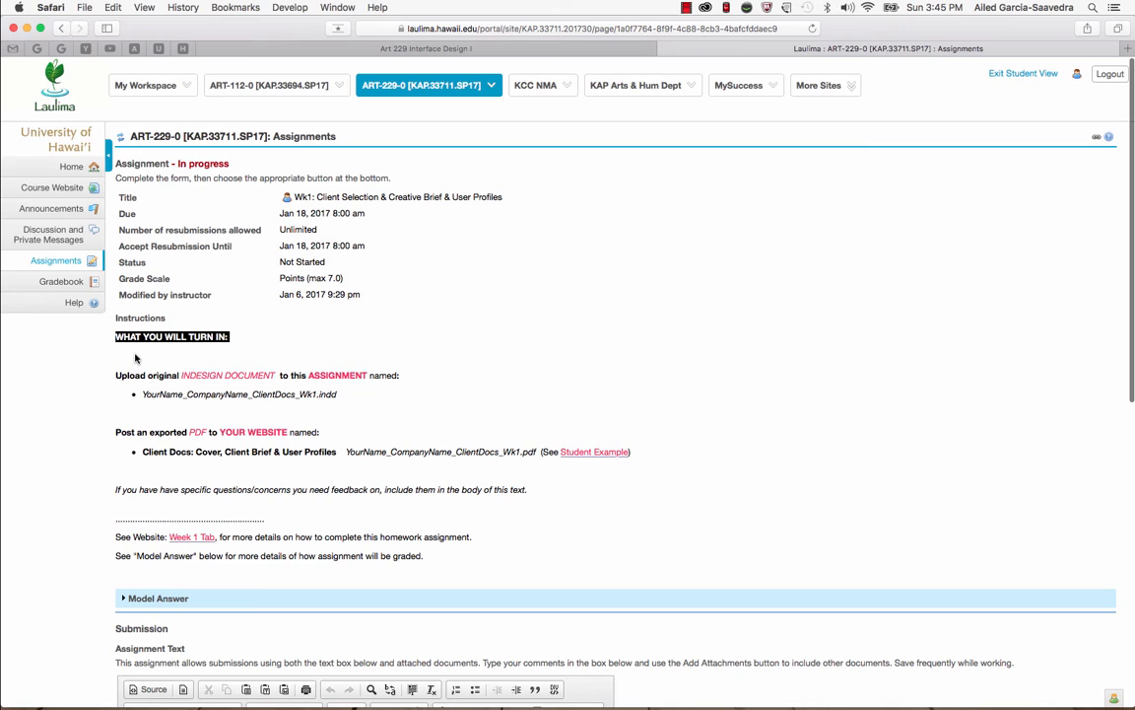
mouse_move(136, 374)
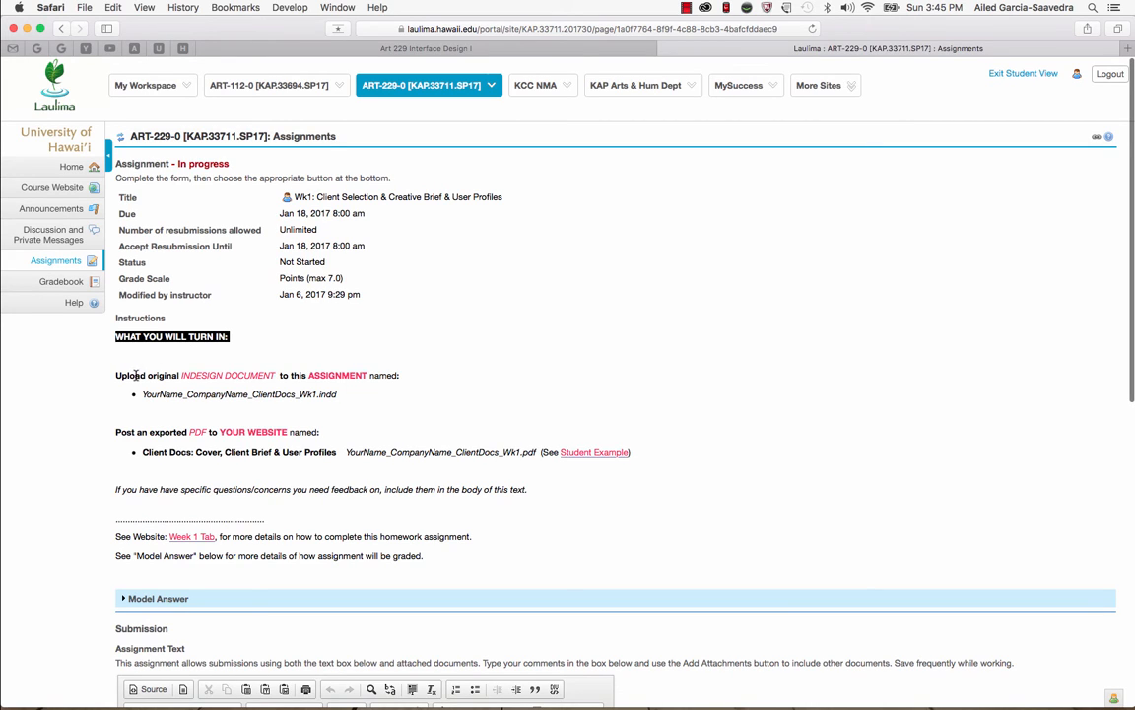
mouse_move(264, 375)
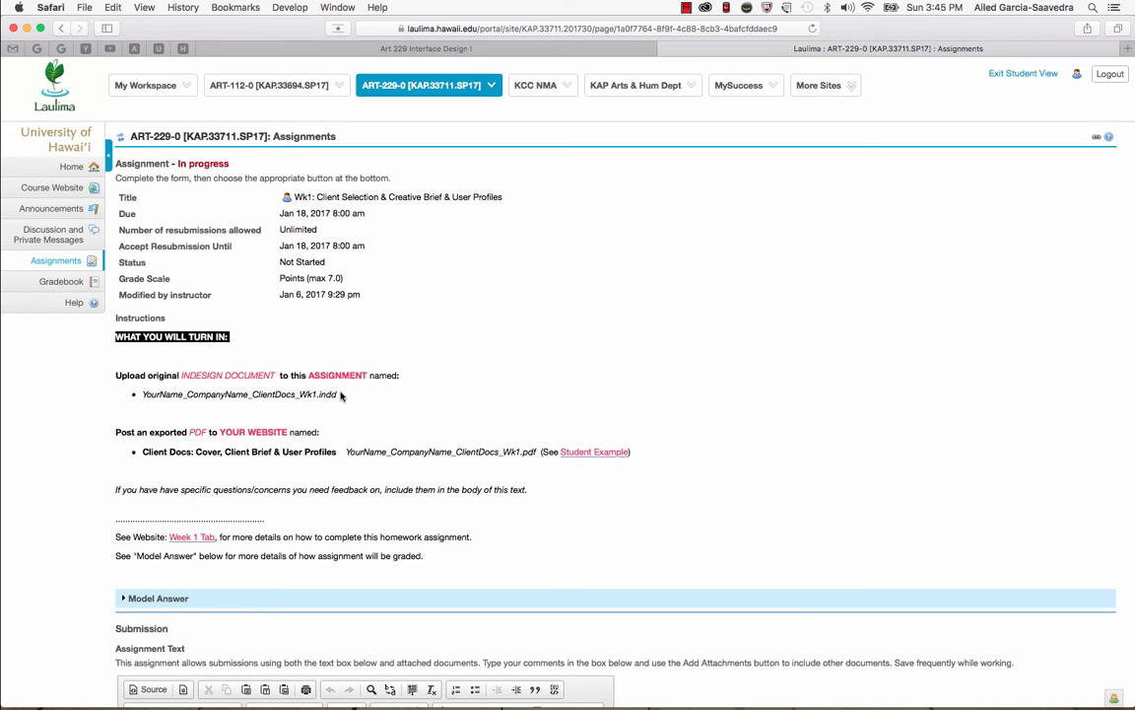
mouse_move(343, 422)
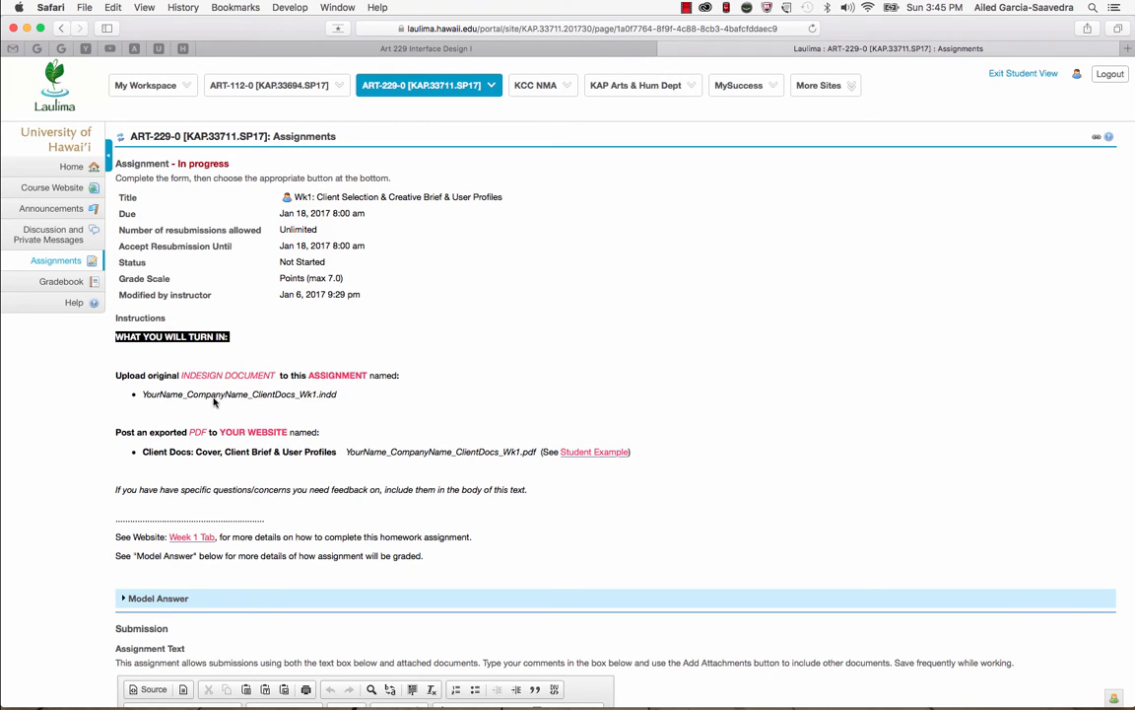
mouse_move(325, 461)
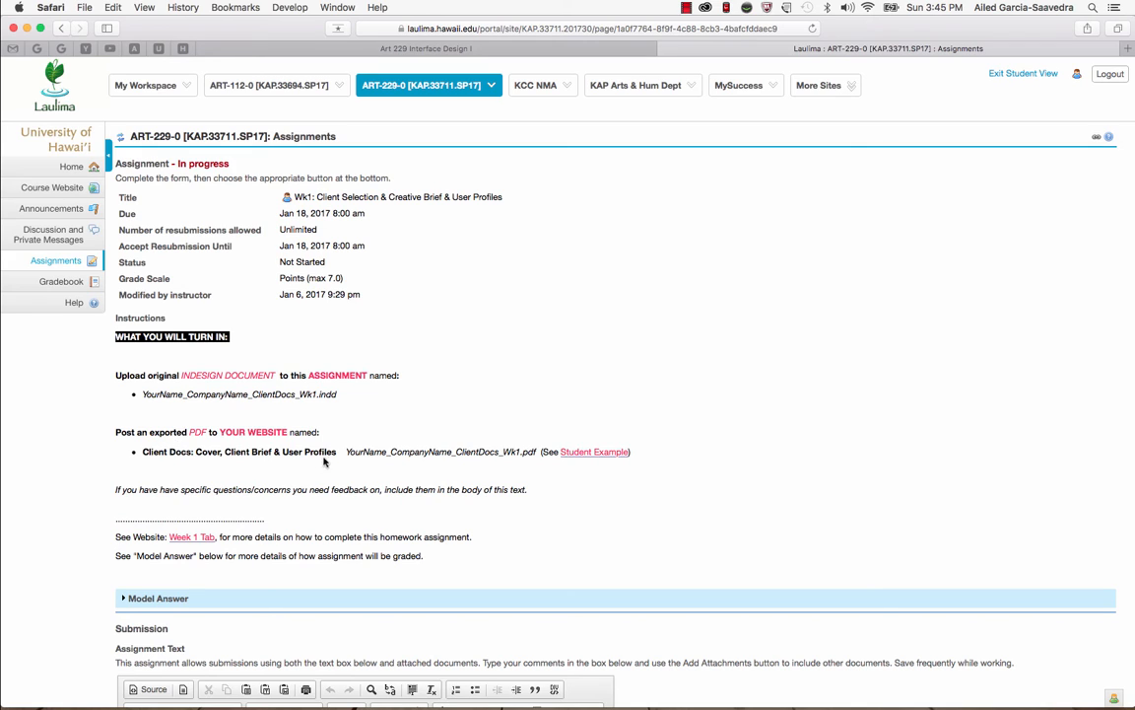
left_click_drag(347, 451, 631, 452)
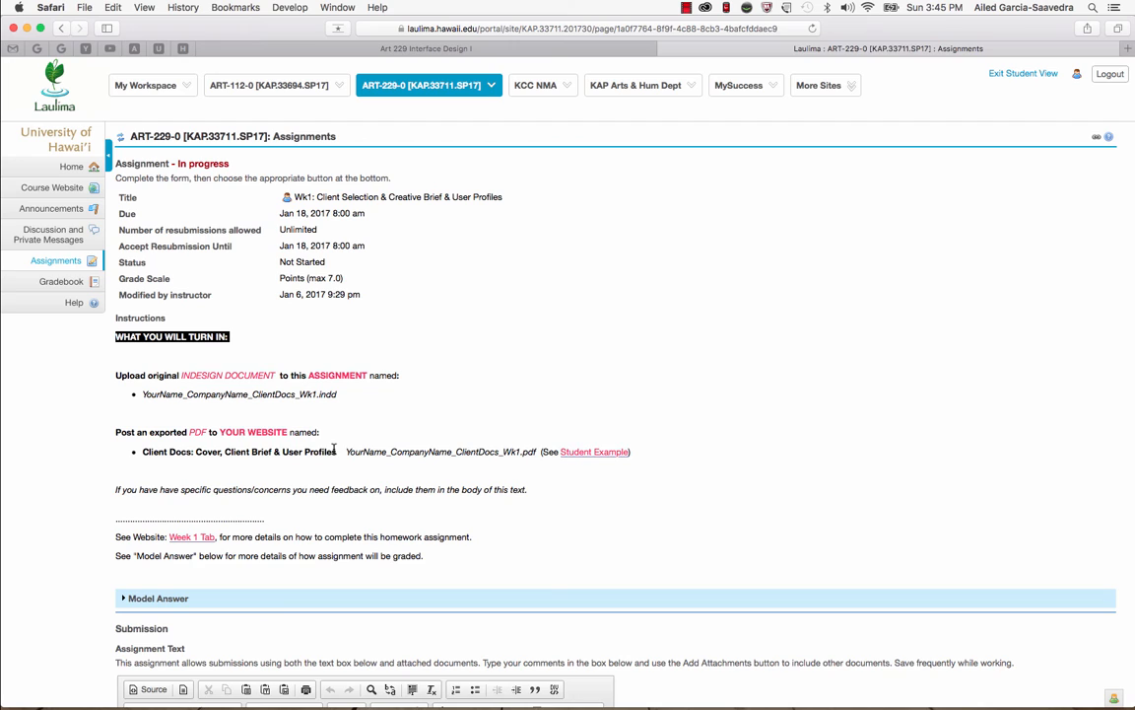
left_click_drag(167, 451, 335, 452)
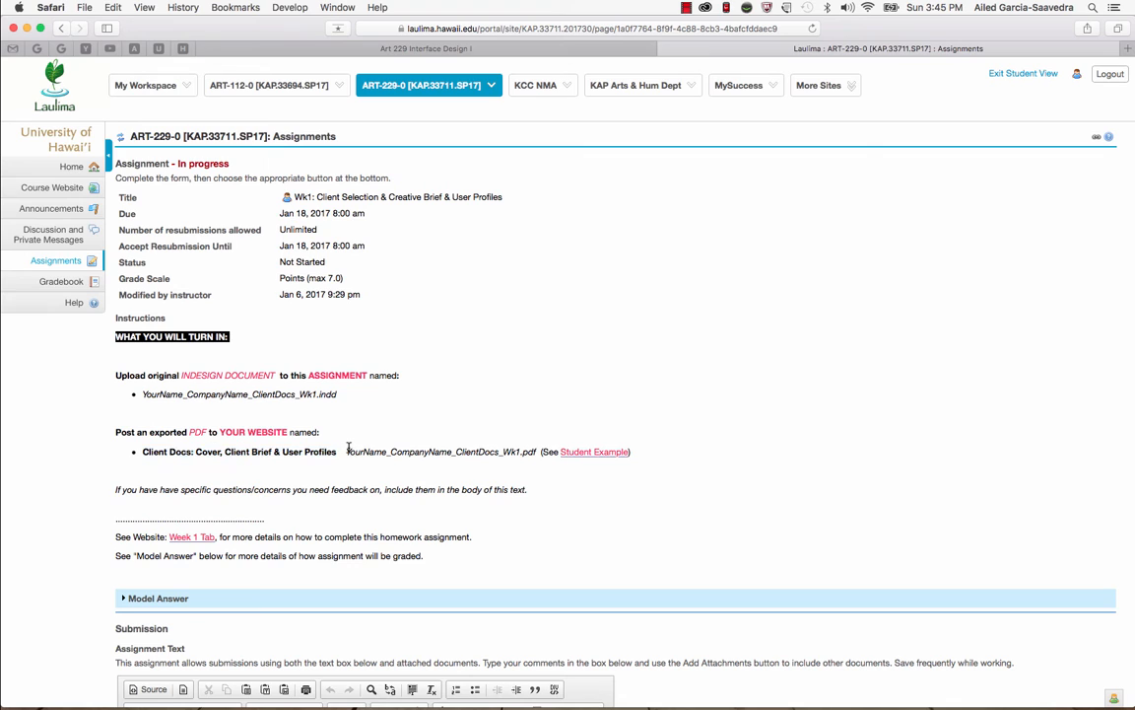
left_click_drag(347, 451, 538, 451)
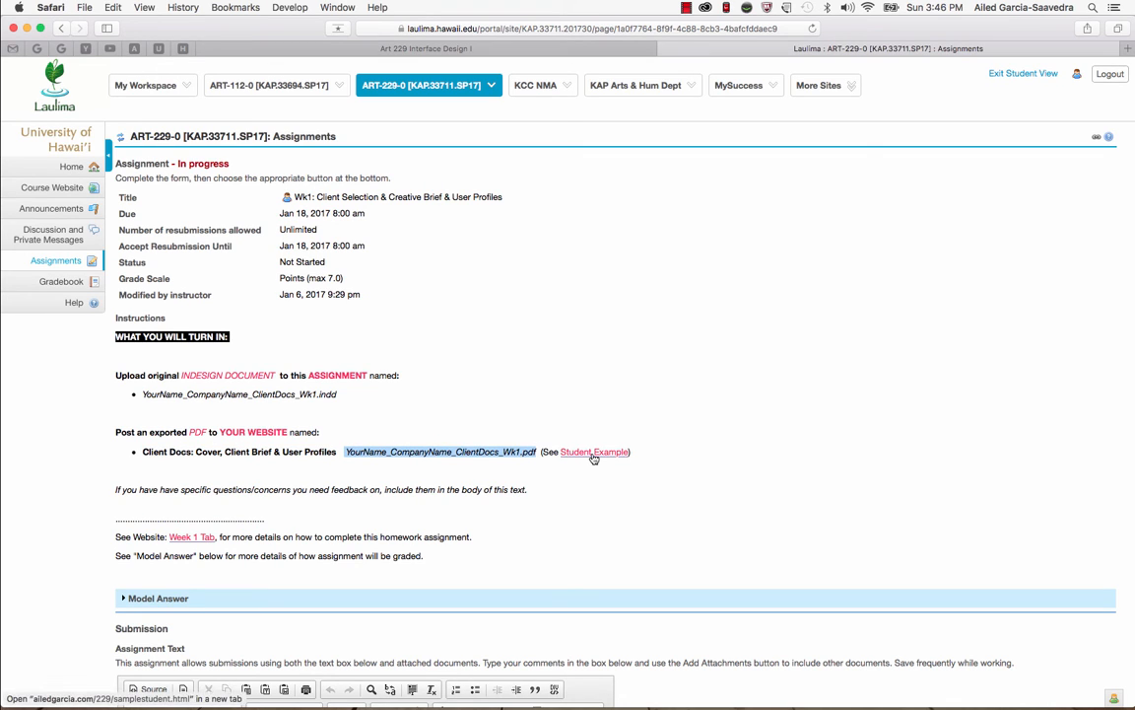
left_click(593, 452)
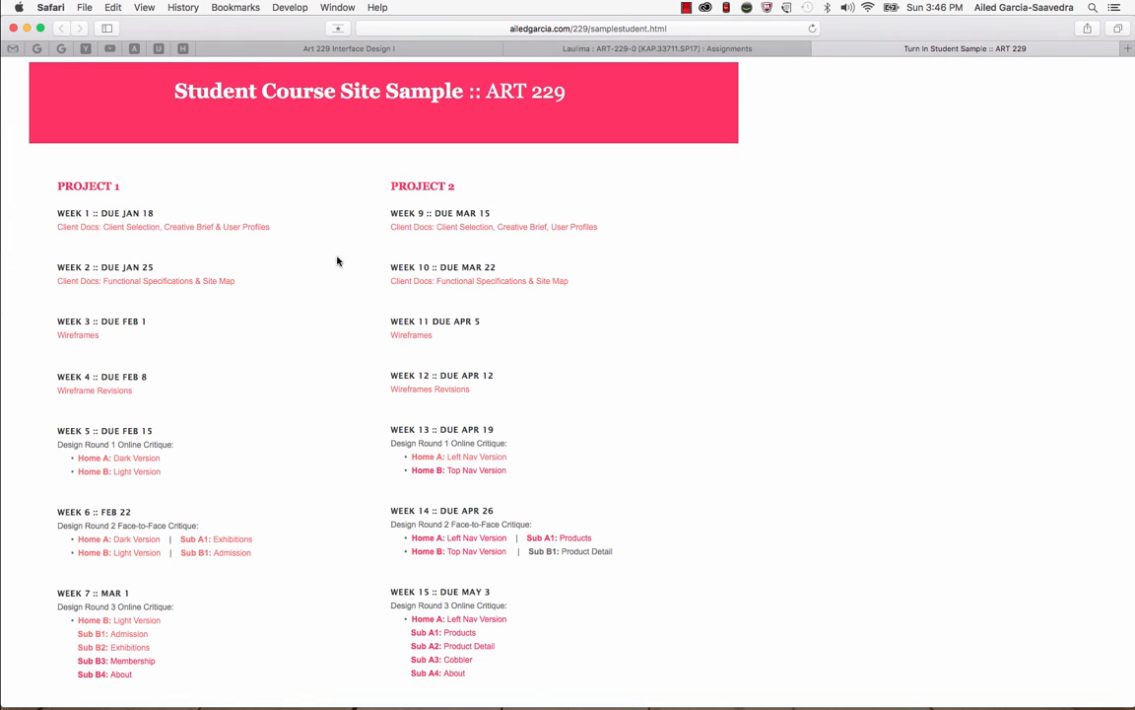
mouse_move(78, 228)
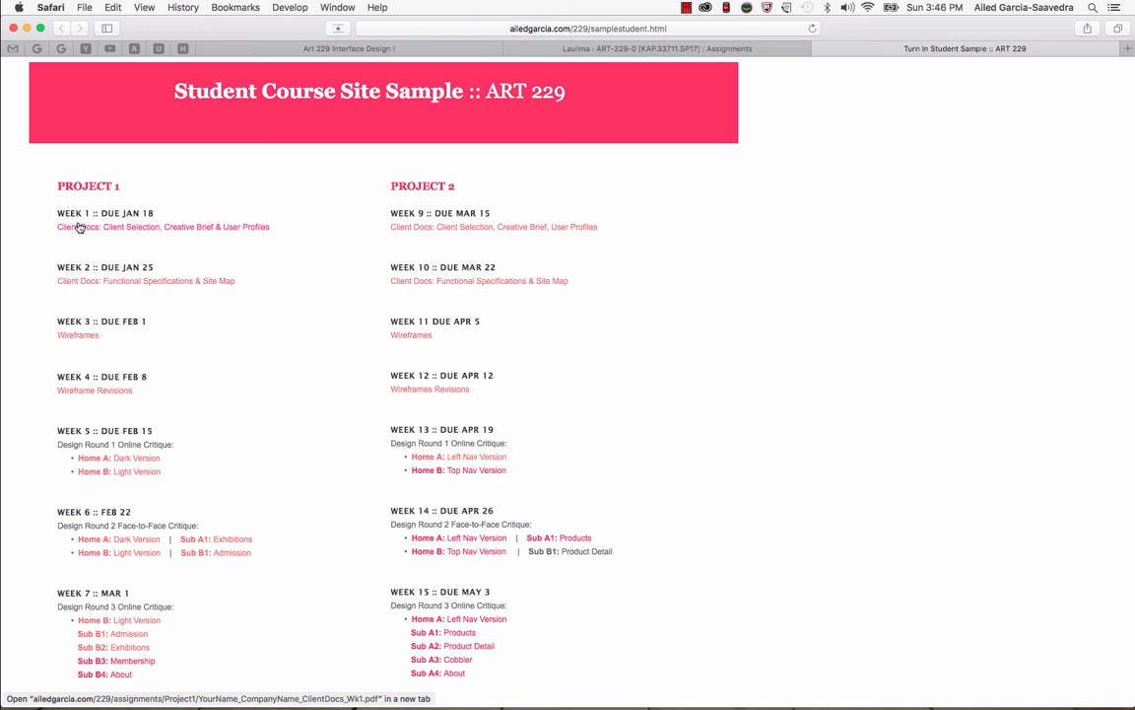
mouse_move(91, 227)
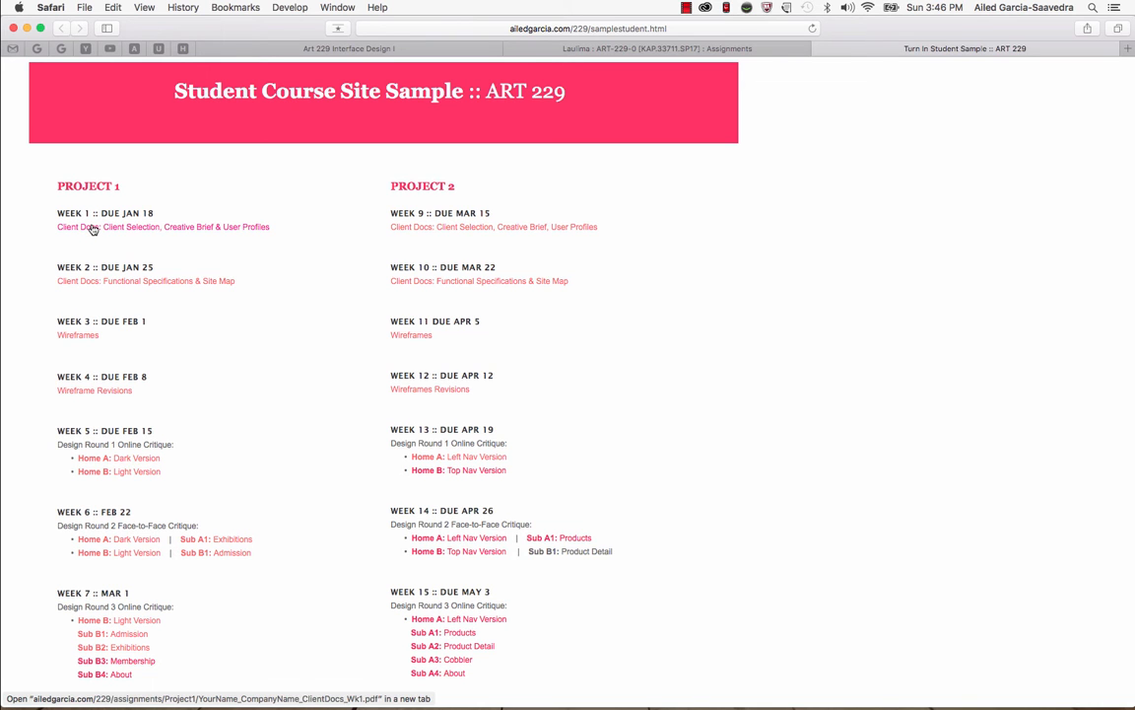
View the sample Week 1 client docs PDF from the student course site
left_click(91, 226)
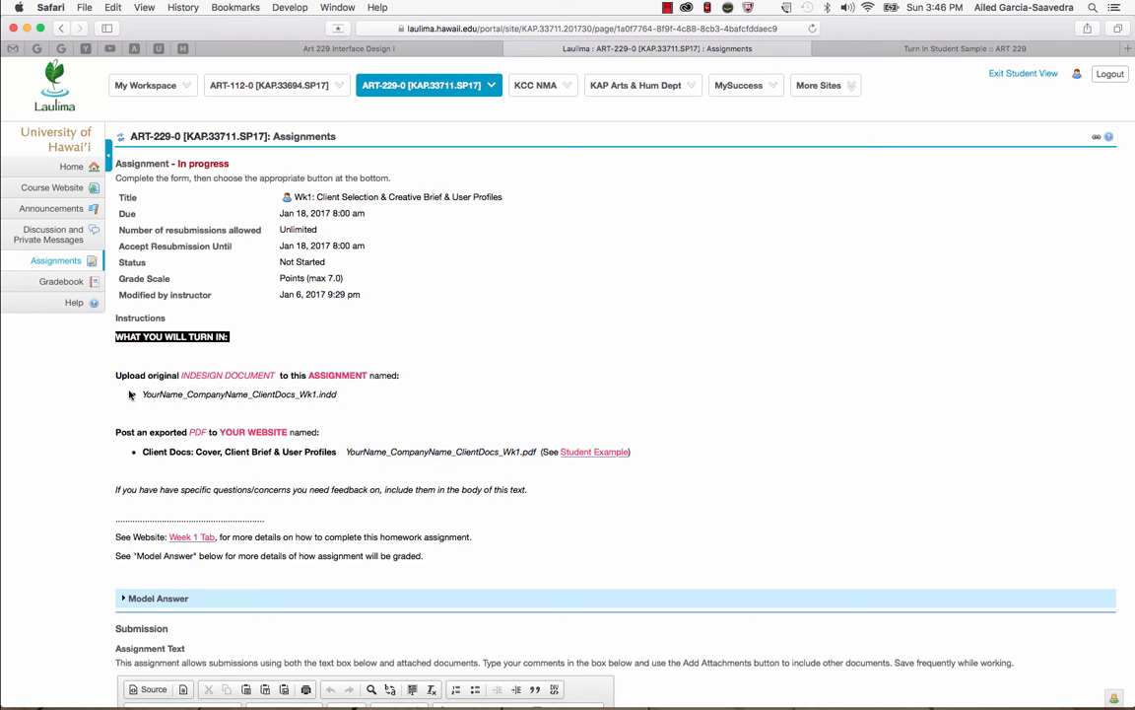
mouse_move(126, 489)
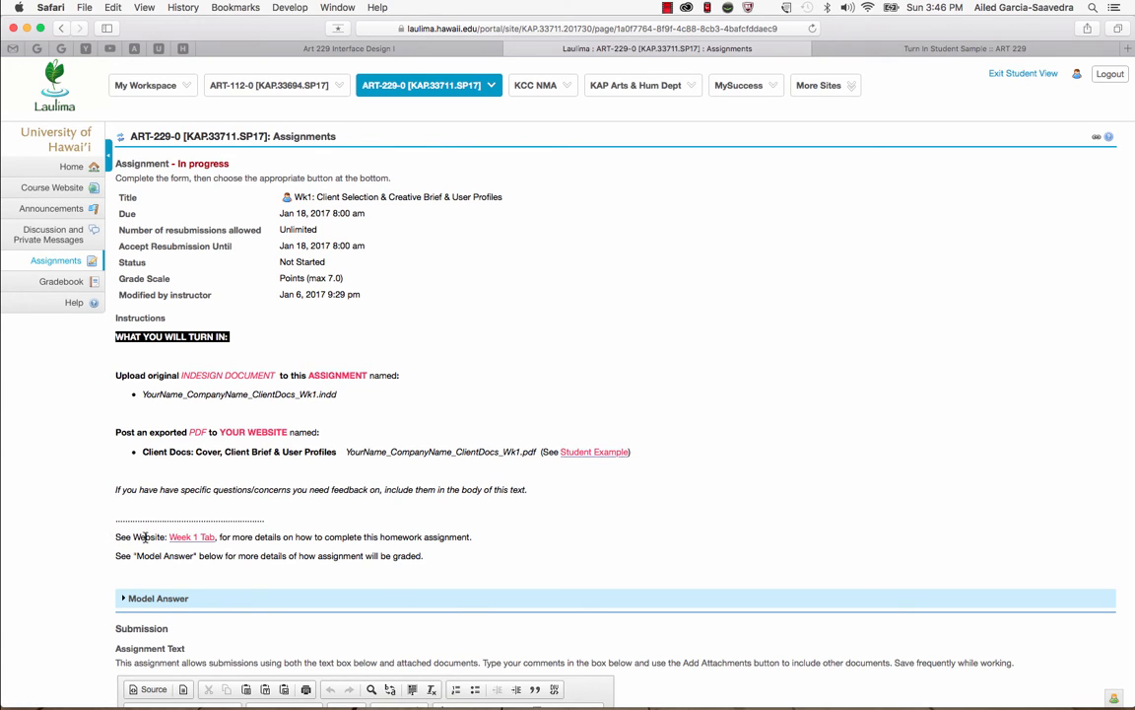
mouse_move(194, 536)
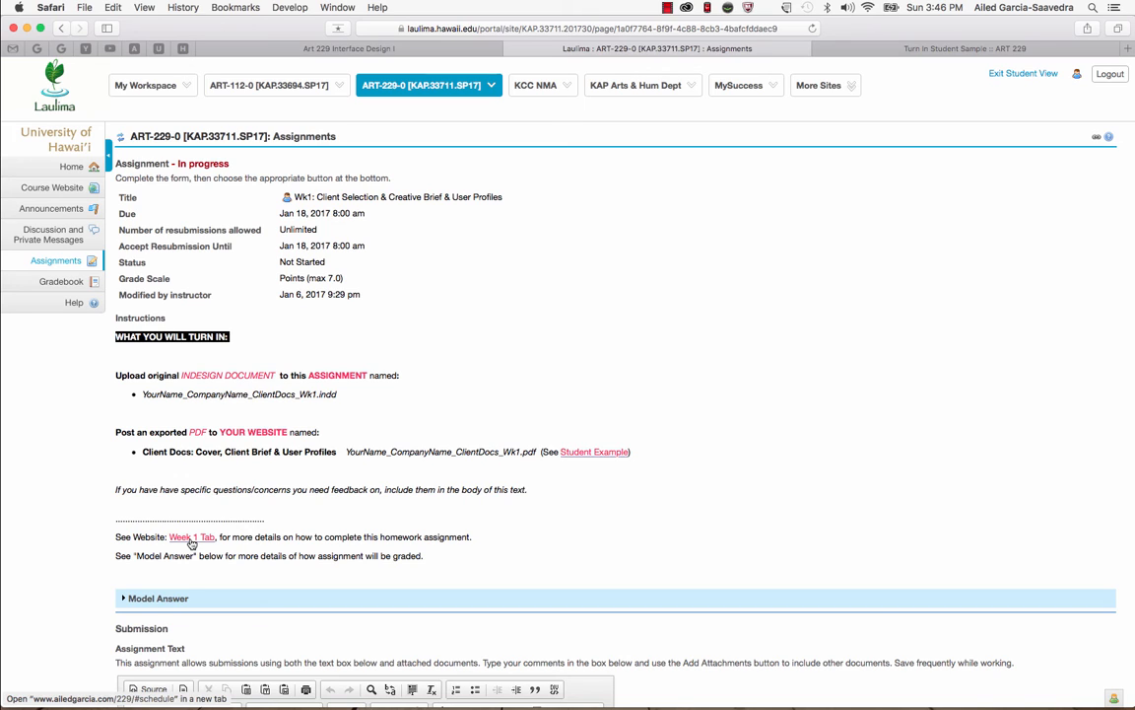
mouse_move(193, 544)
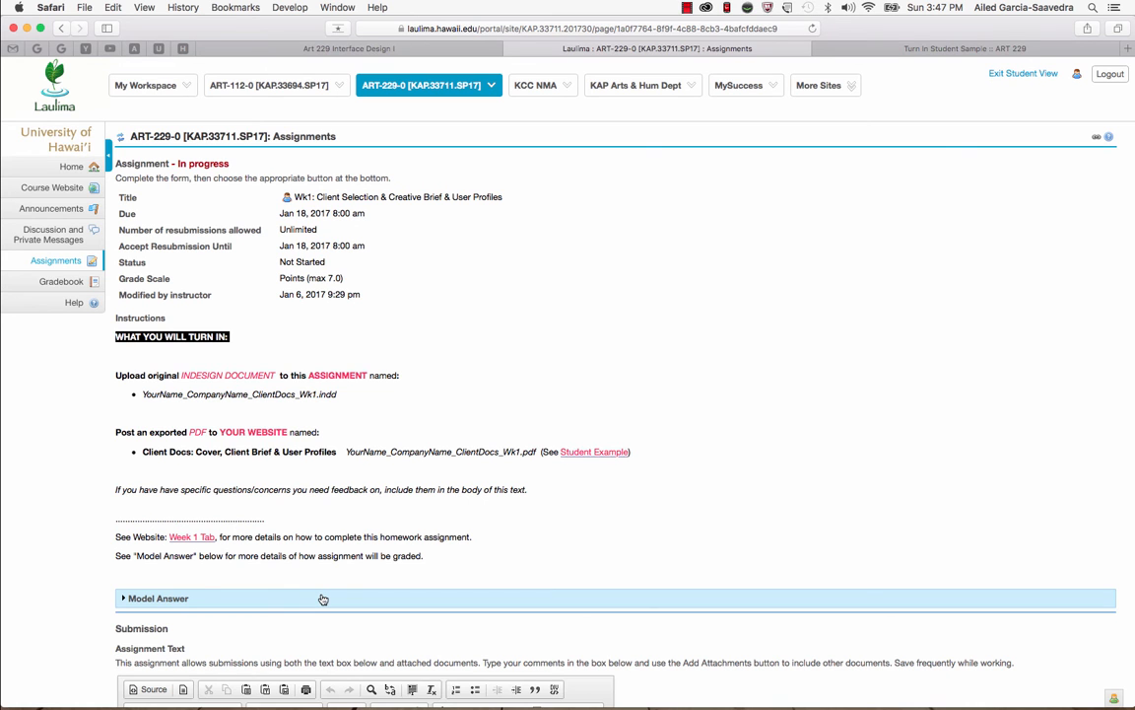
Expand the Model Answer to show the 7-point grading breakdown and late penalty
left_click(158, 598)
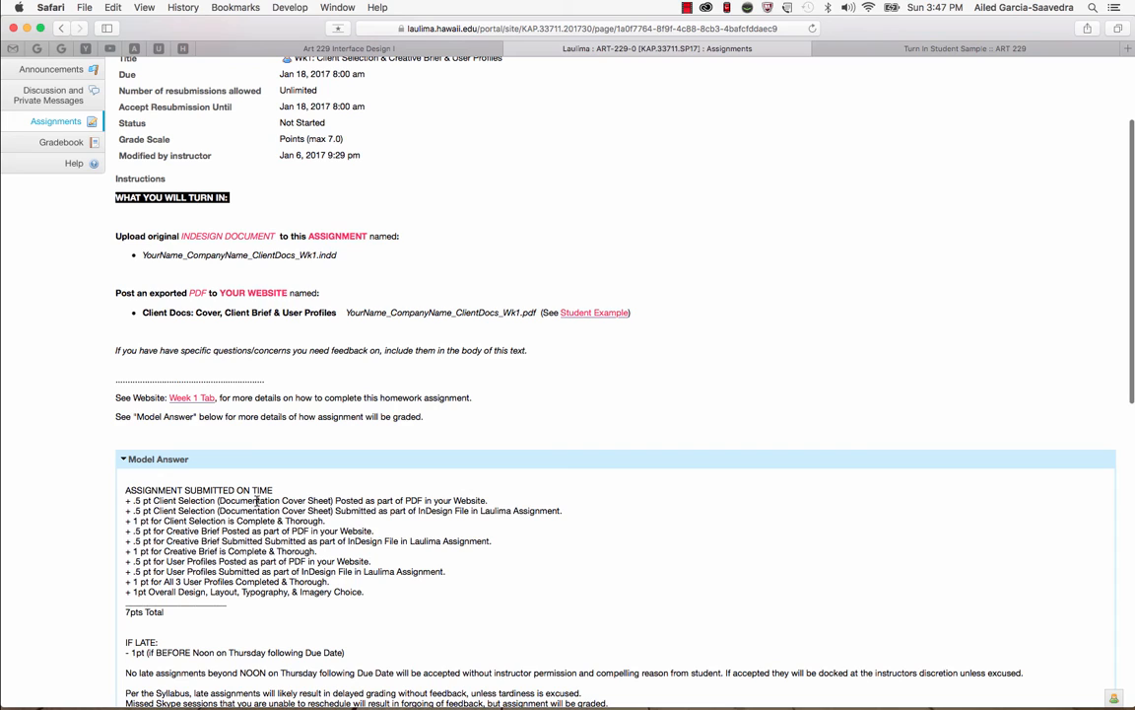
mouse_move(181, 528)
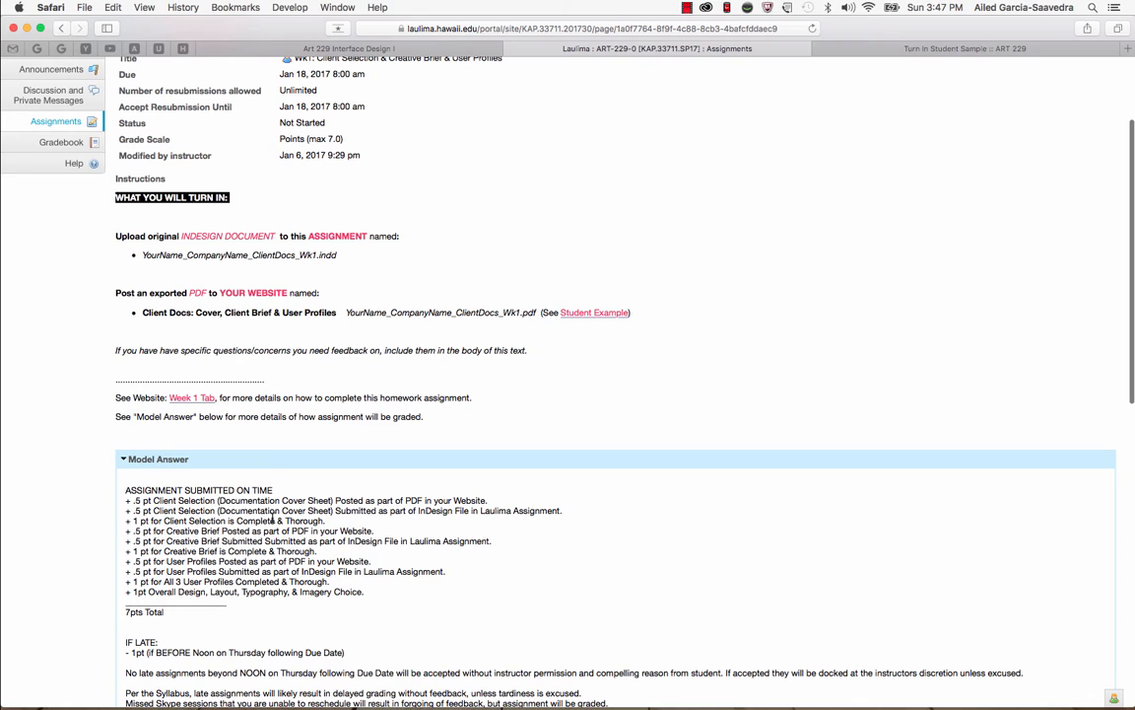
mouse_move(272, 591)
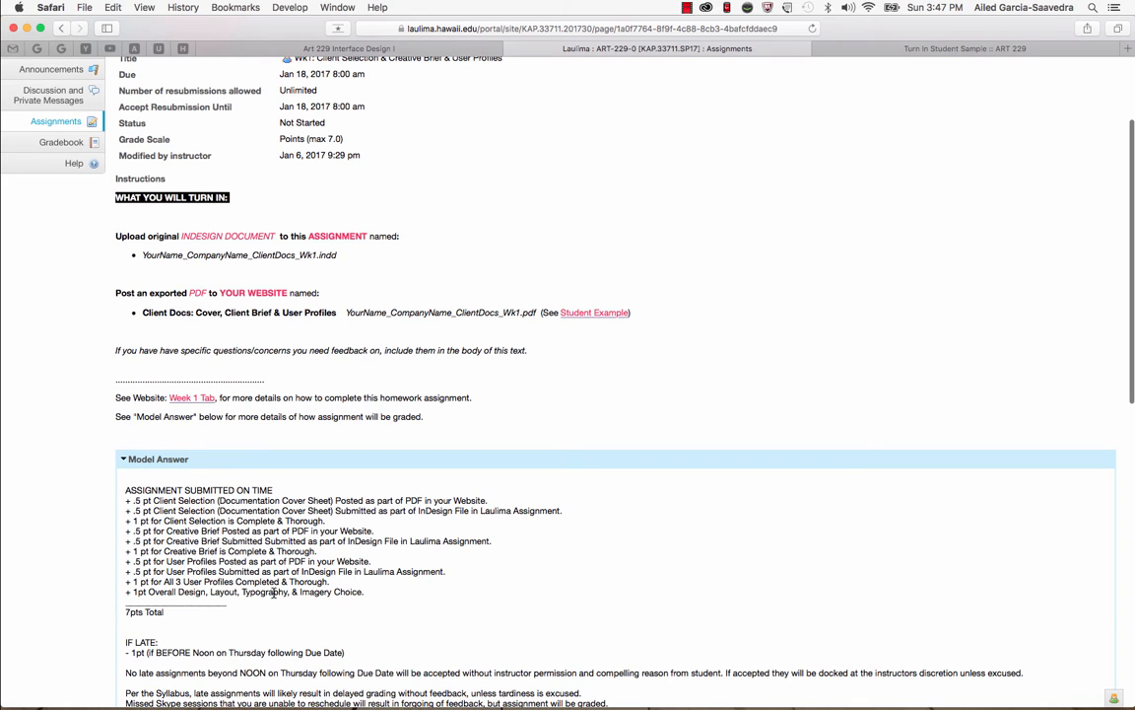
mouse_move(276, 575)
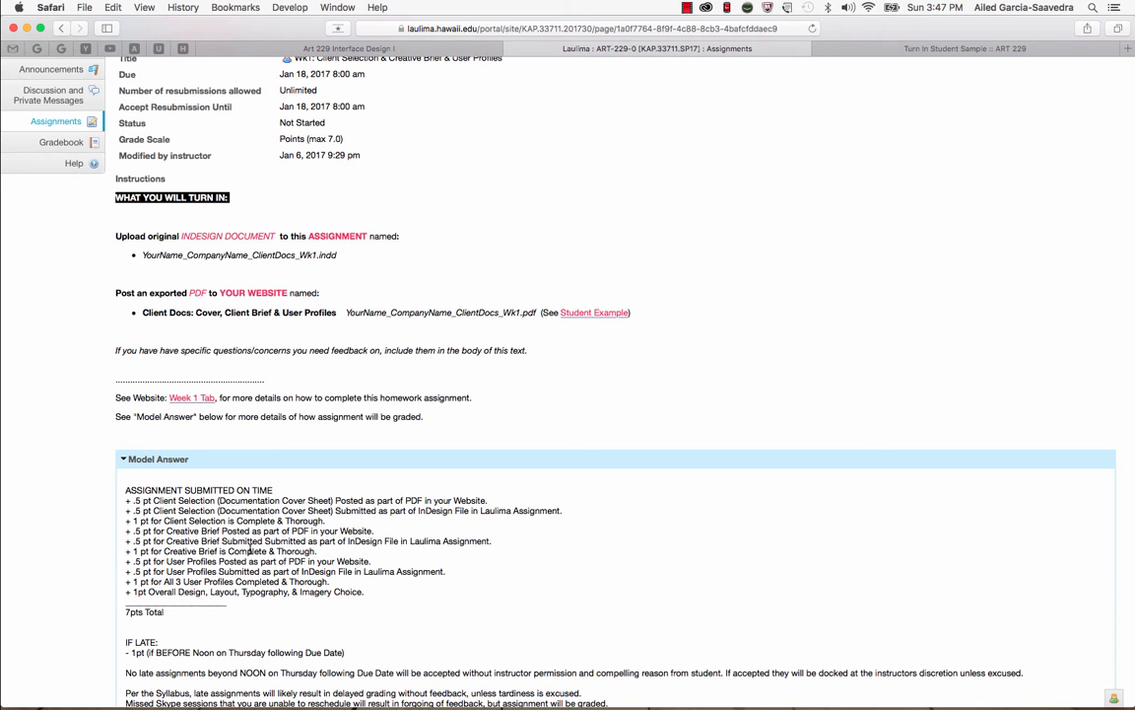
Collapse the Model Answer and write a submission note asking for specific client feedback and font suggestions
left_click(122, 457)
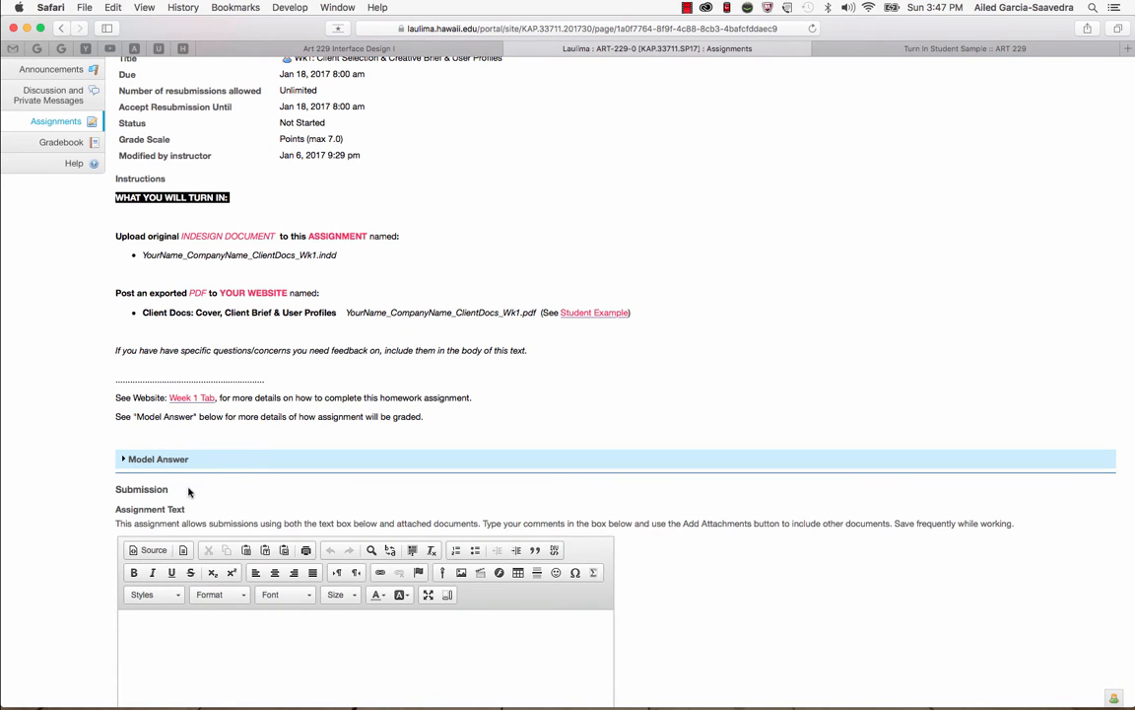
scroll("down", 3)
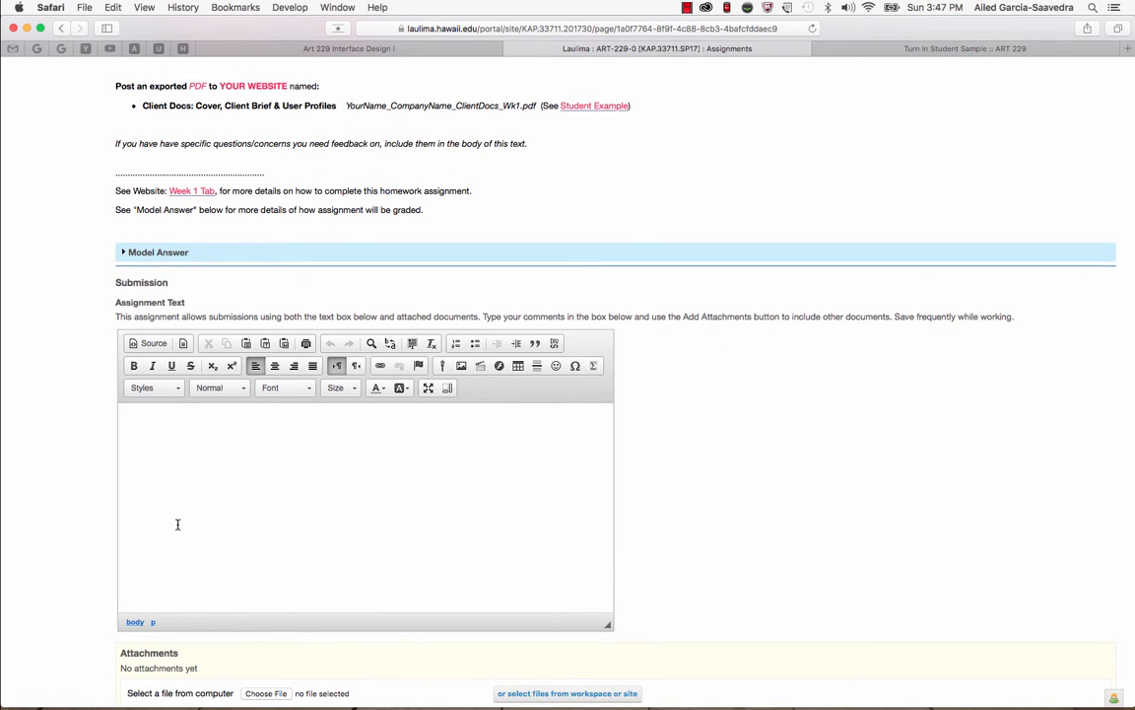
type("Can you give me spe")
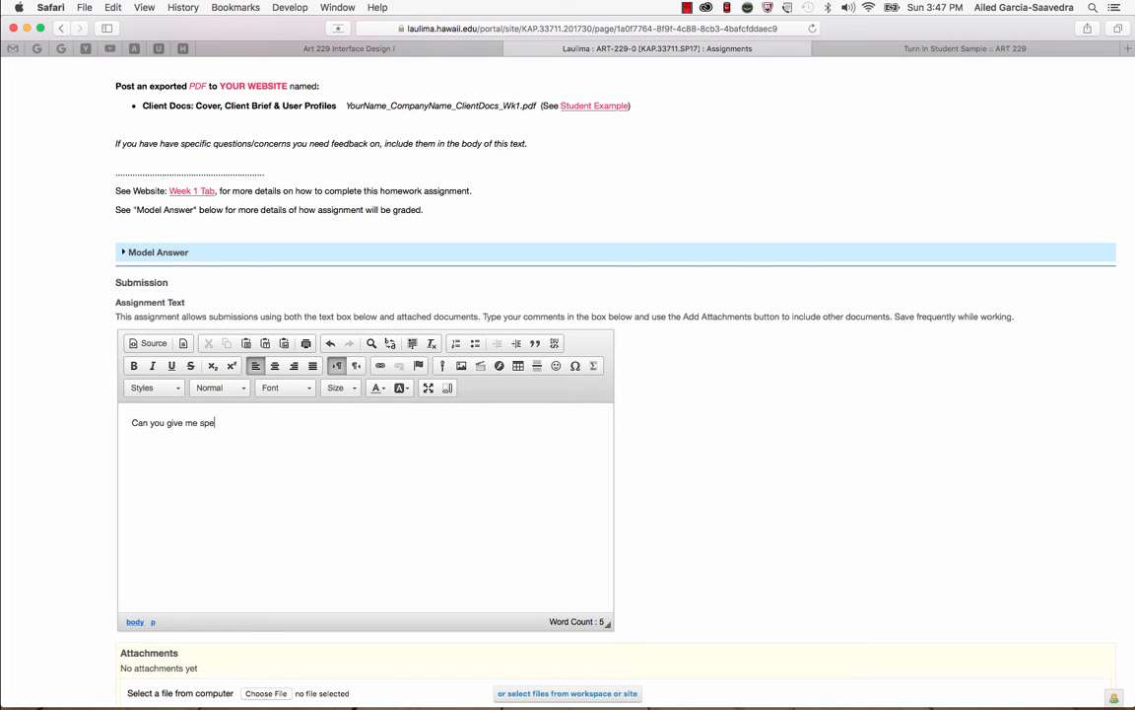
type("cific feedback on m")
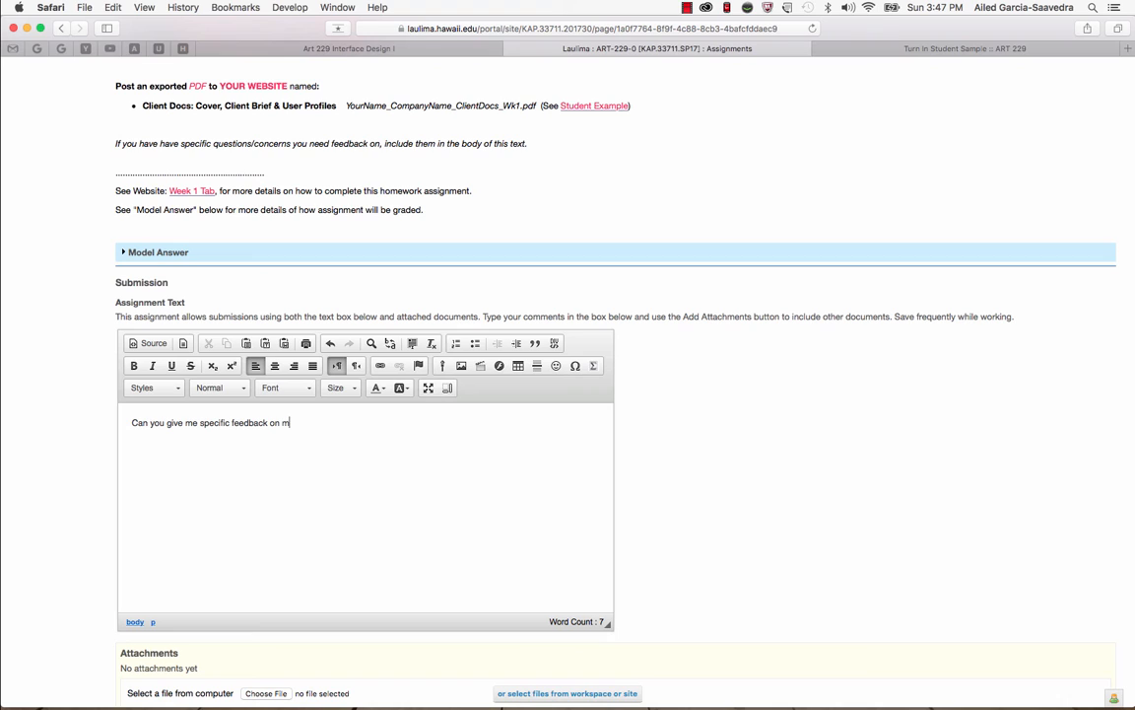
type("y client")
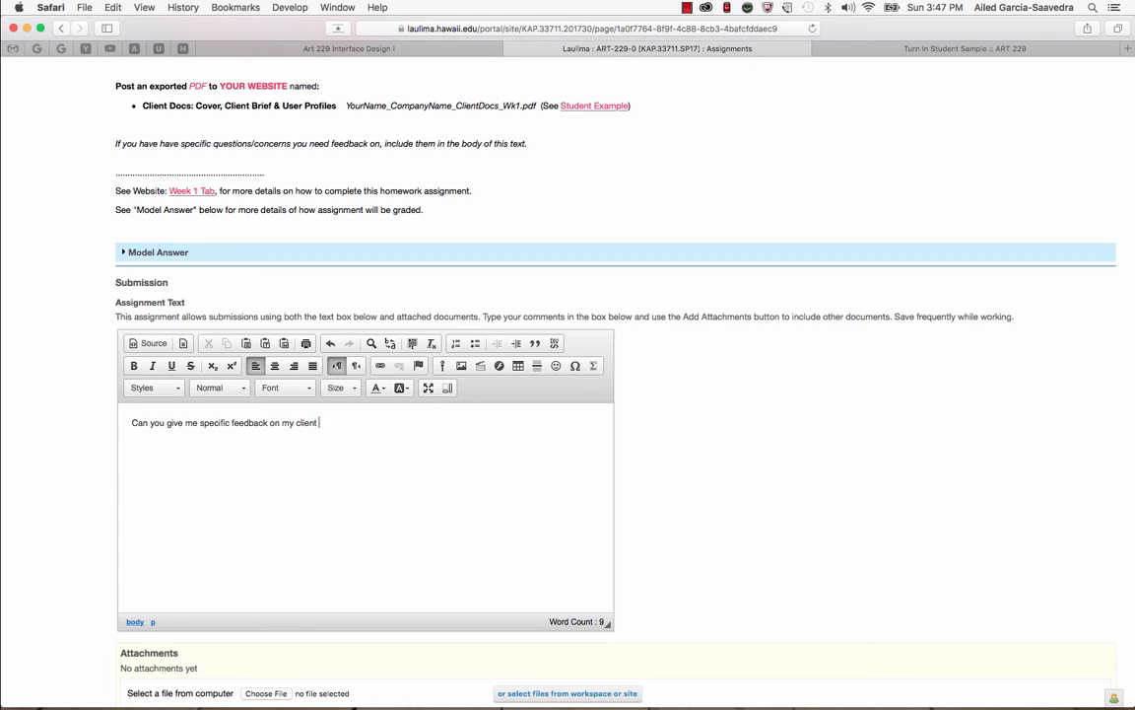
type("and if it was a good choice.  Also I'm not sure about the")
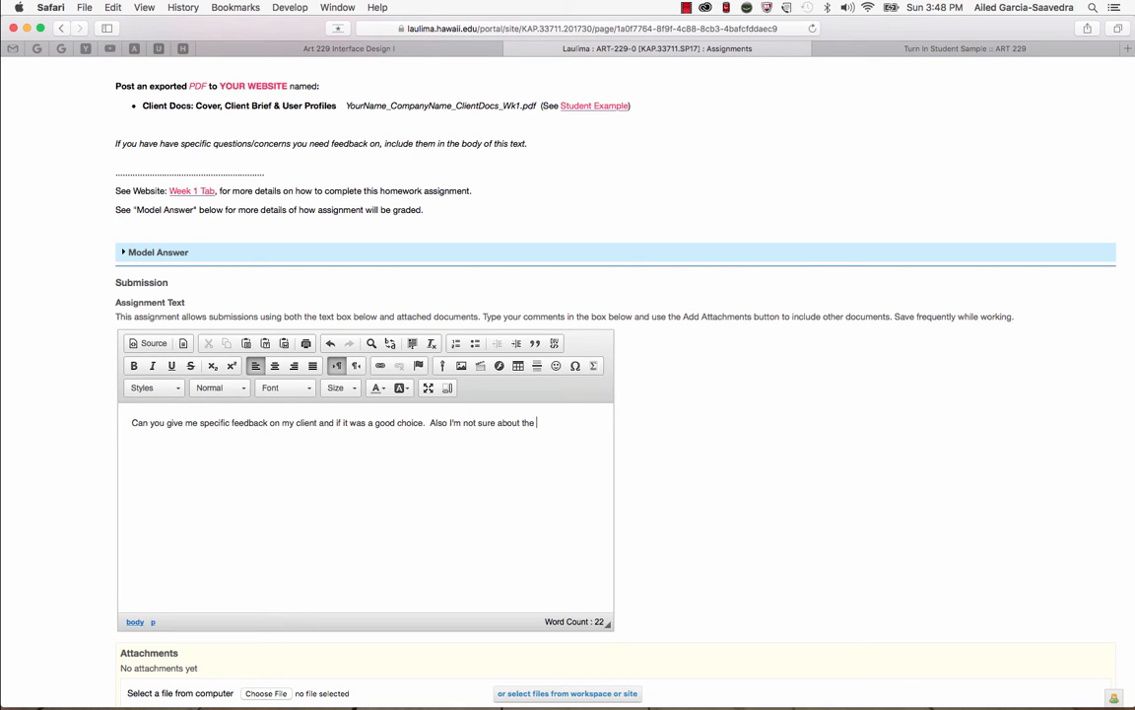
type("font.")
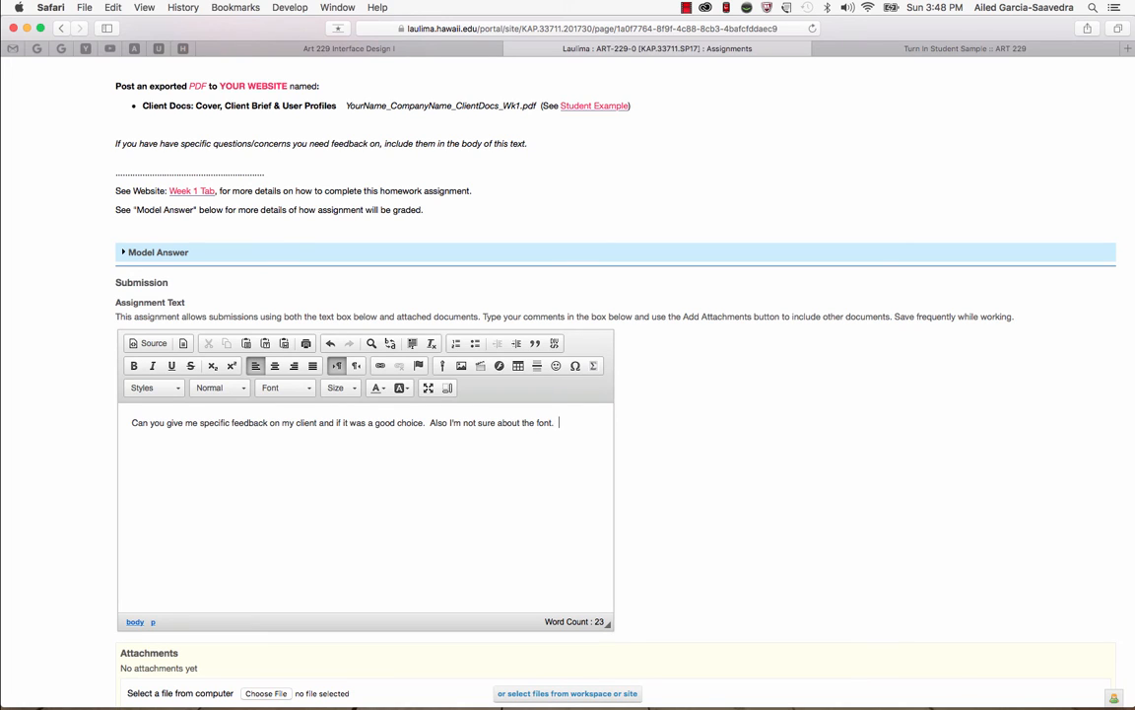
type("Do you have any")
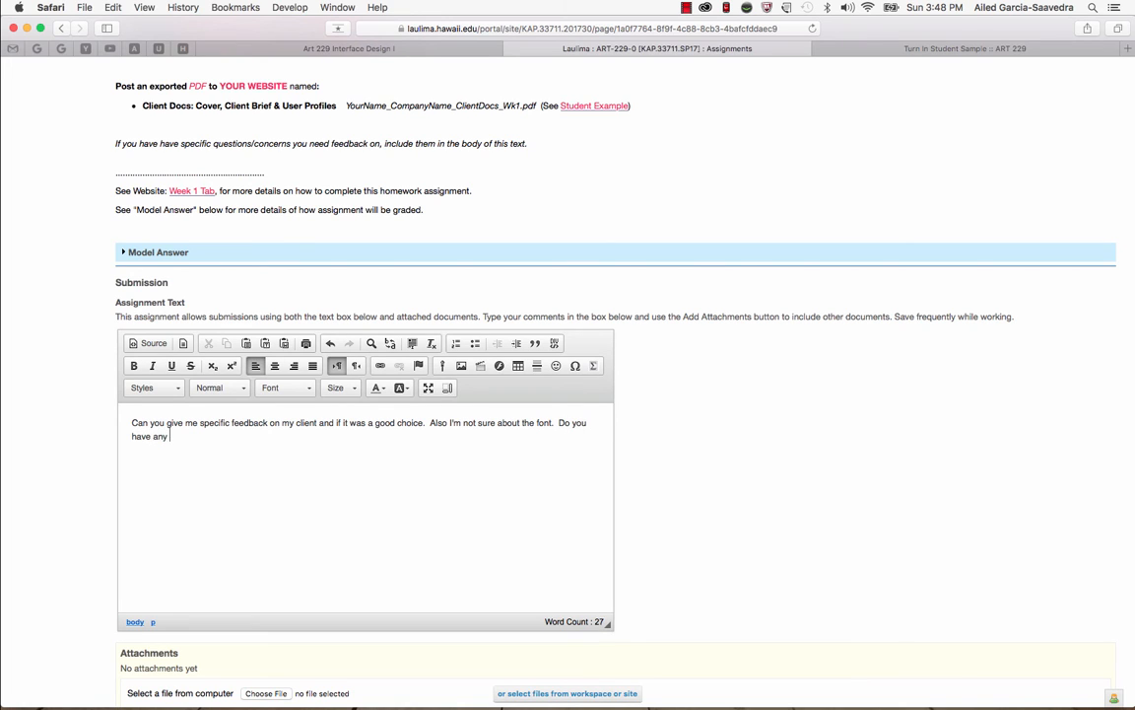
type("suggestions.")
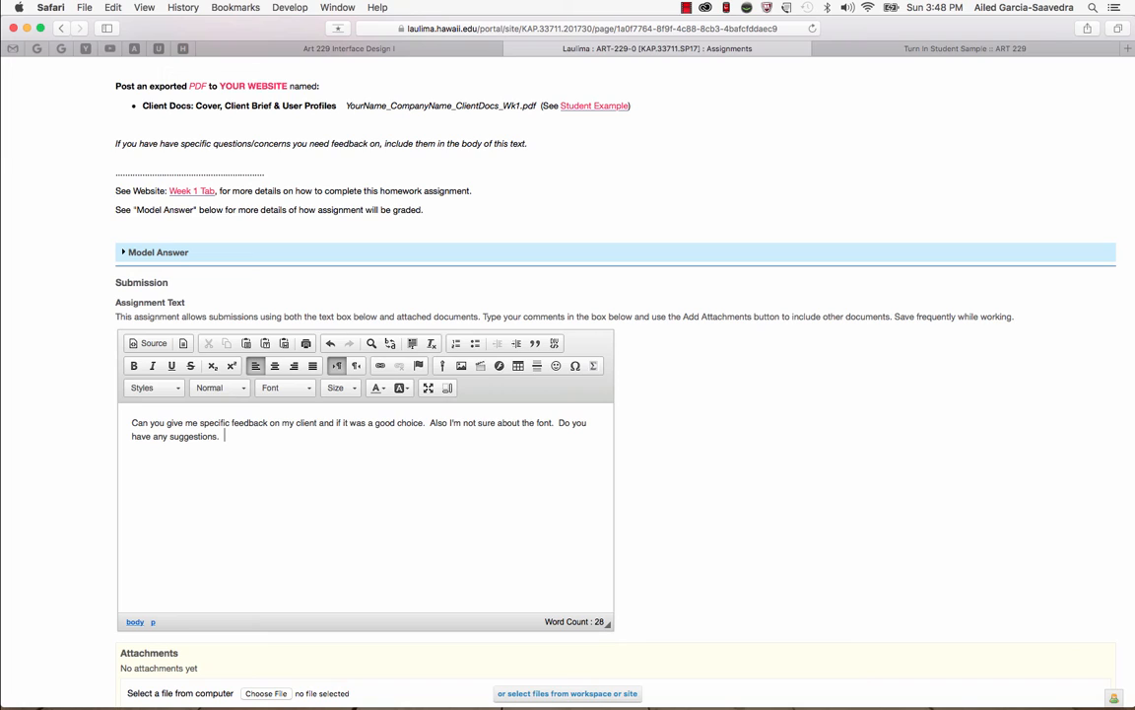
mouse_move(185, 454)
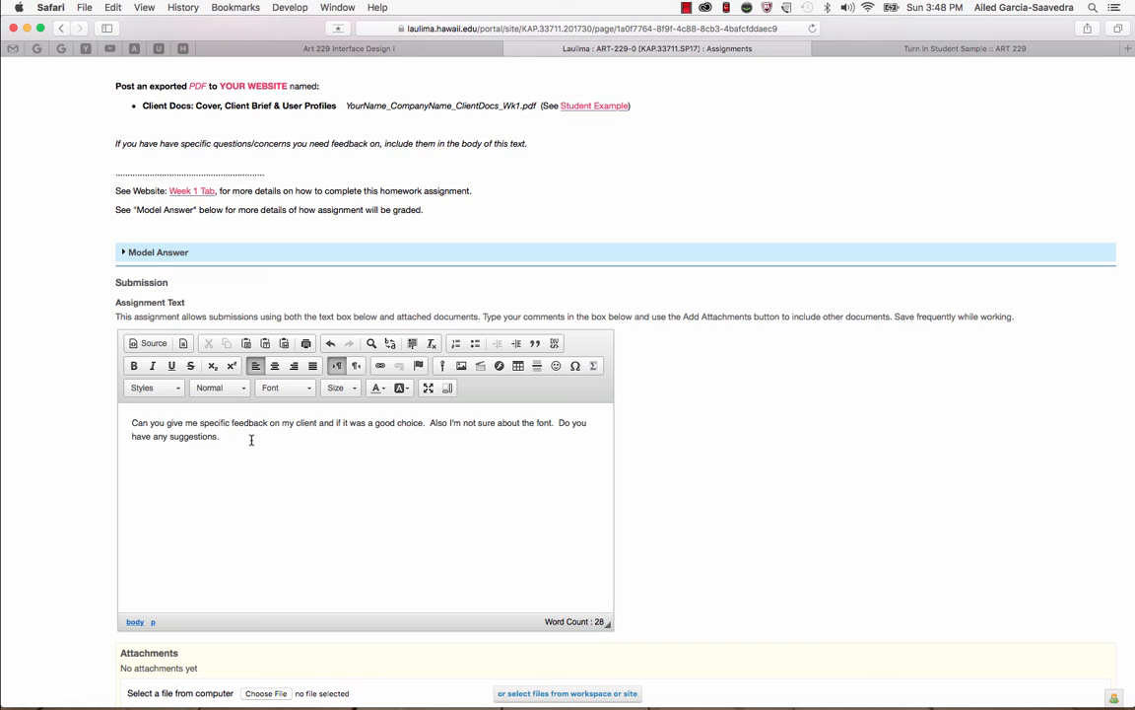
mouse_move(251, 442)
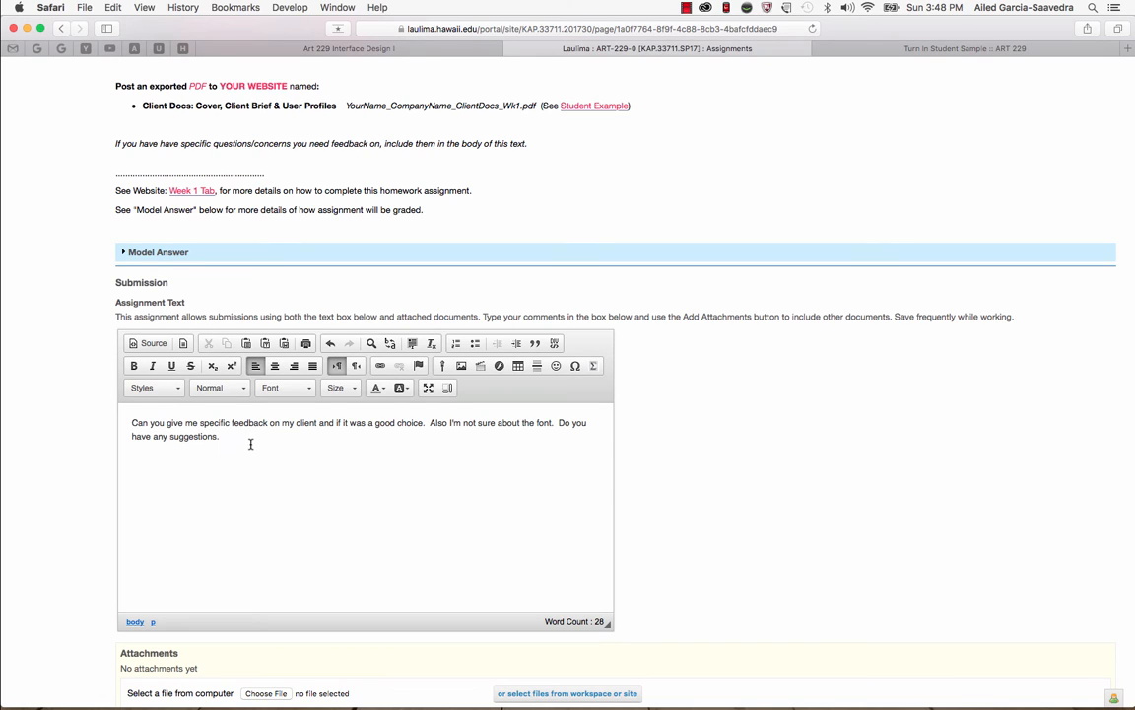
mouse_move(250, 445)
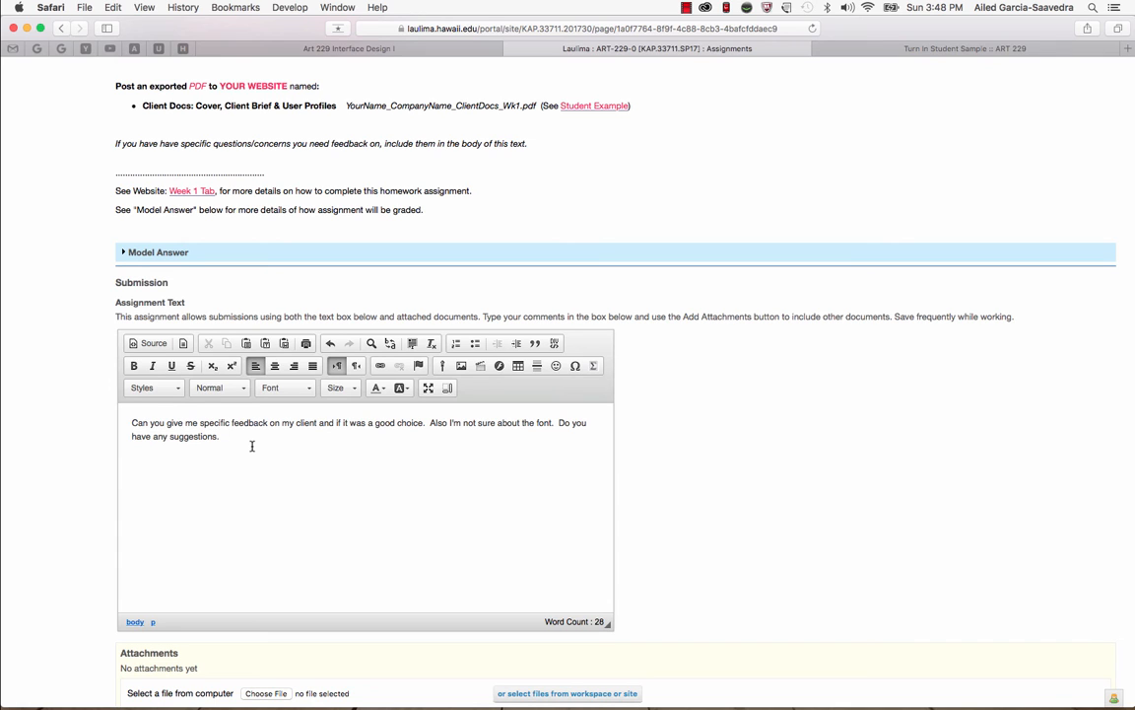
mouse_move(253, 451)
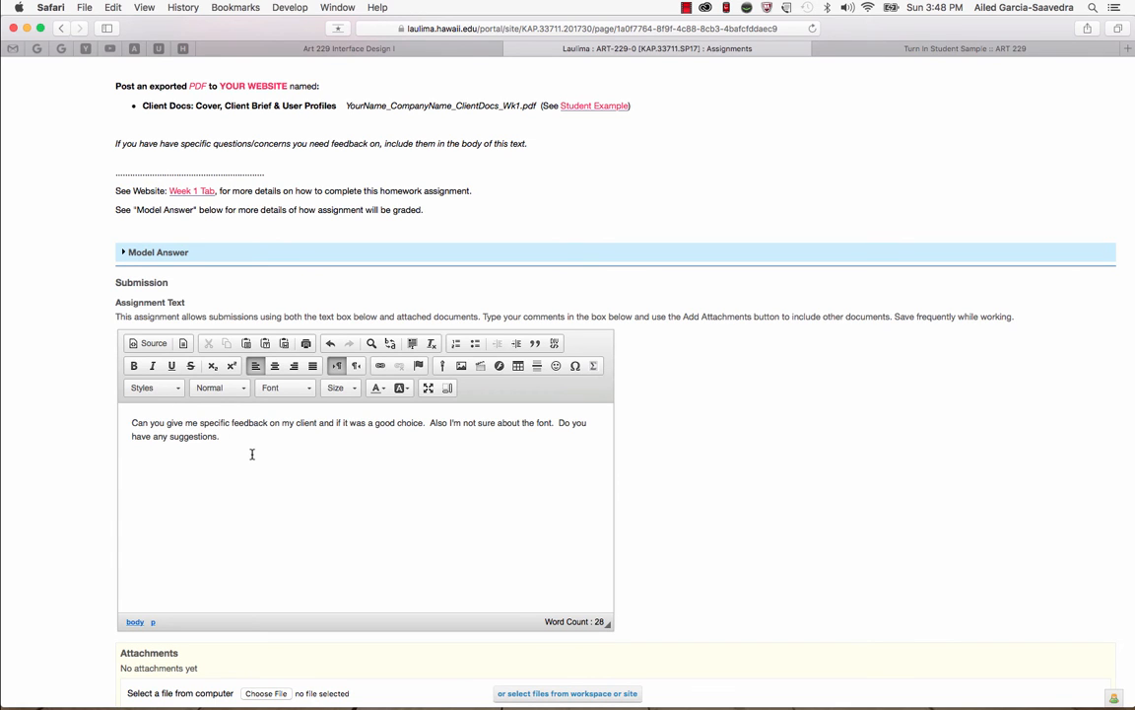
scroll("down", 3)
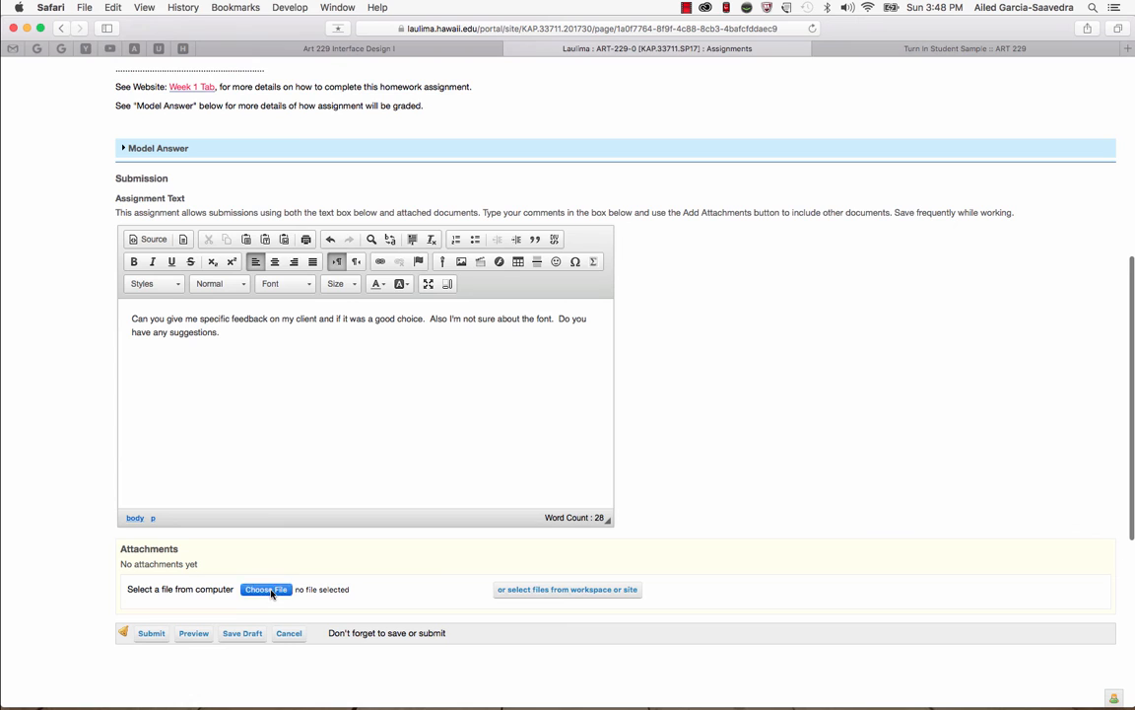
Attach YourName_CompanyName_ClientDocs_Wk1.indd from the Desktop folder to the submission
left_click(266, 587)
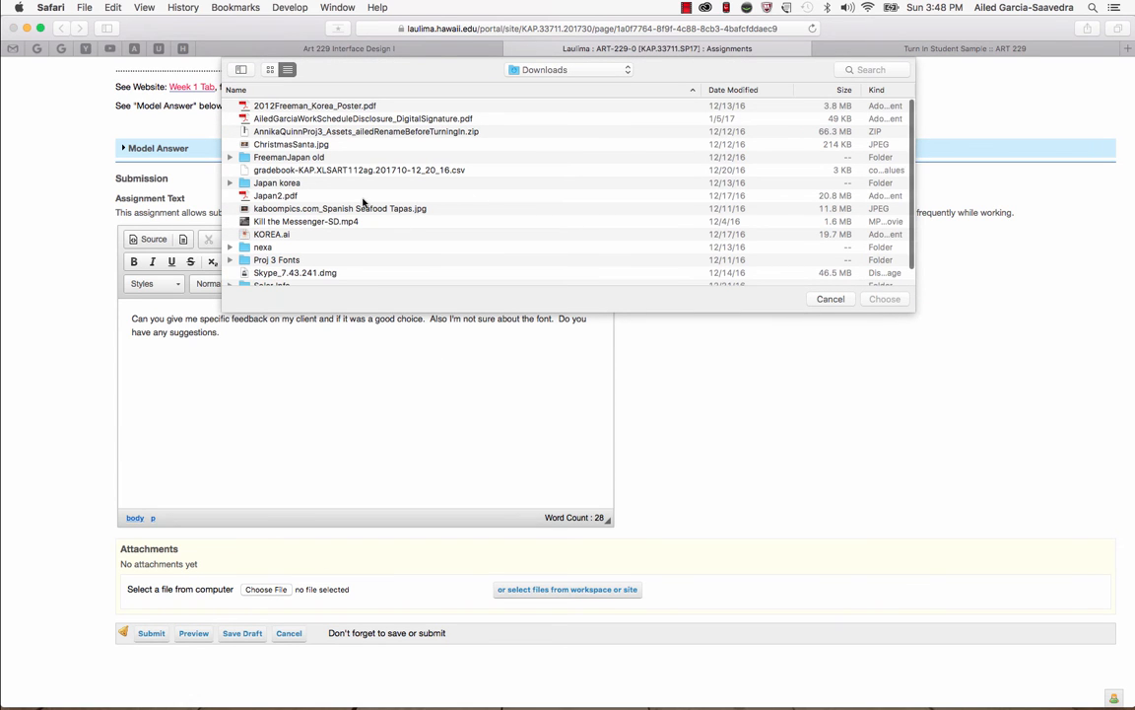
scroll("down", 3)
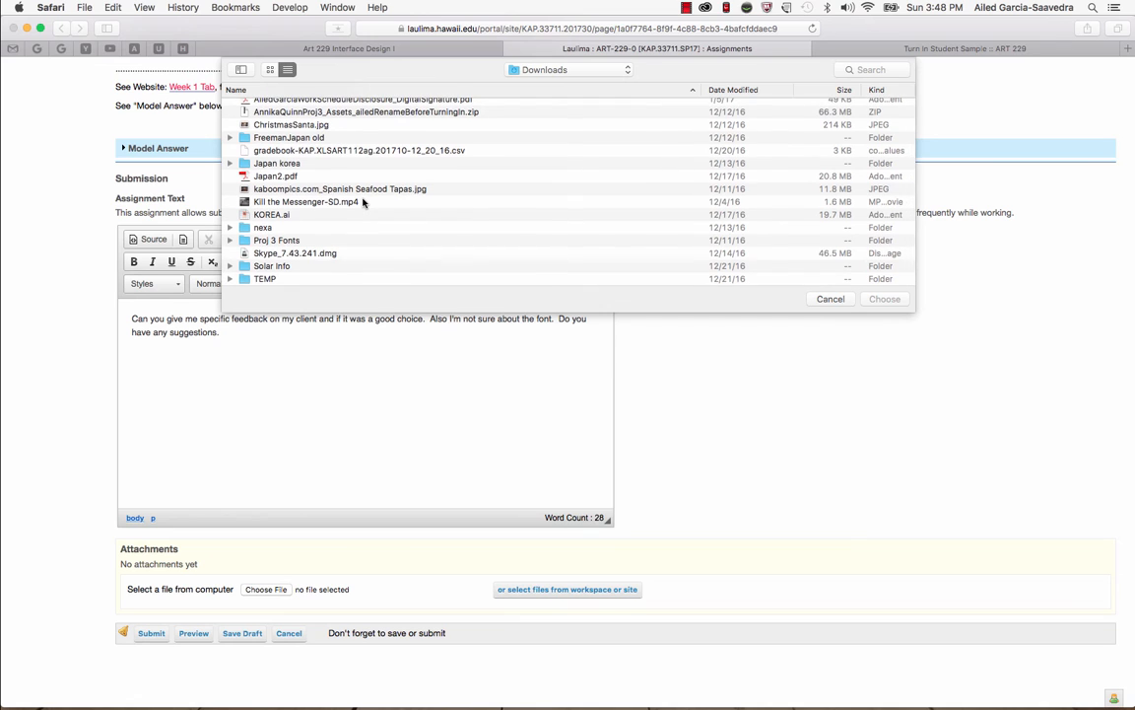
left_click(568, 69)
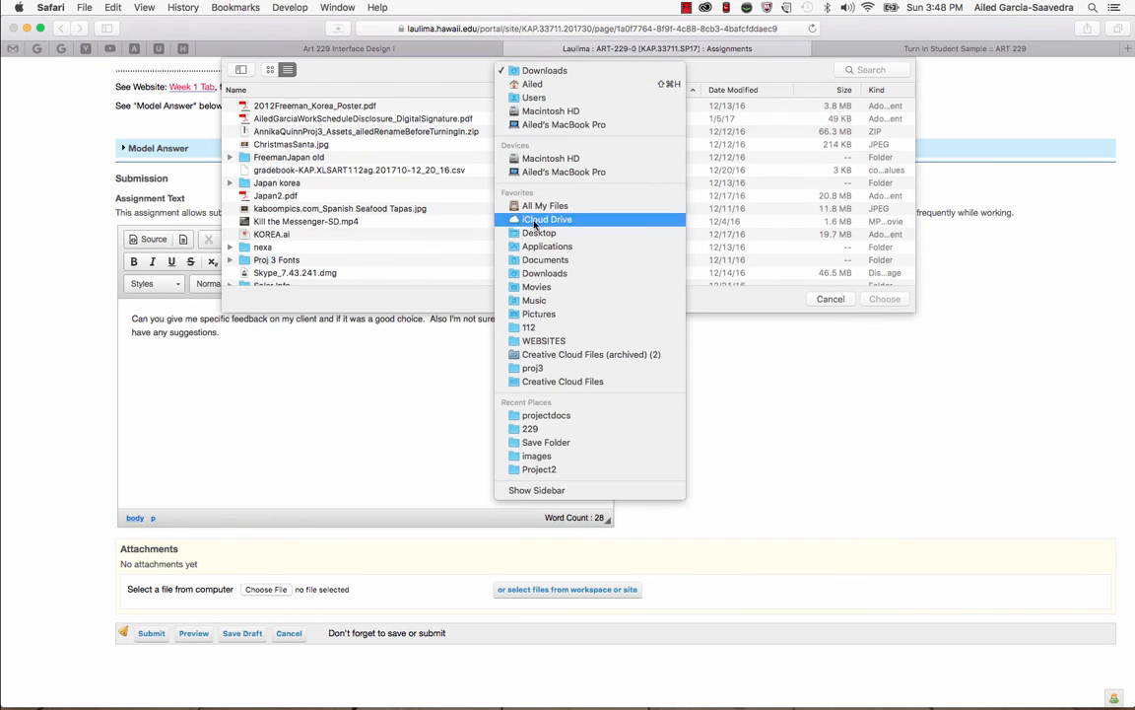
left_click(540, 232)
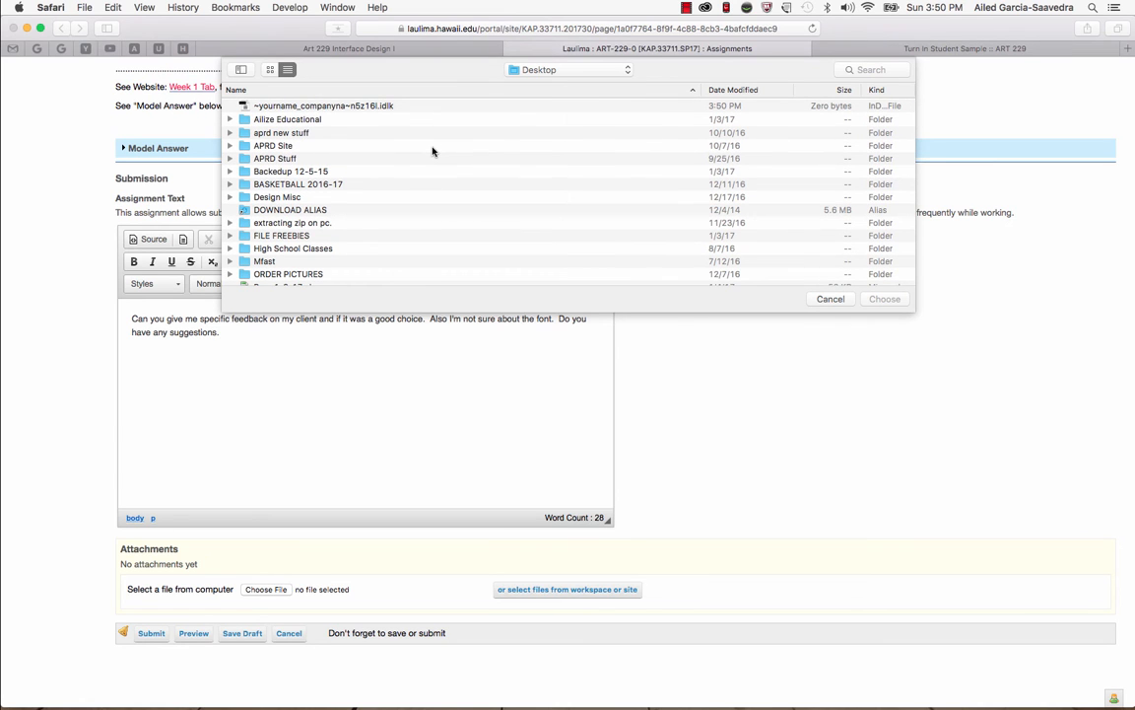
scroll("down", 3)
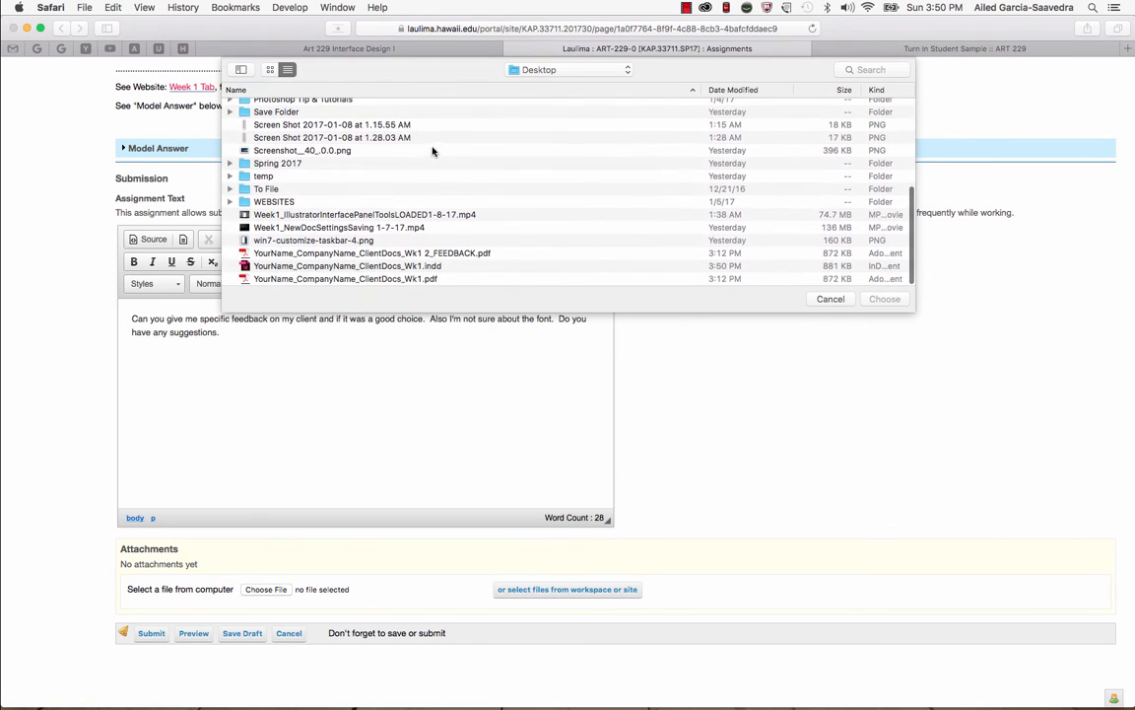
left_click(345, 265)
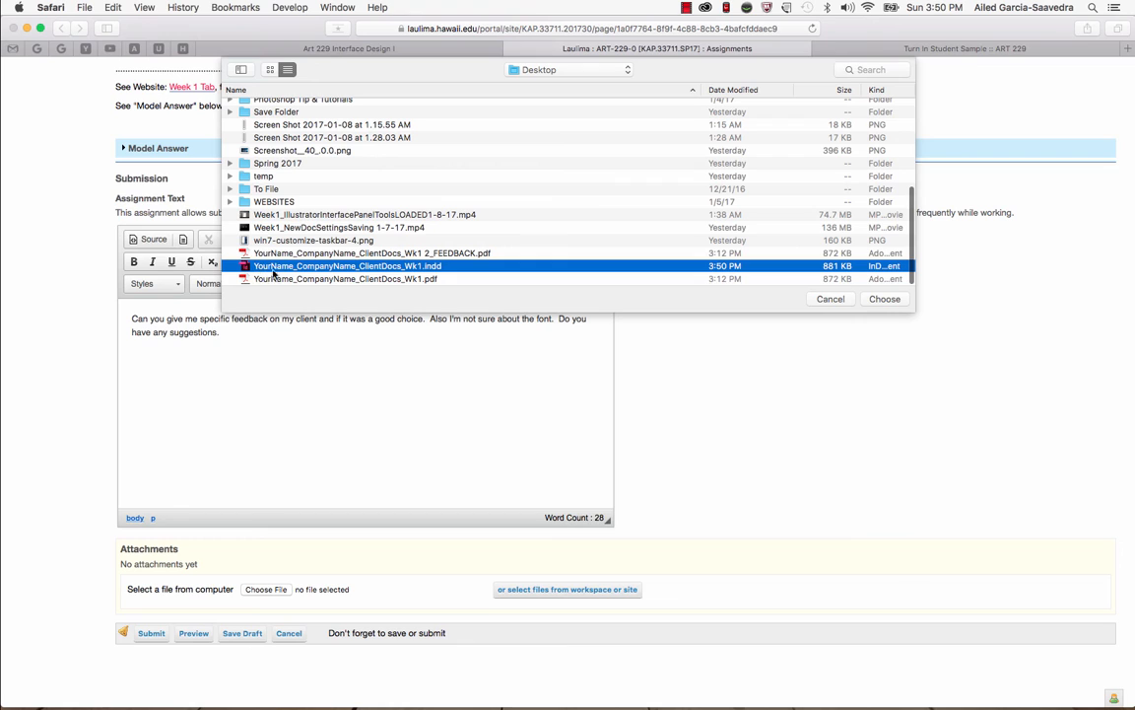
mouse_move(311, 272)
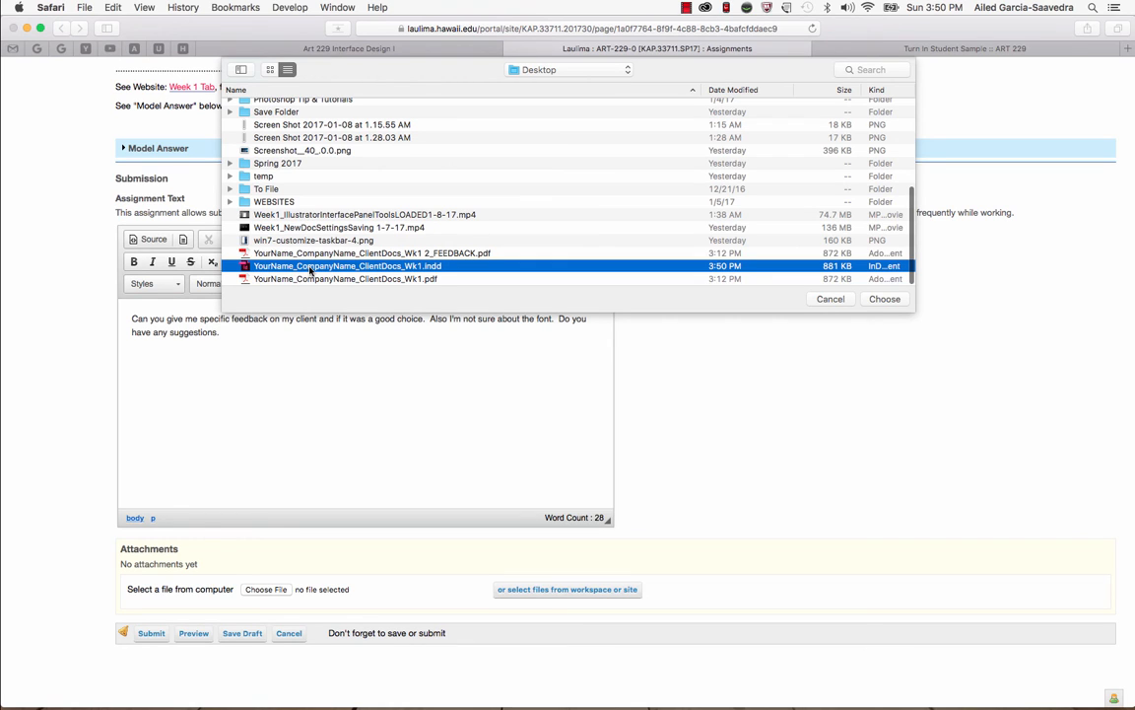
mouse_move(469, 272)
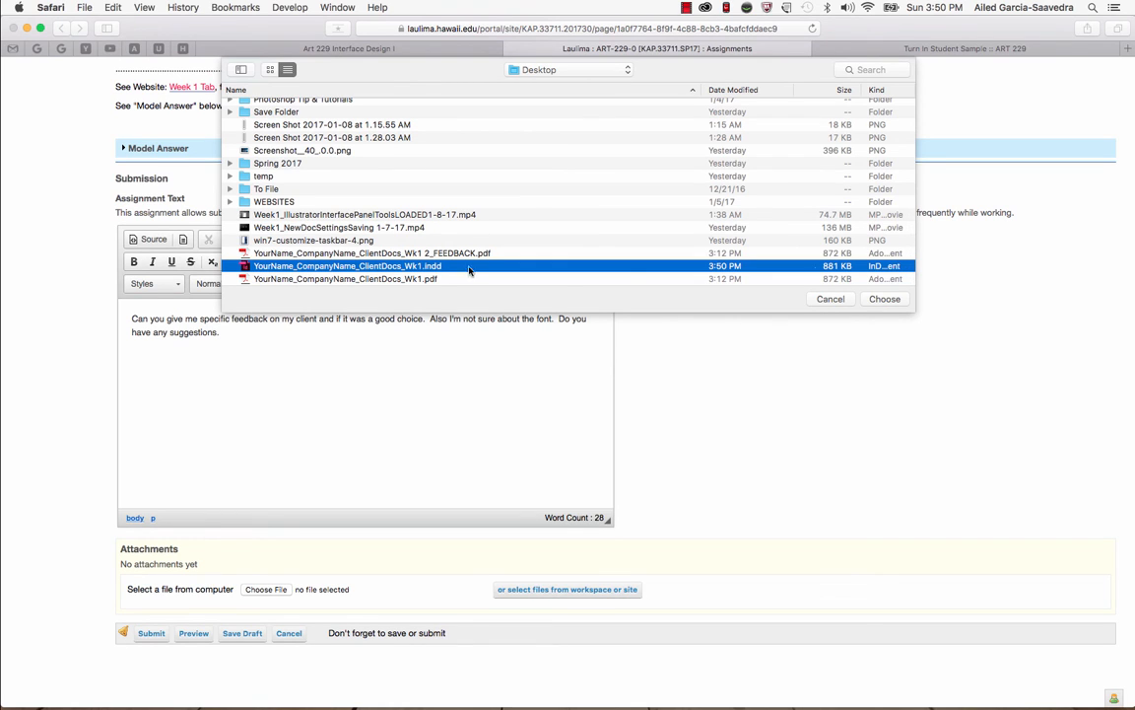
left_click(883, 300)
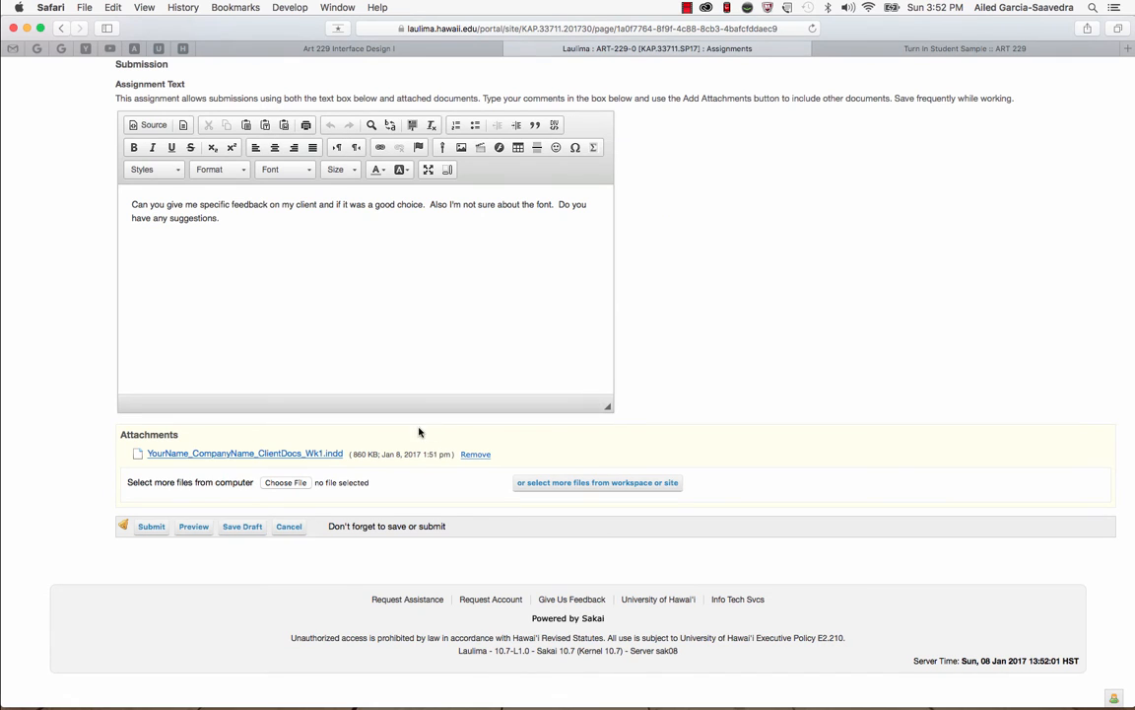
mouse_move(150, 520)
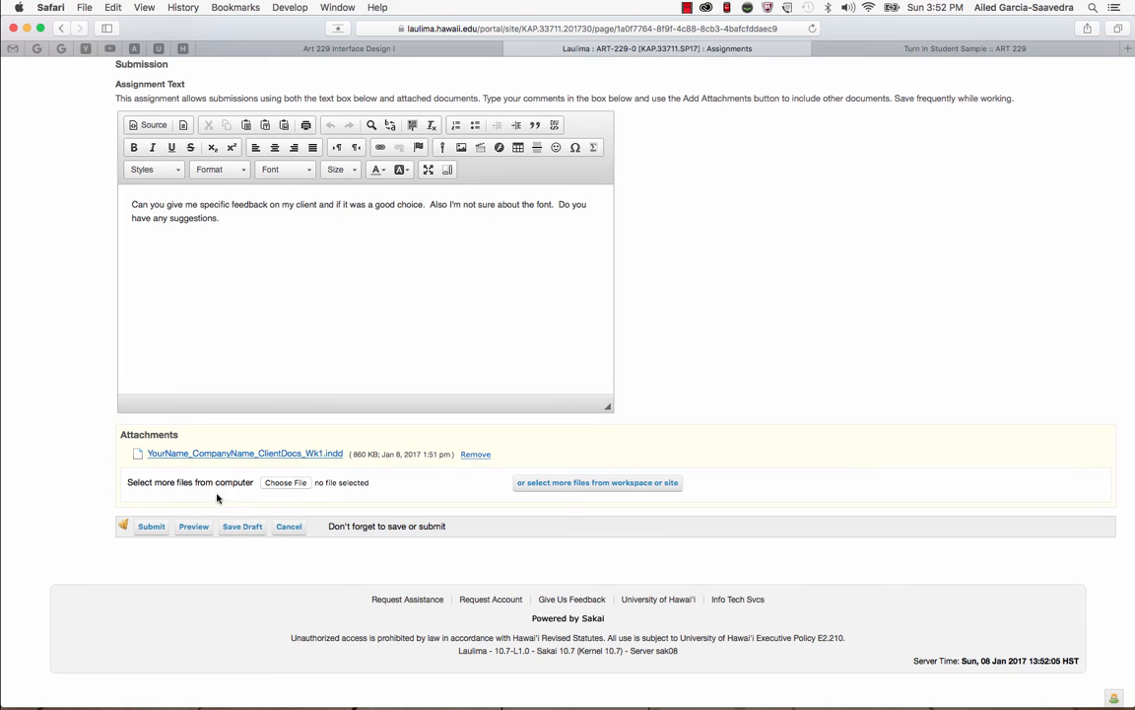
mouse_move(249, 502)
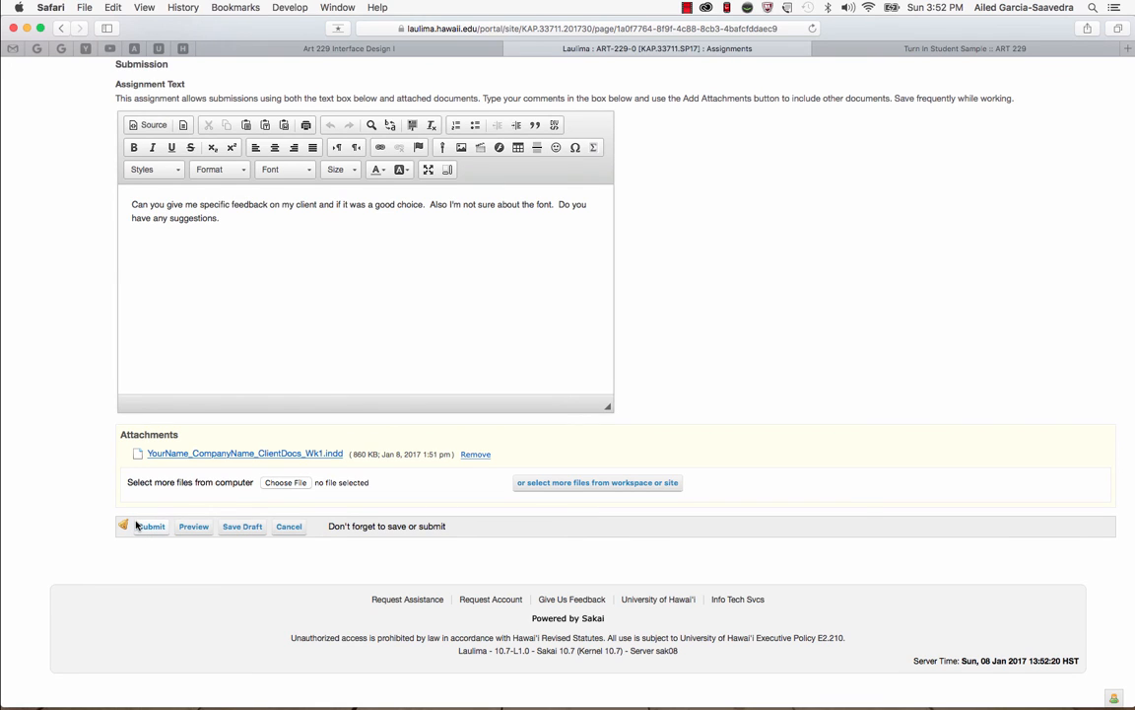
Submit the Week 1 assignment with the note and attached InDesign file
left_click(149, 524)
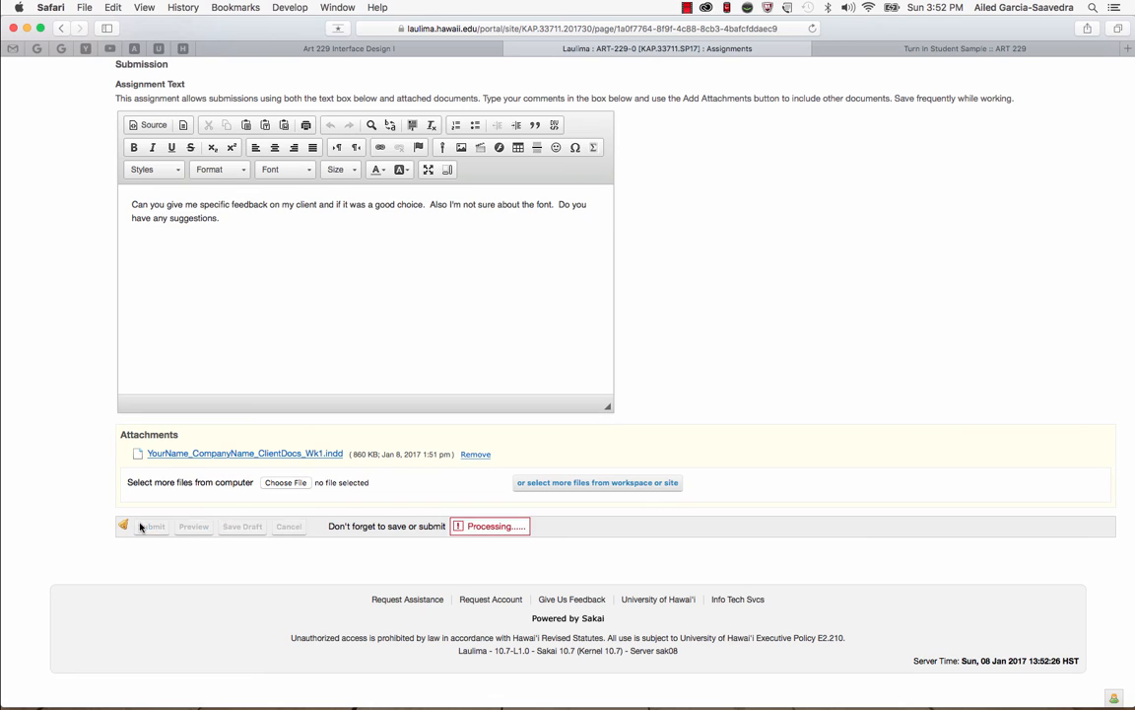
Return from the submission confirmation to the ART-229 assignment list showing Wk1 submitted
left_click(150, 524)
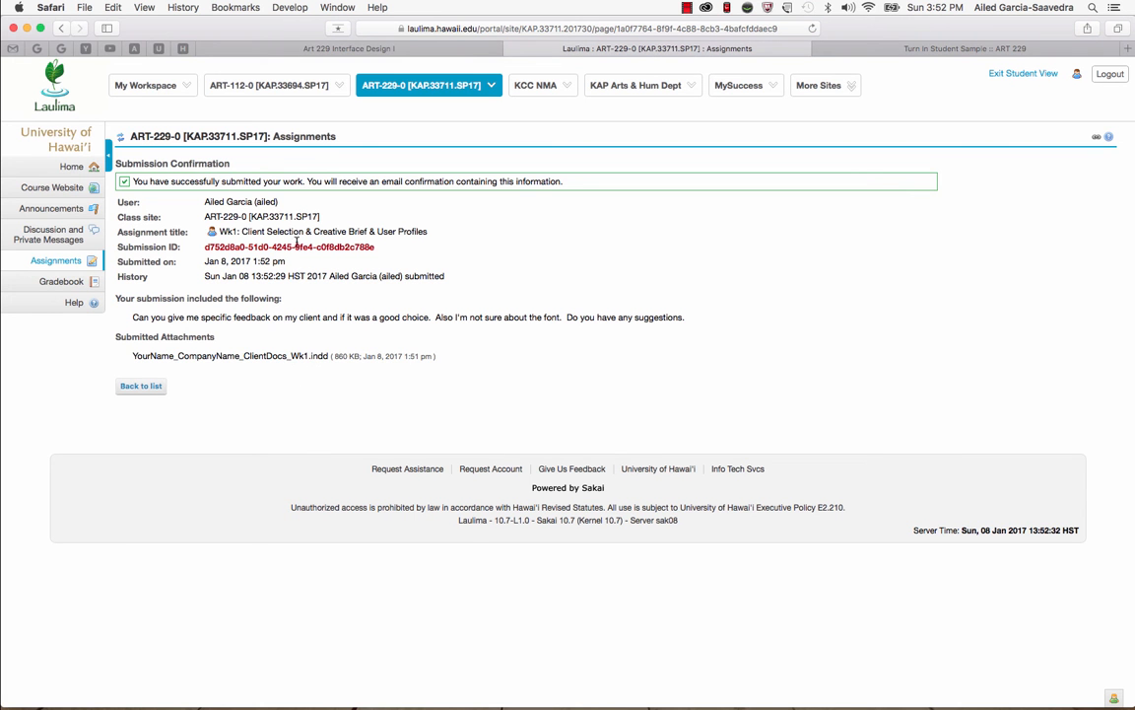
mouse_move(248, 304)
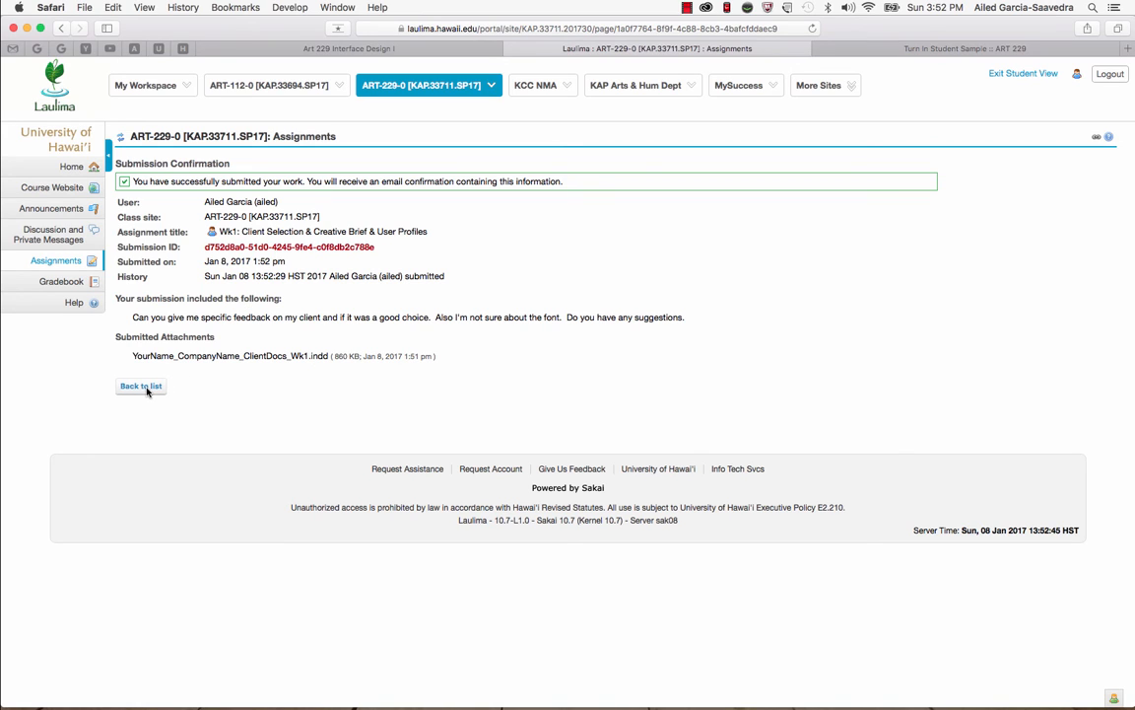
left_click(142, 384)
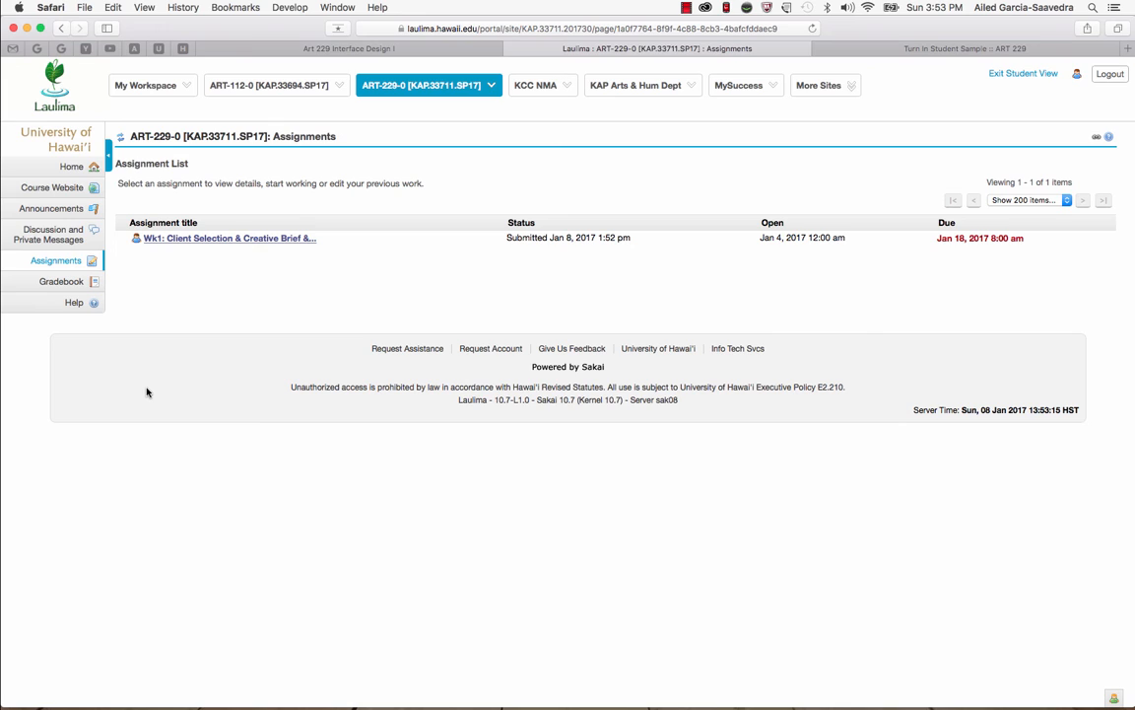
mouse_move(228, 301)
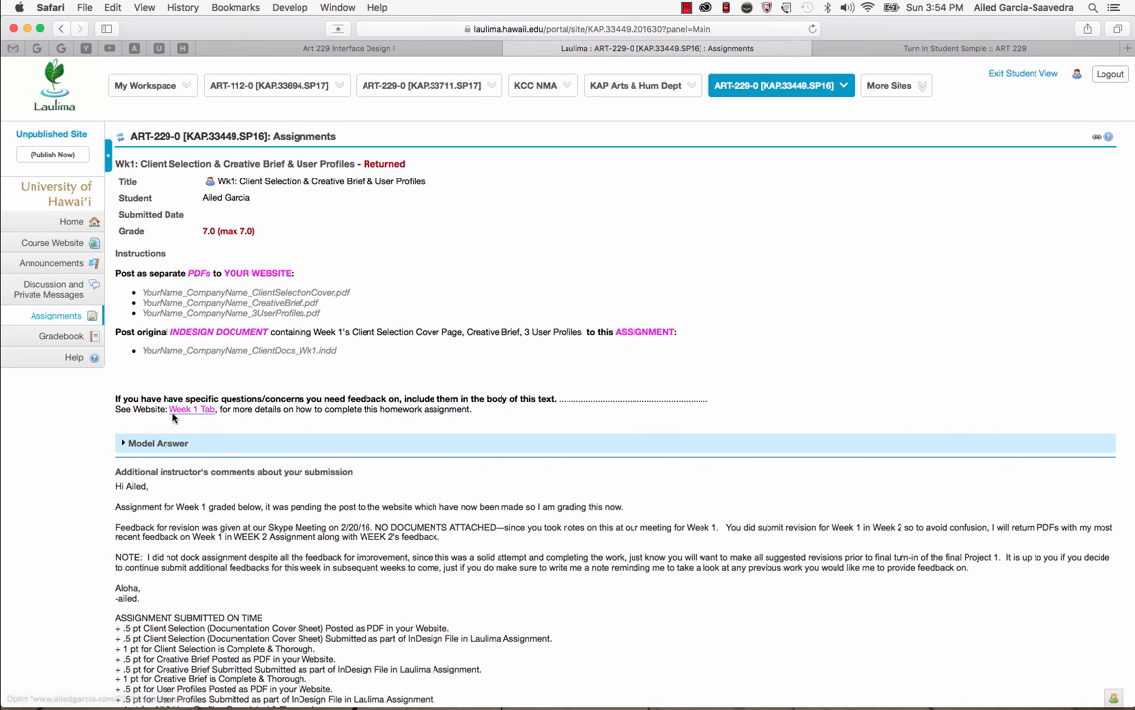
Scroll through the returned Wk1 assignment to read the 7.0 grade, comments and point breakdown
scroll("down", 3)
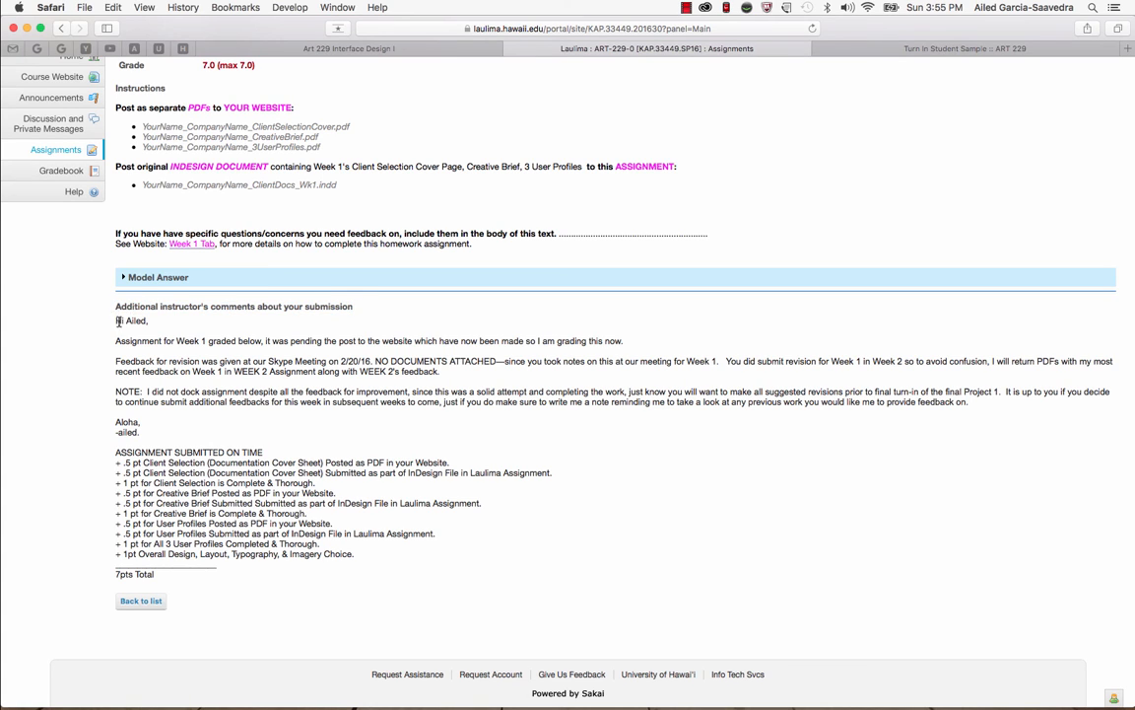
left_click_drag(118, 319, 205, 554)
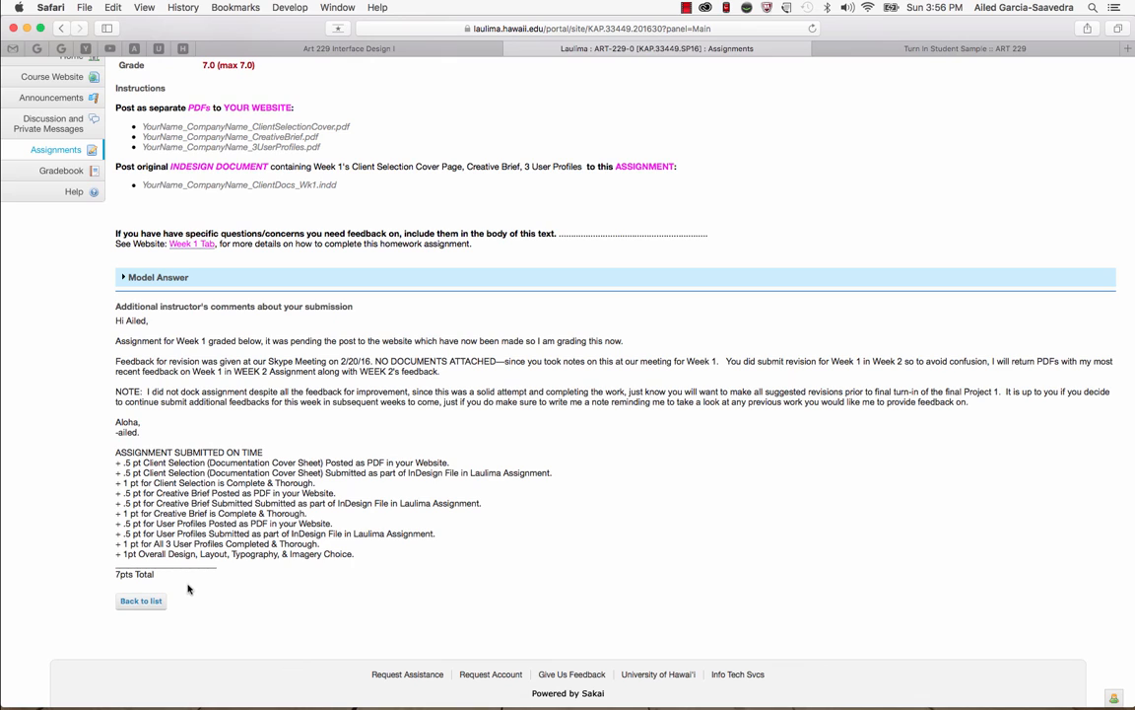
mouse_move(145, 631)
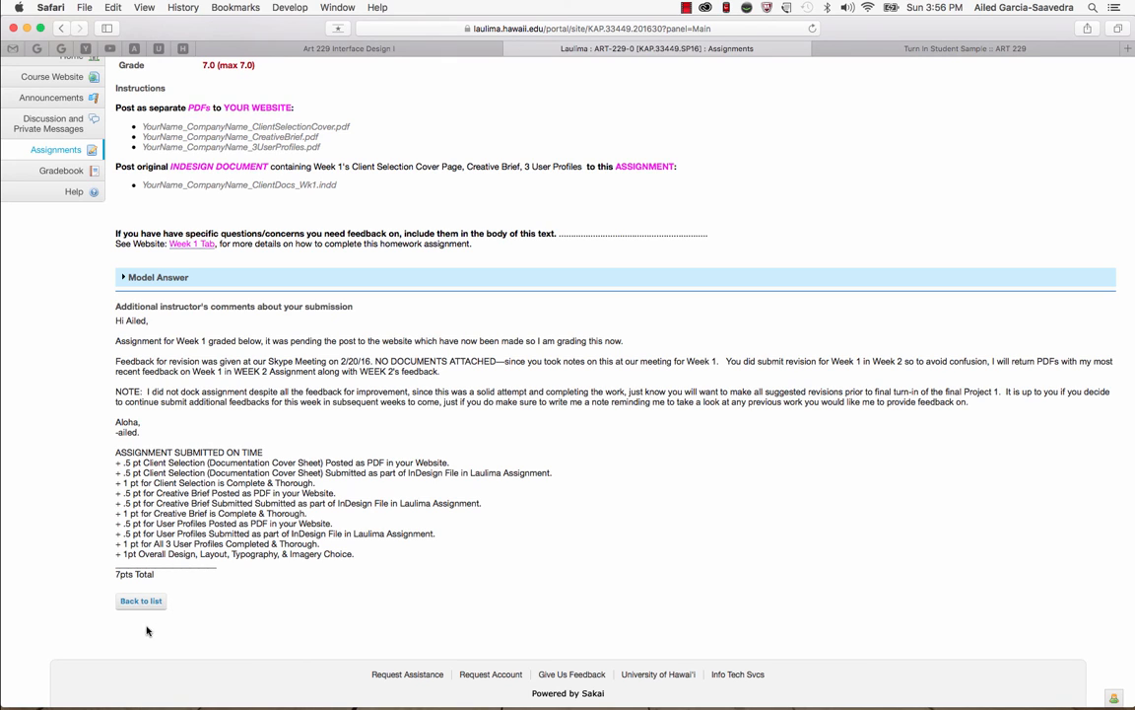
mouse_move(323, 598)
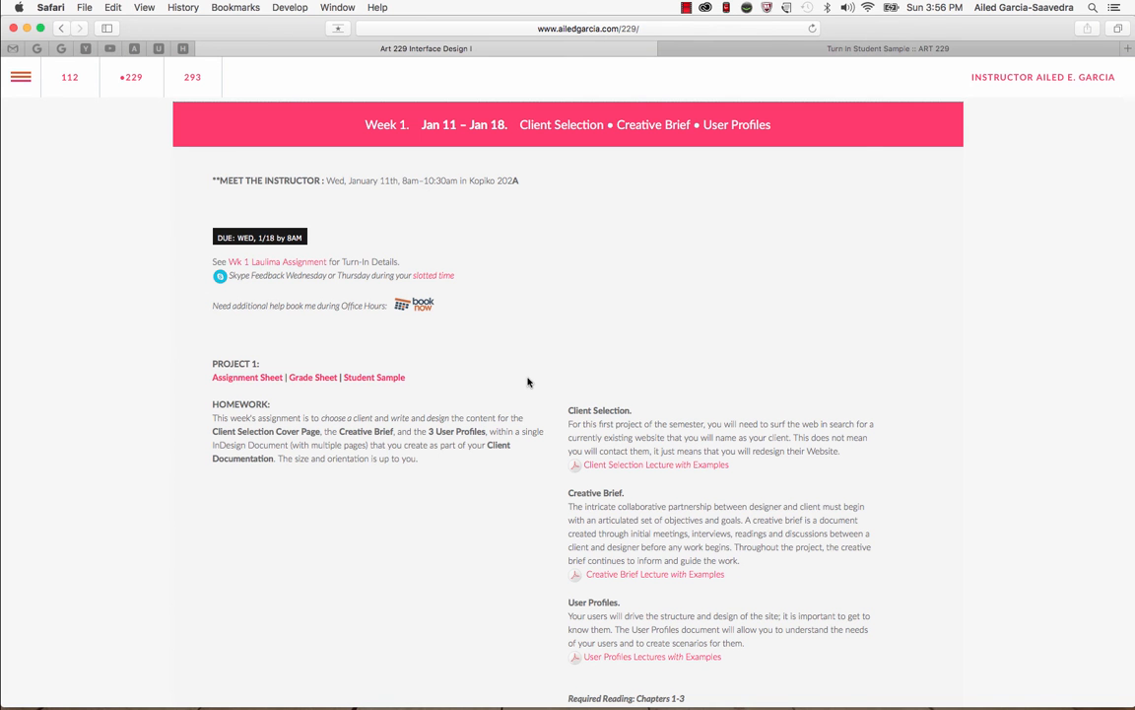
mouse_move(463, 339)
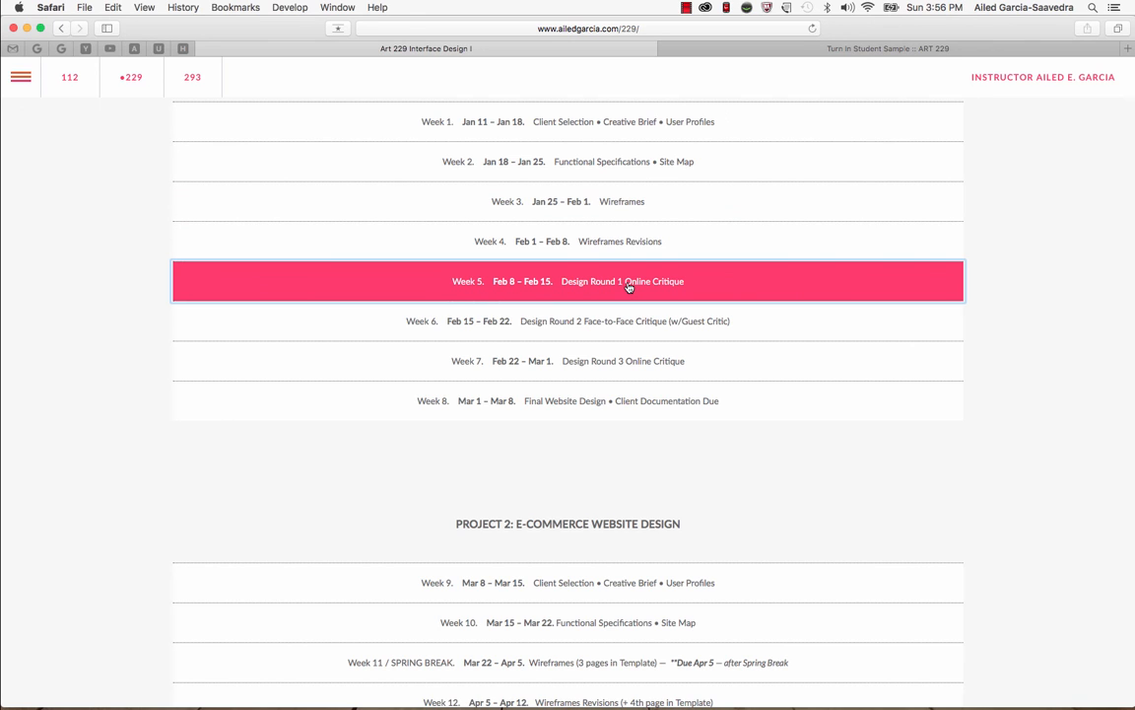
Open Week 5, Feb 8 – Feb 15, Design Round 1 Online Critique on the course site
left_click(623, 280)
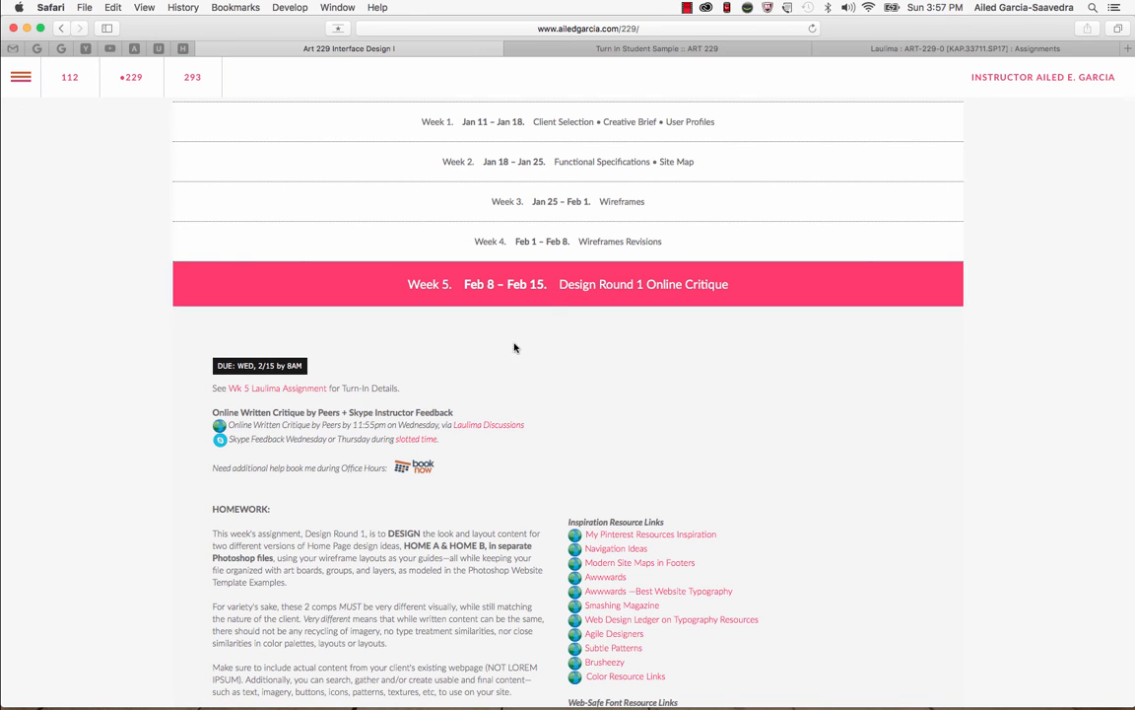
mouse_move(278, 386)
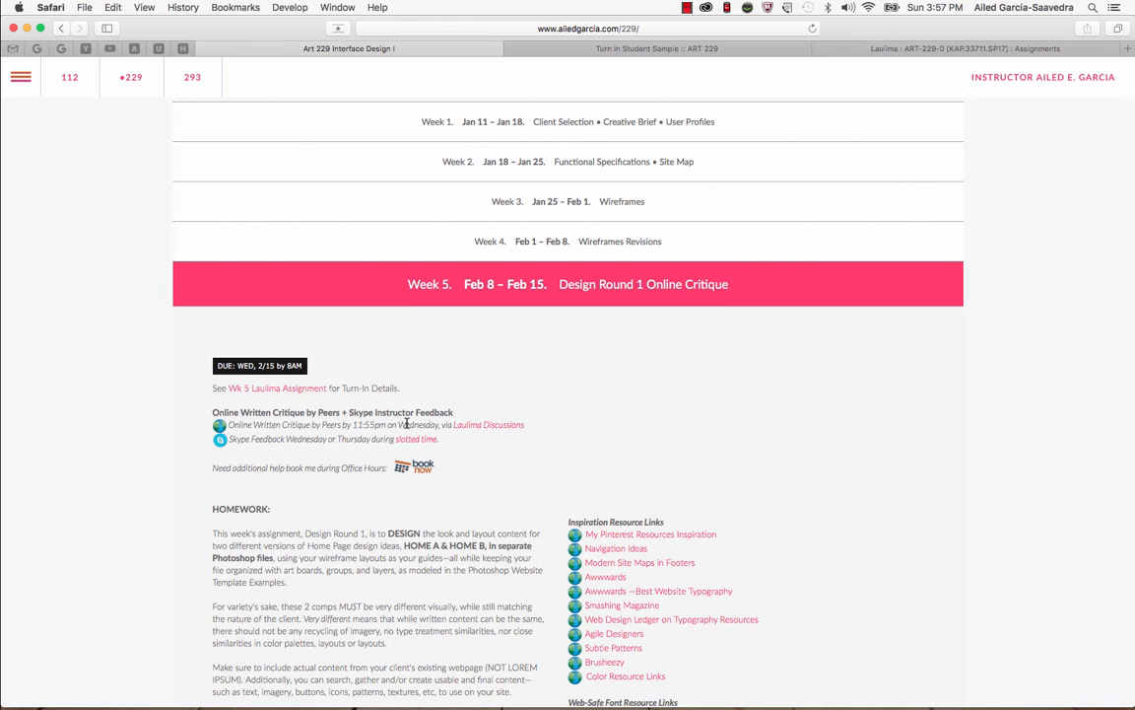
mouse_move(446, 424)
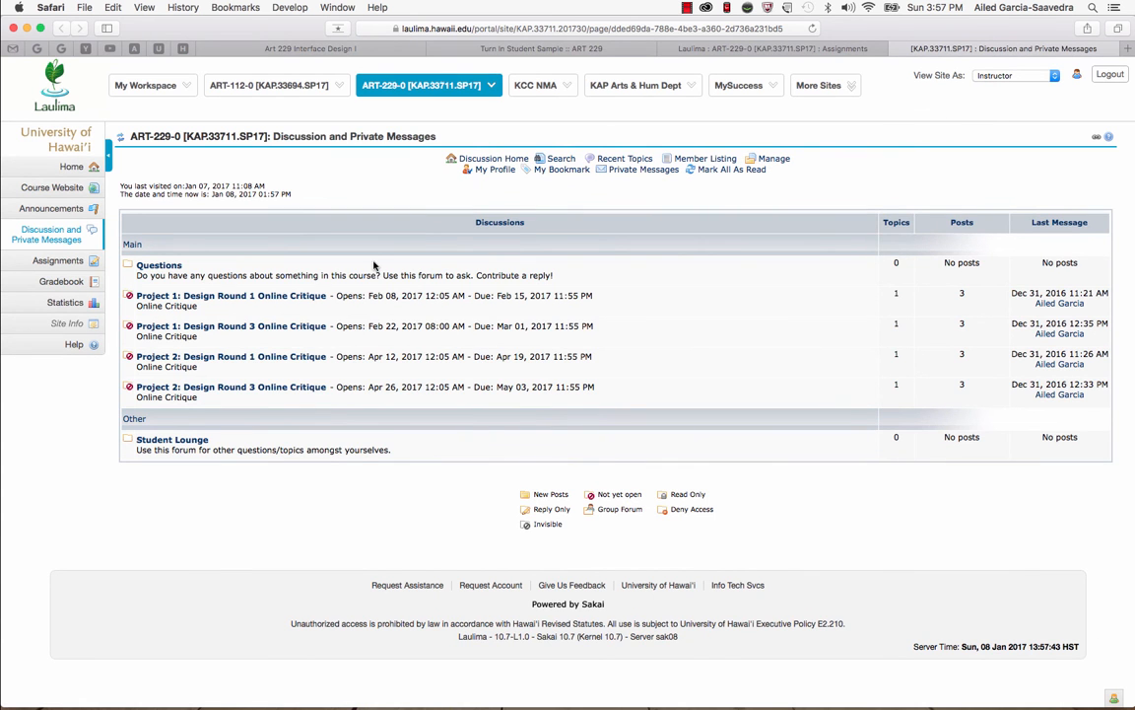
mouse_move(230, 387)
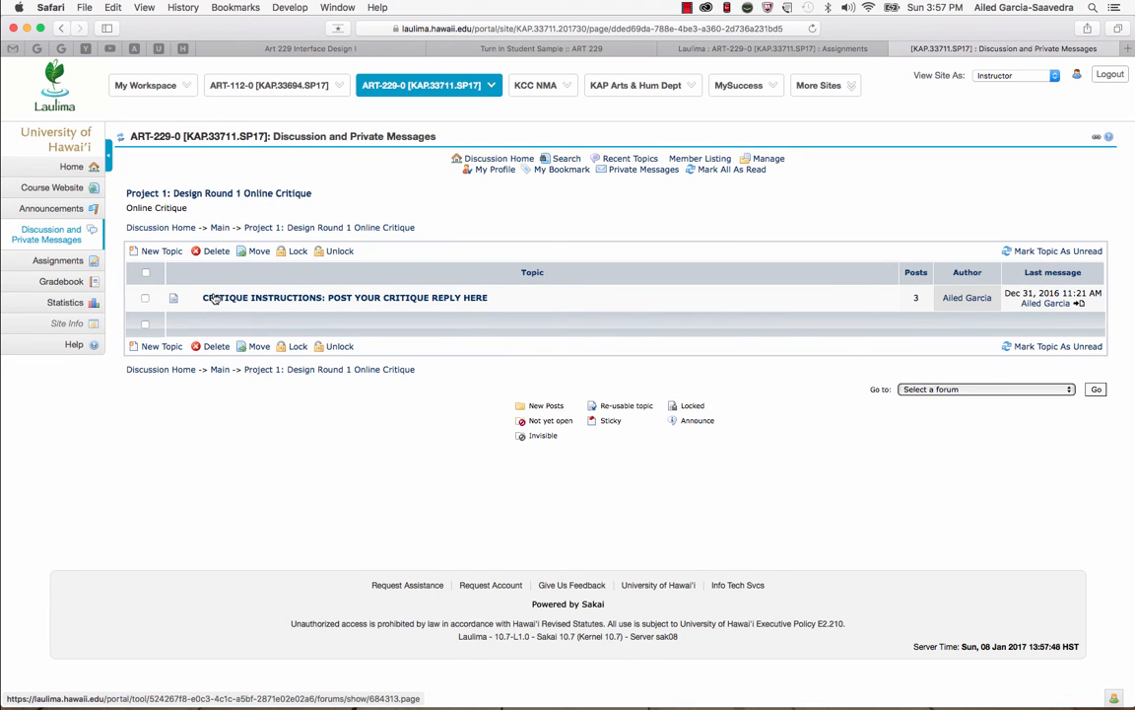
Open the CRITIQUE INSTRUCTIONS topic in the Project 1 Design Round 1 Online Critique forum
left_click(343, 296)
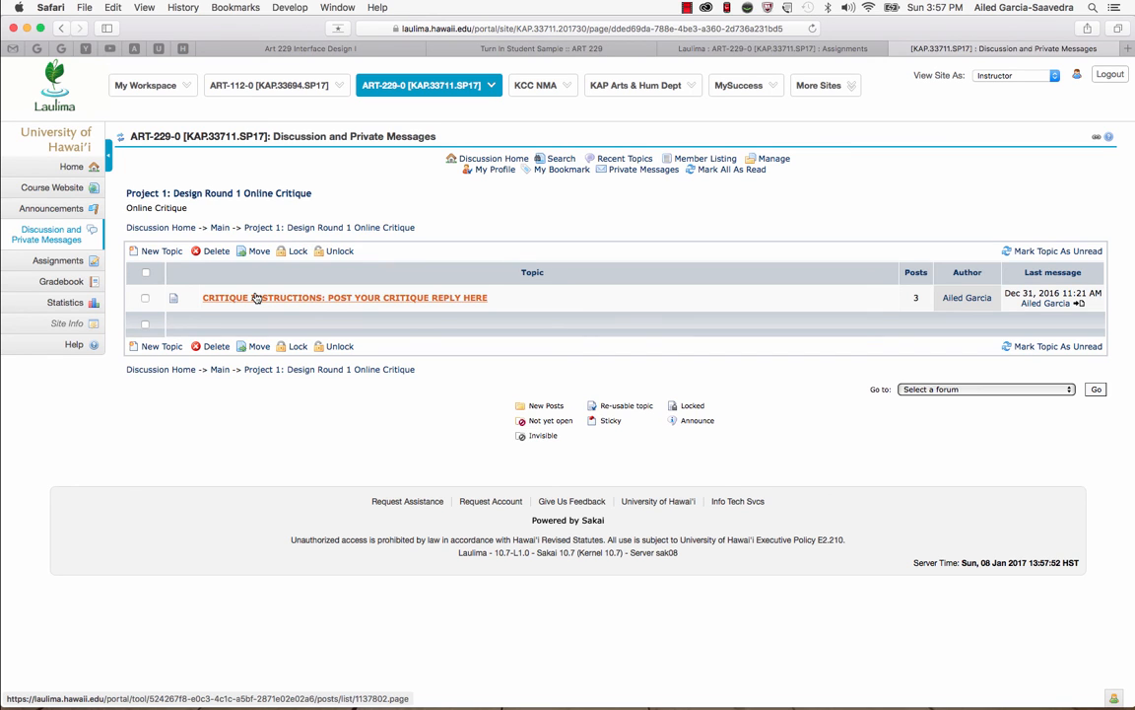
left_click(345, 295)
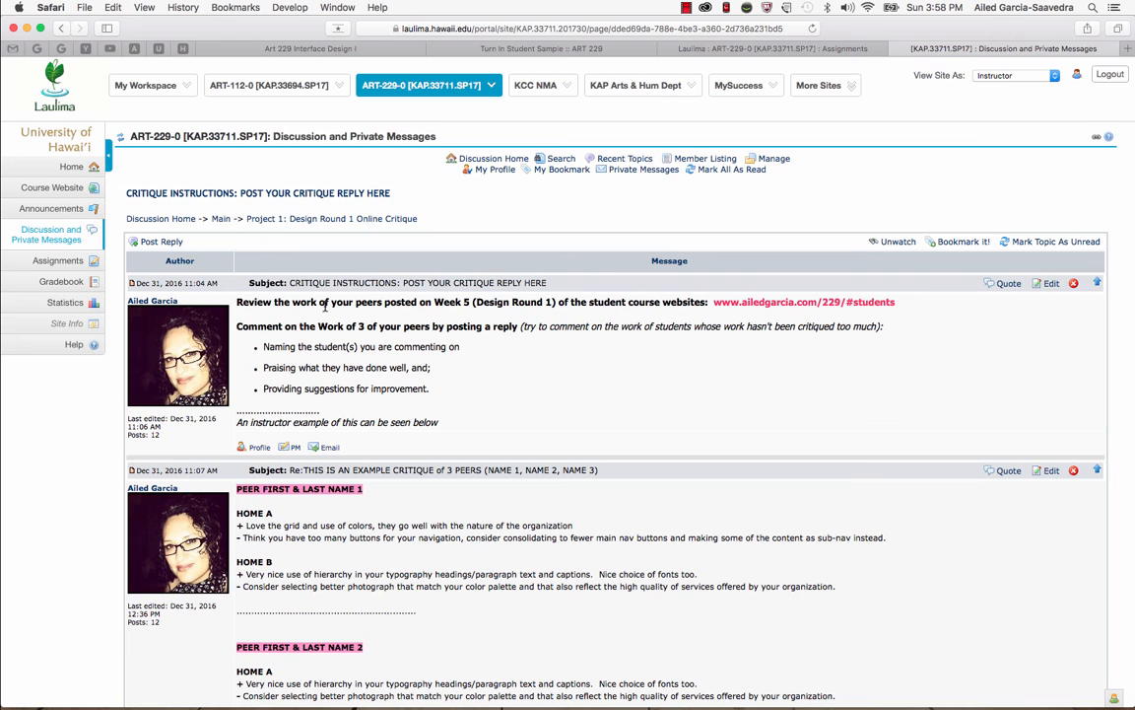
mouse_move(761, 308)
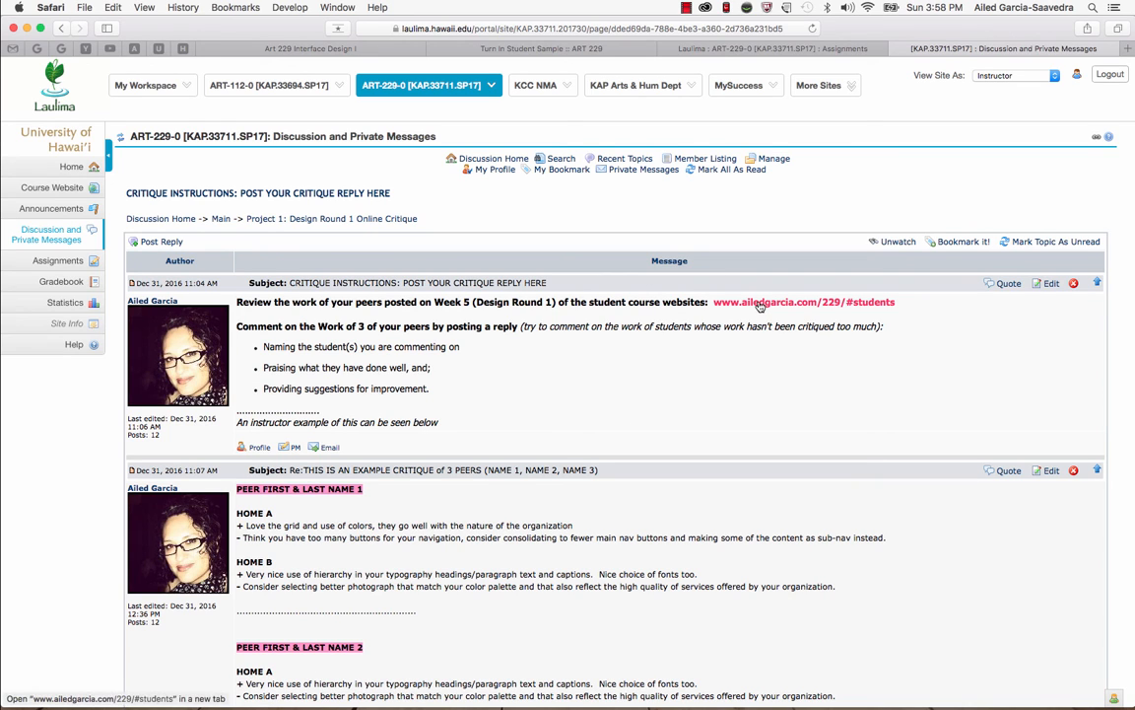
left_click(804, 301)
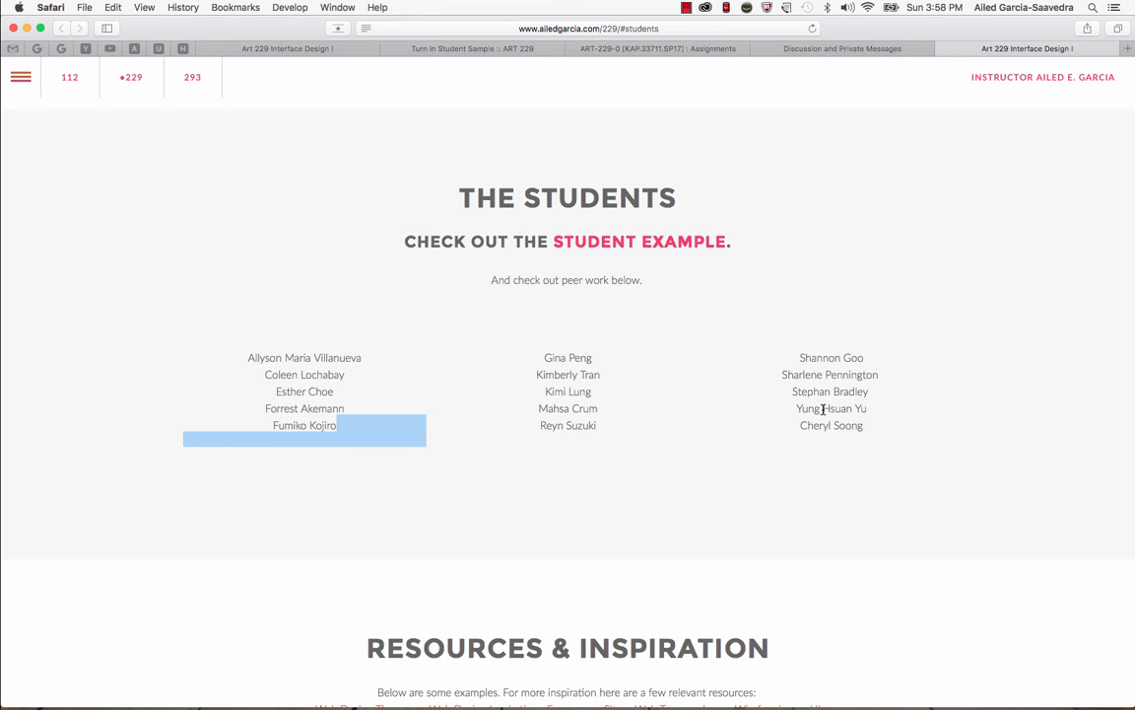
mouse_move(640, 469)
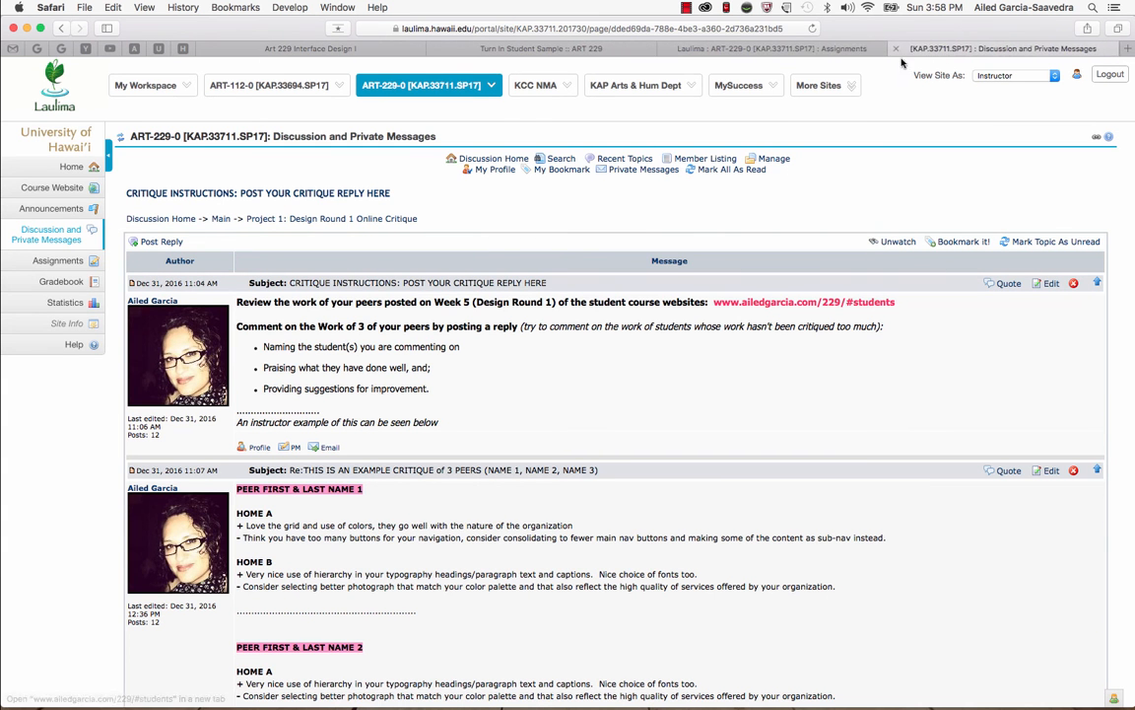
scroll("down", 3)
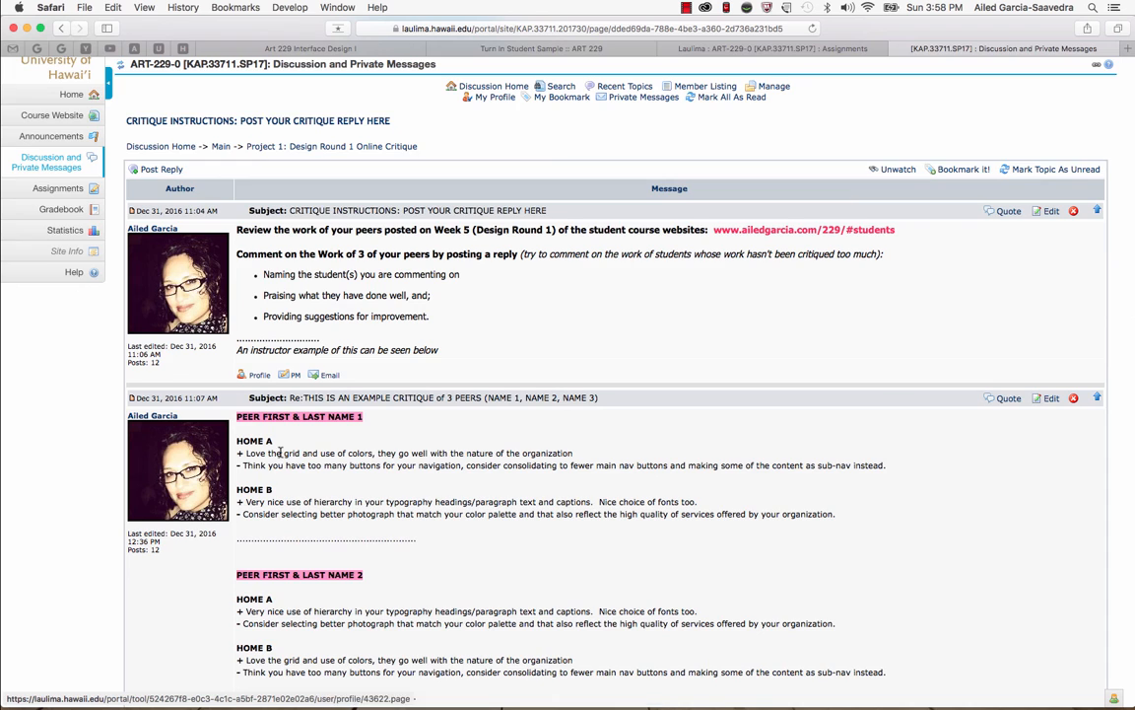
scroll("down", 3)
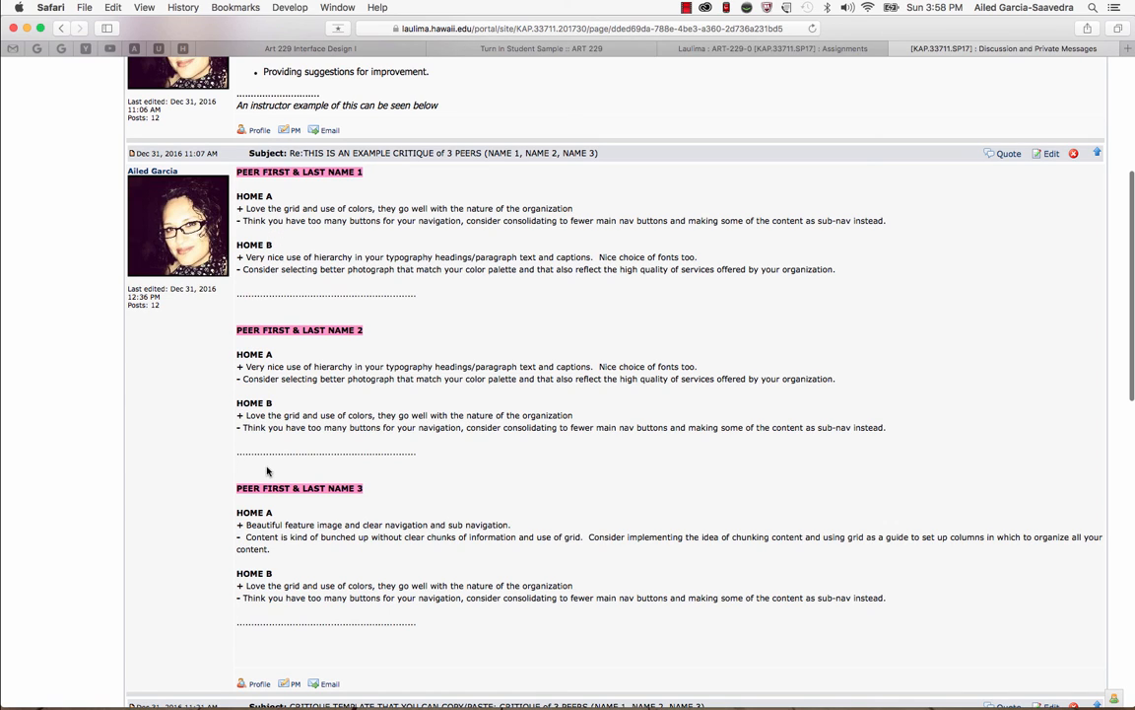
mouse_move(260, 595)
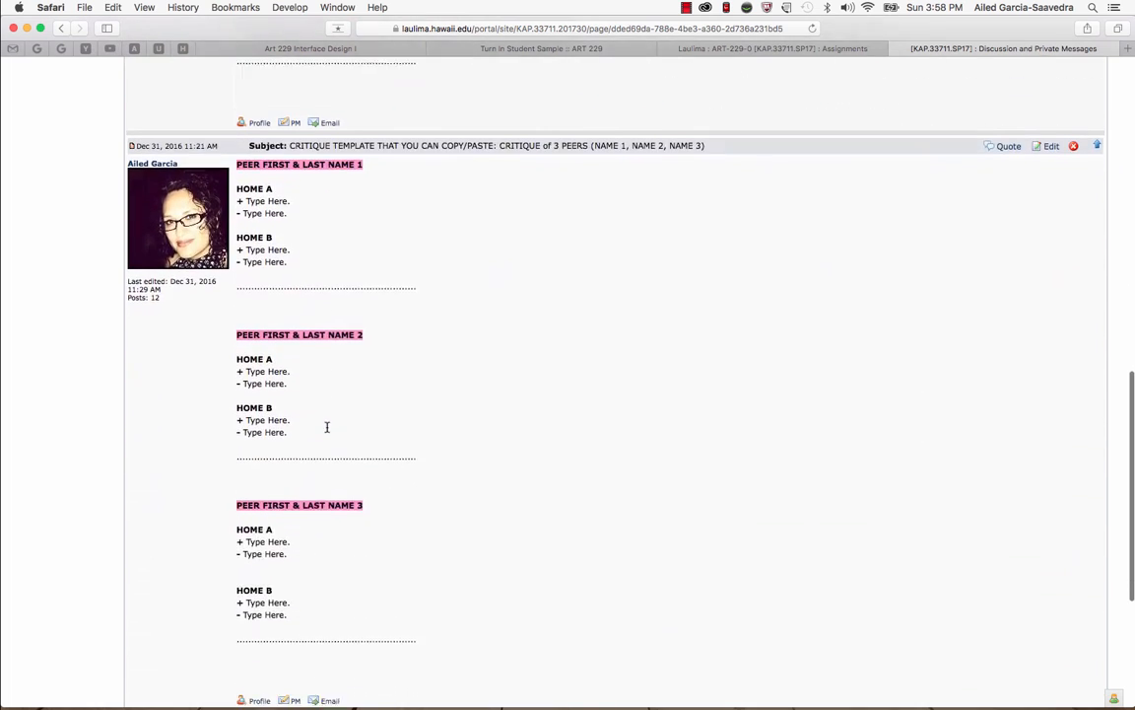
scroll("down", 3)
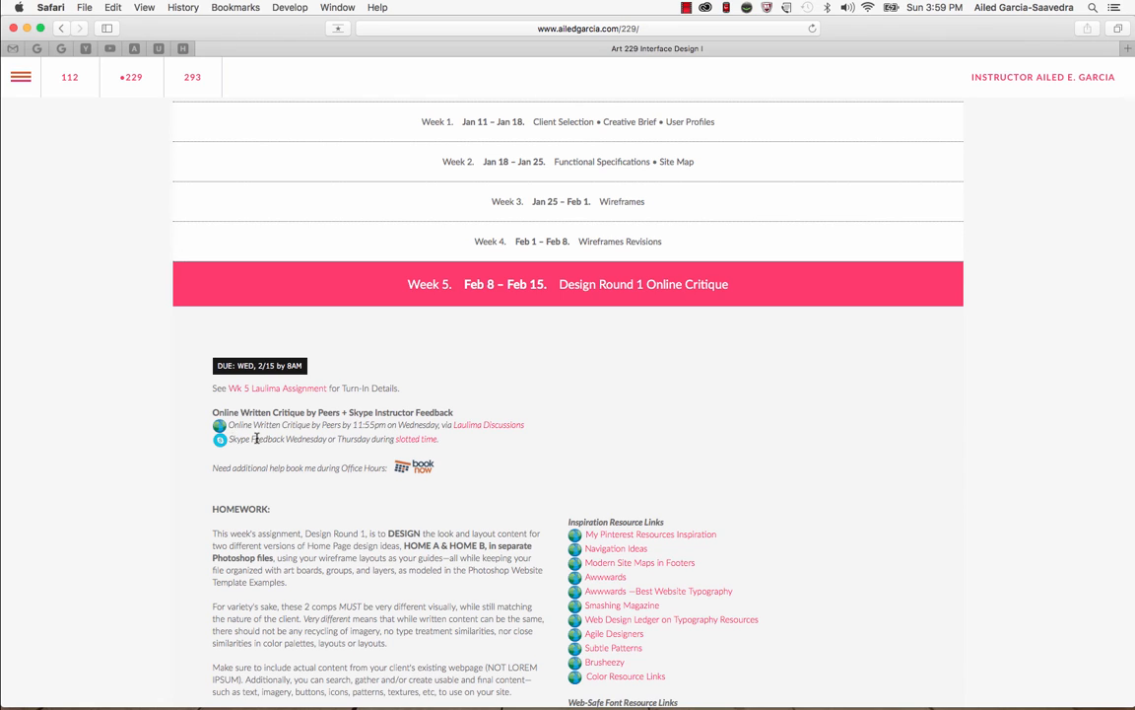
mouse_move(418, 445)
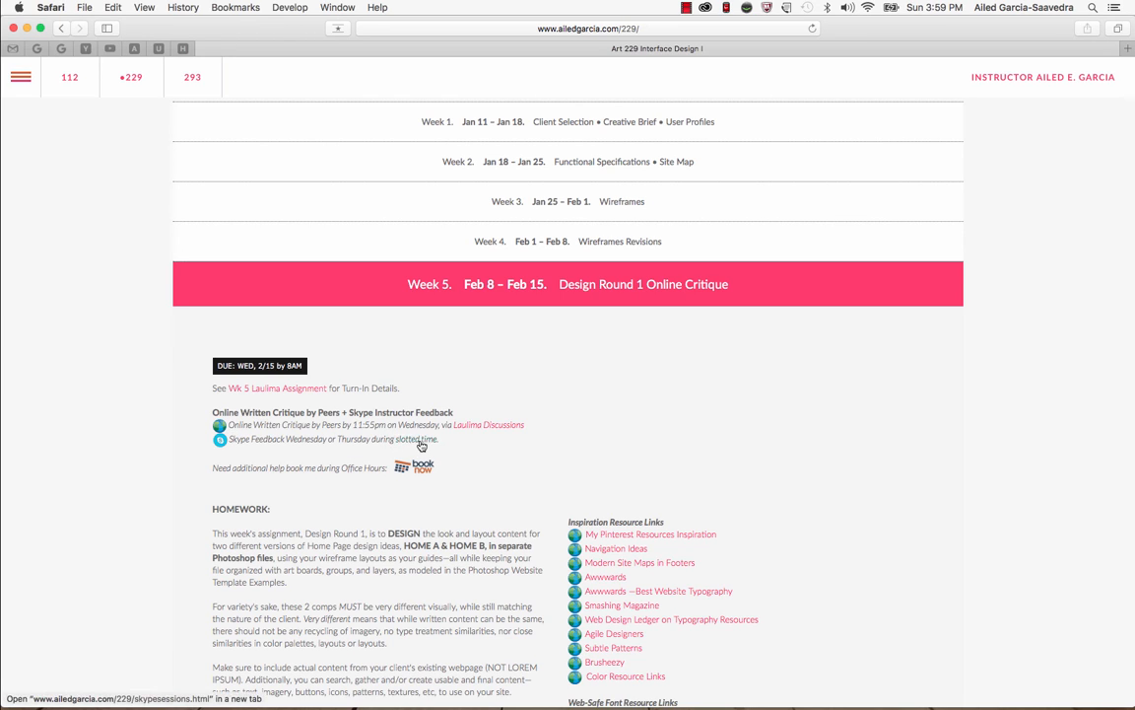